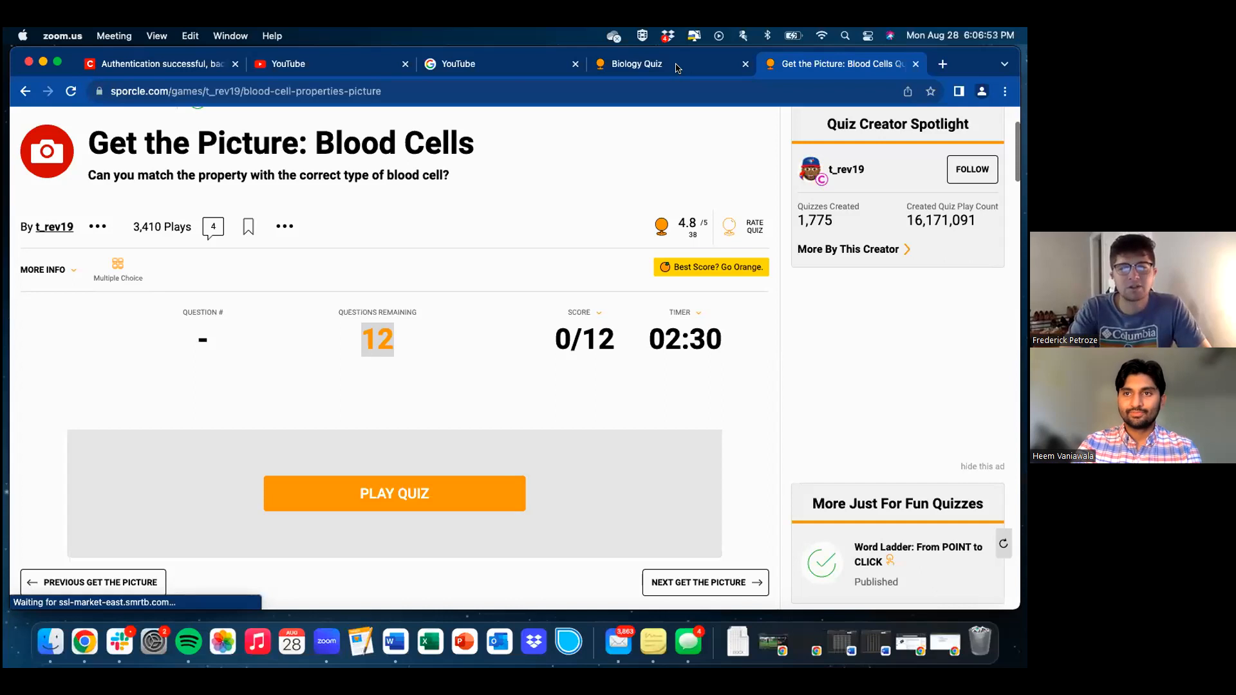
- Switch to the Biology Quiz tab and scroll down to its Play Quiz start page
click(636, 64)
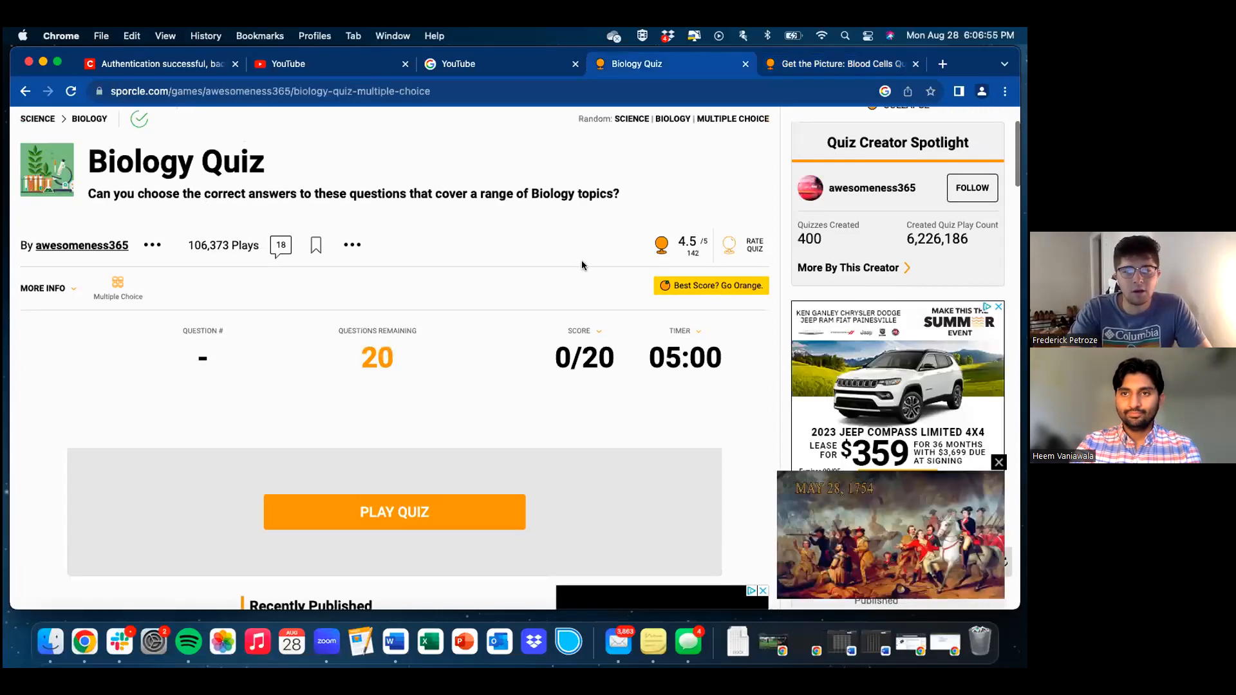
scroll(down, 3)
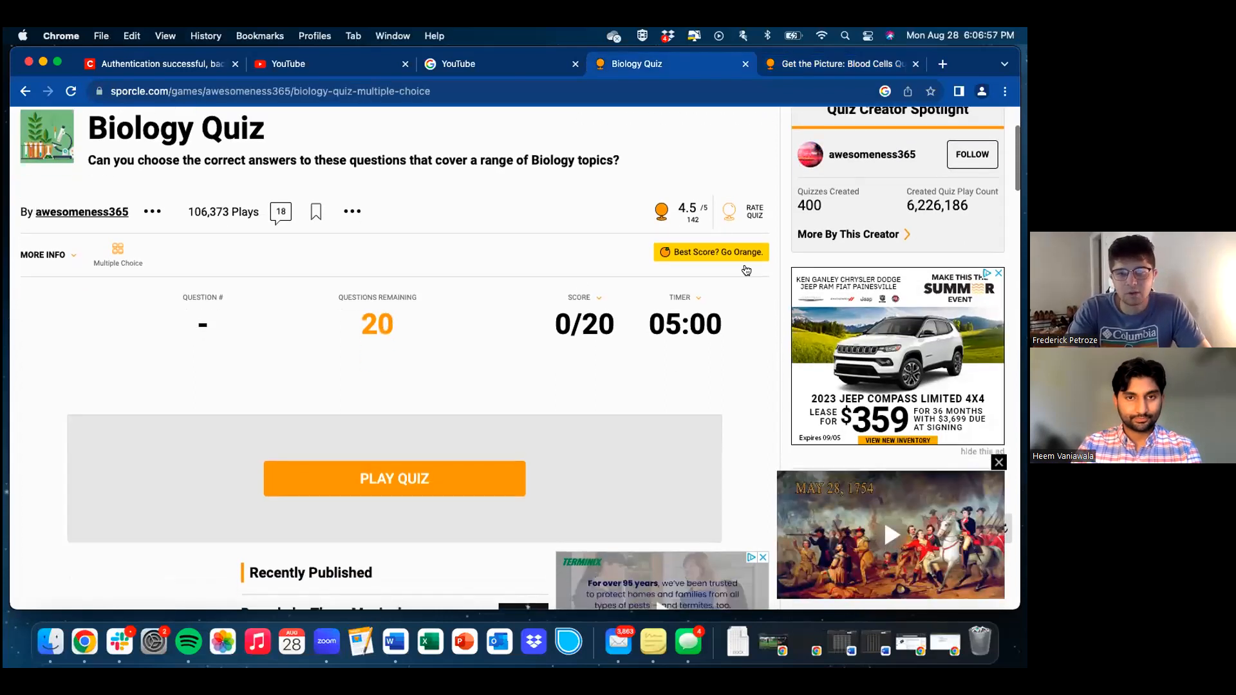
scroll(down, 3)
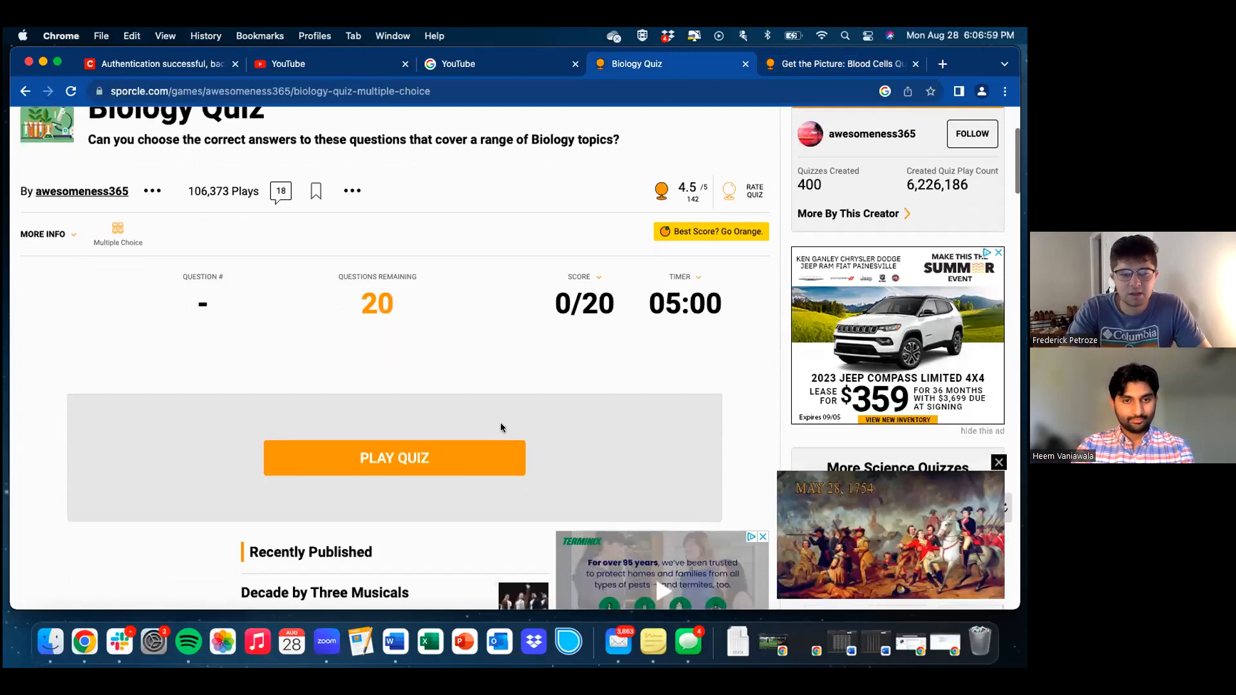
scroll(down, 3)
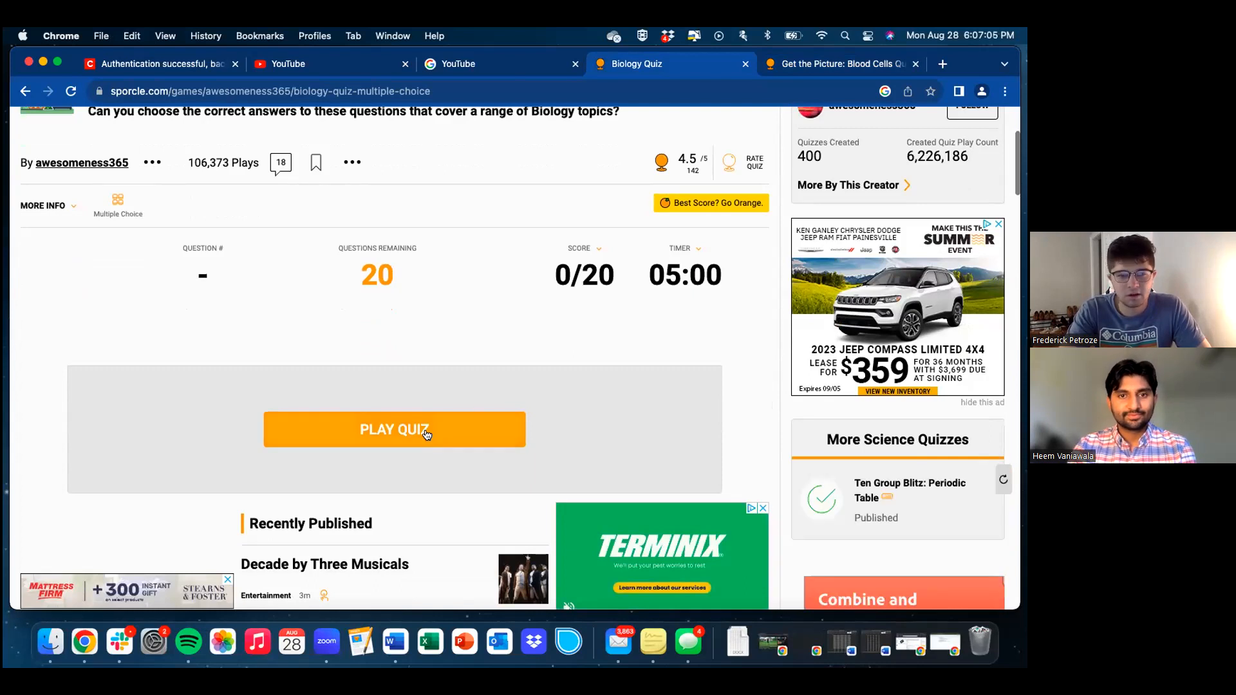
- Start the Biology Quiz and answer Deoxyribonucleic acid and Thymine for questions 1 and 2
click(394, 430)
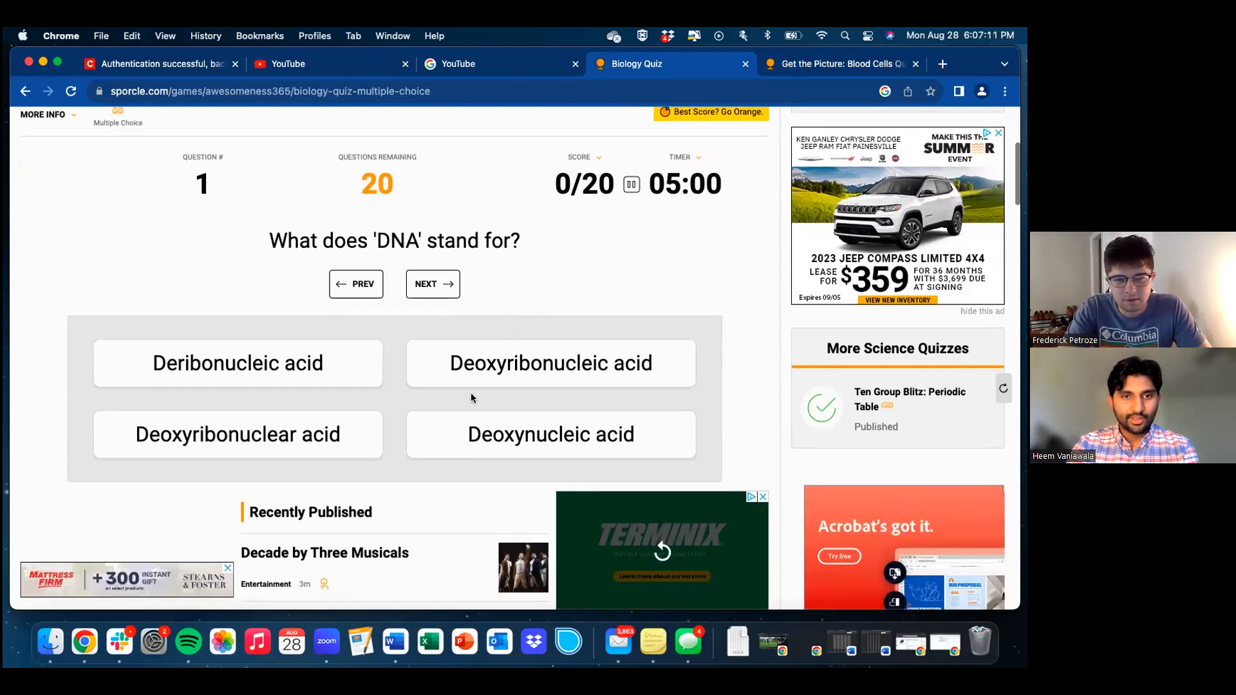
mouse_move(584, 381)
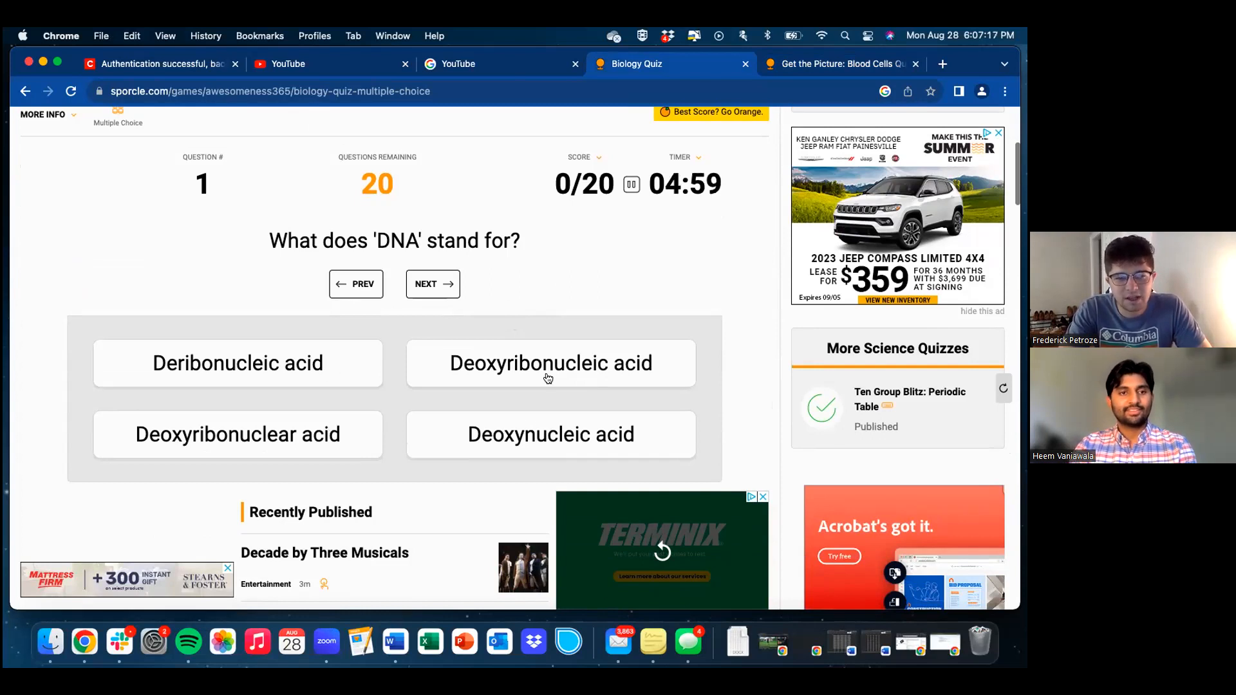
mouse_move(297, 439)
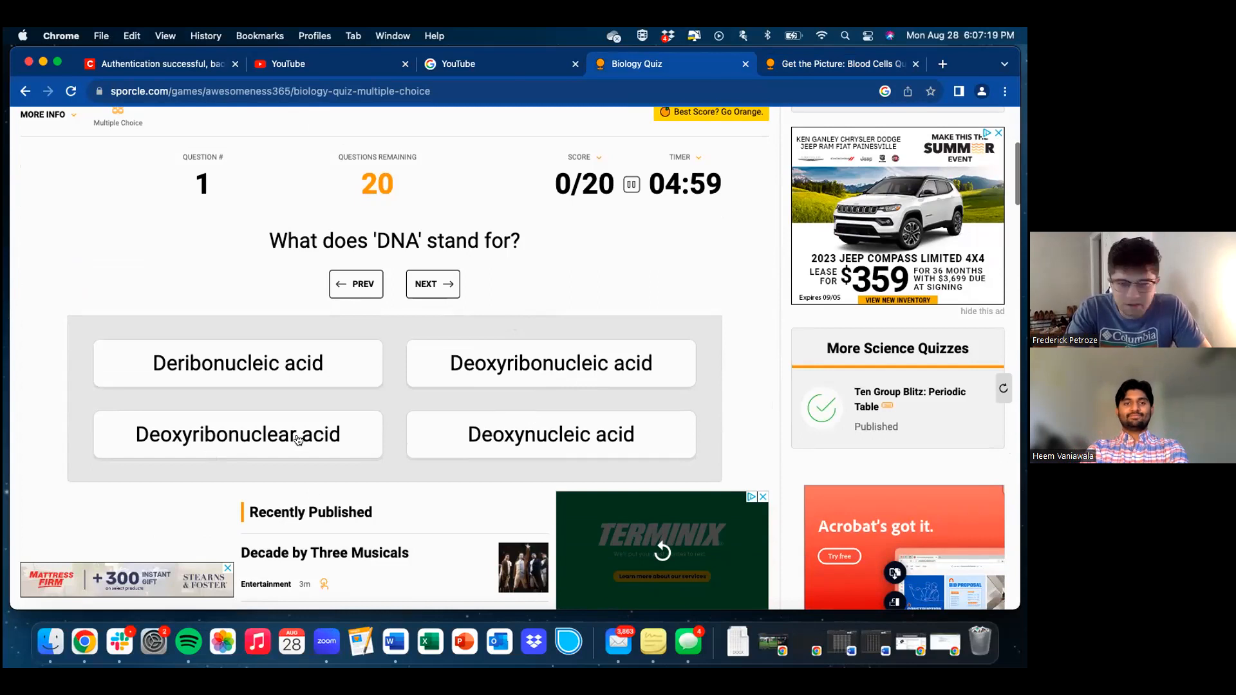
click(550, 363)
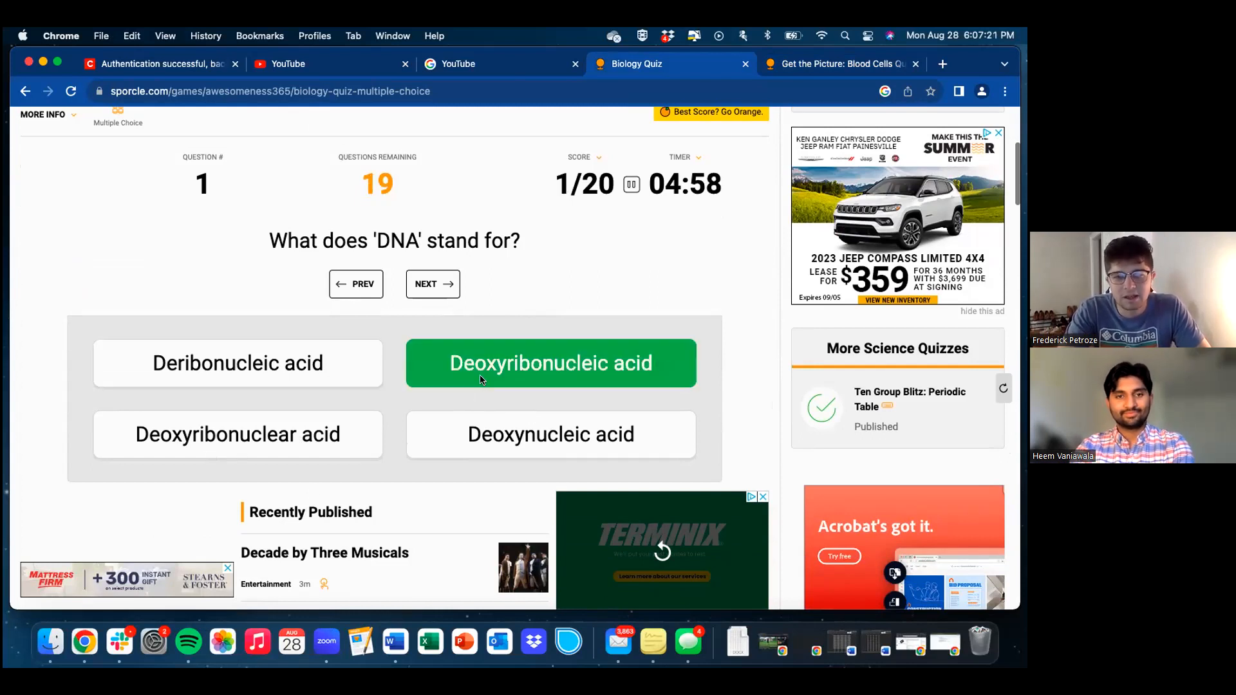
mouse_move(442, 292)
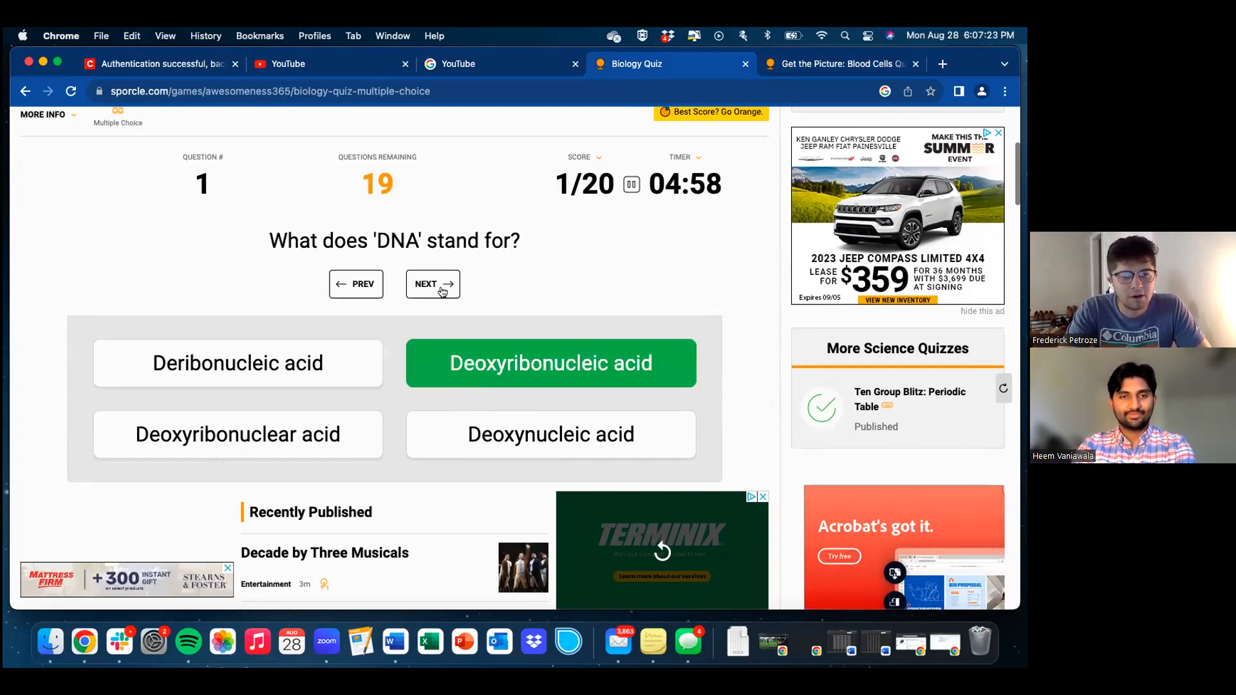
click(432, 284)
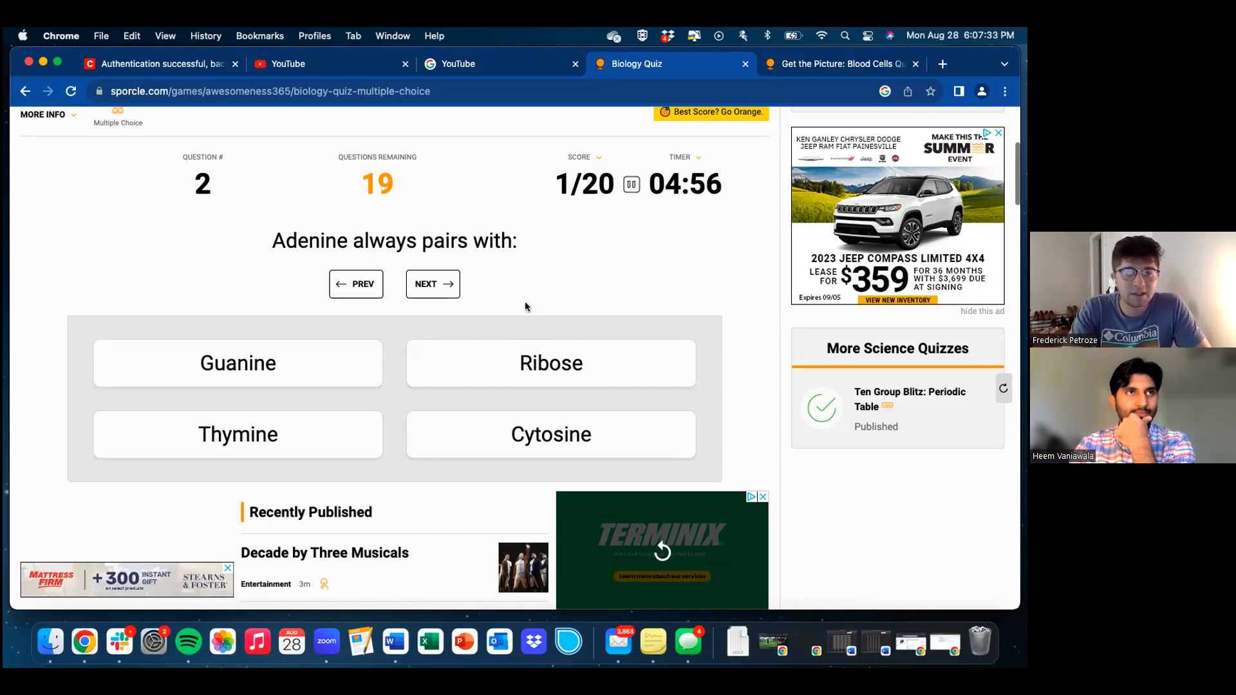
mouse_move(522, 303)
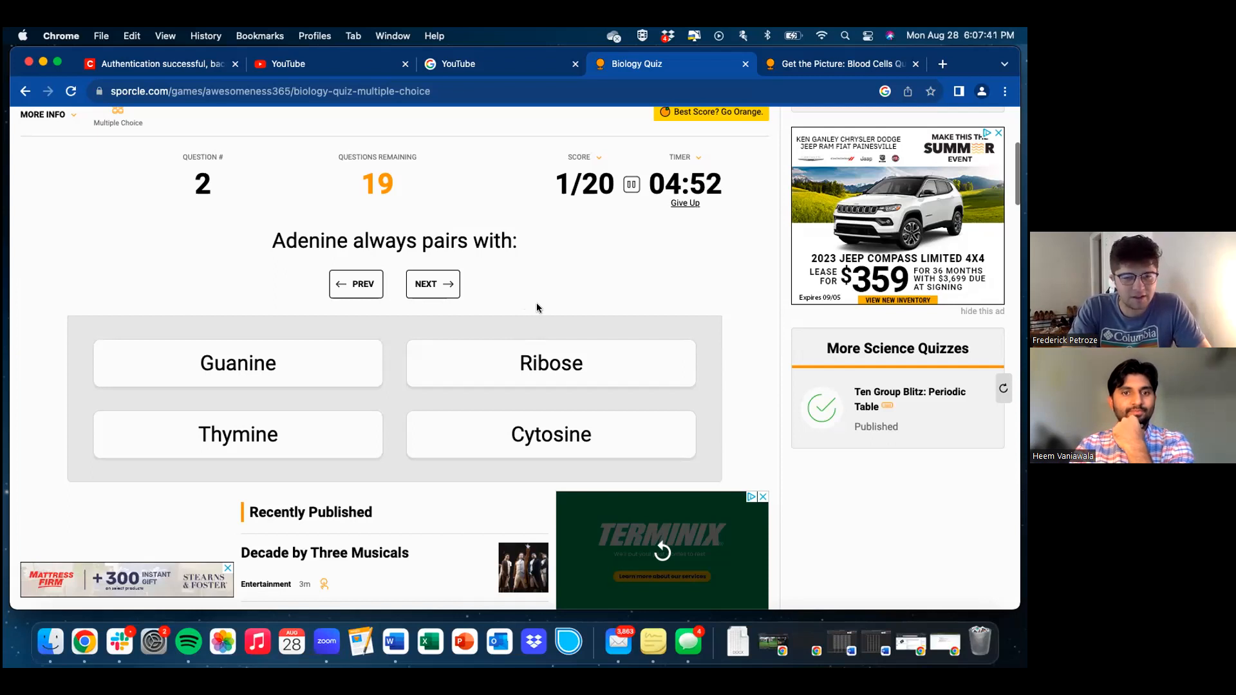
mouse_move(345, 444)
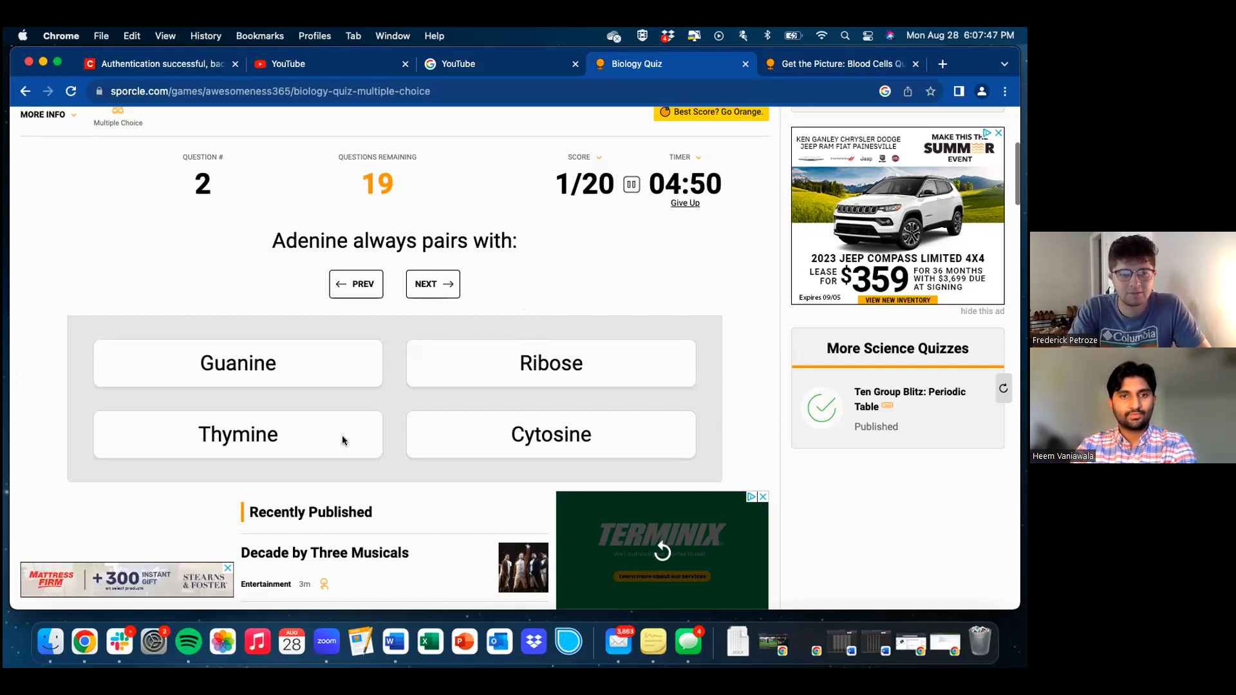
click(237, 434)
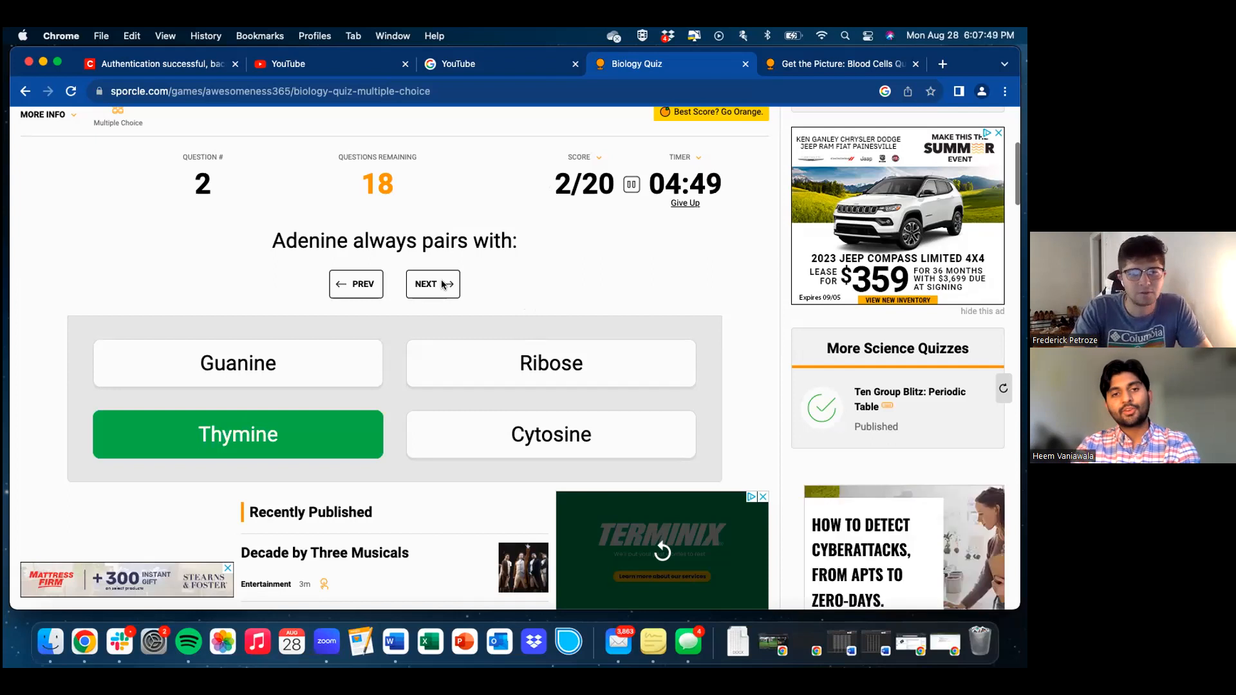
- Advance to question 3 on what the DNA ladder rungs are made of
click(433, 284)
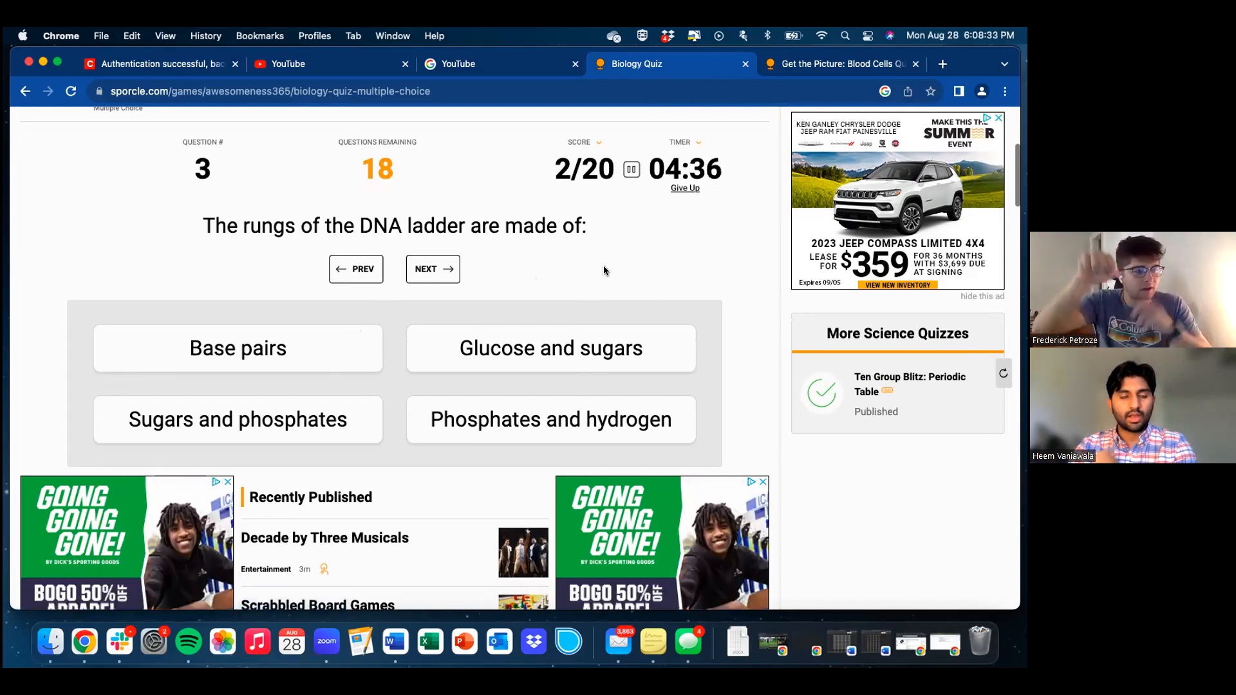
mouse_move(624, 256)
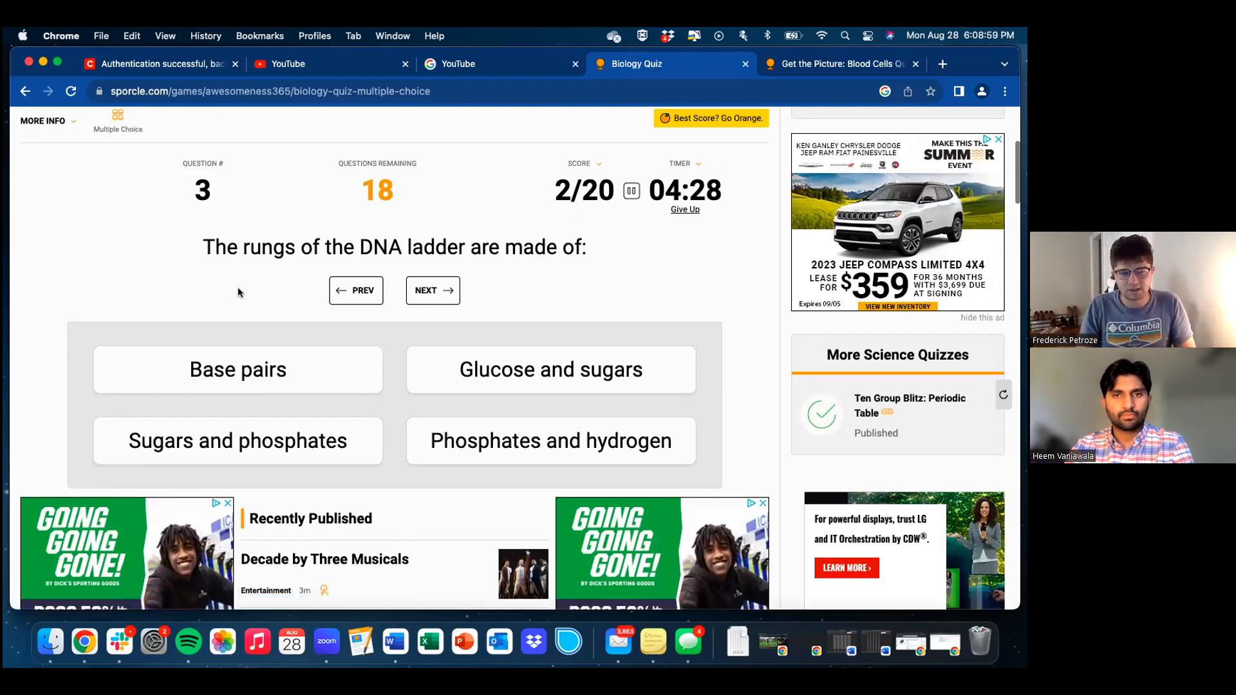
mouse_move(208, 320)
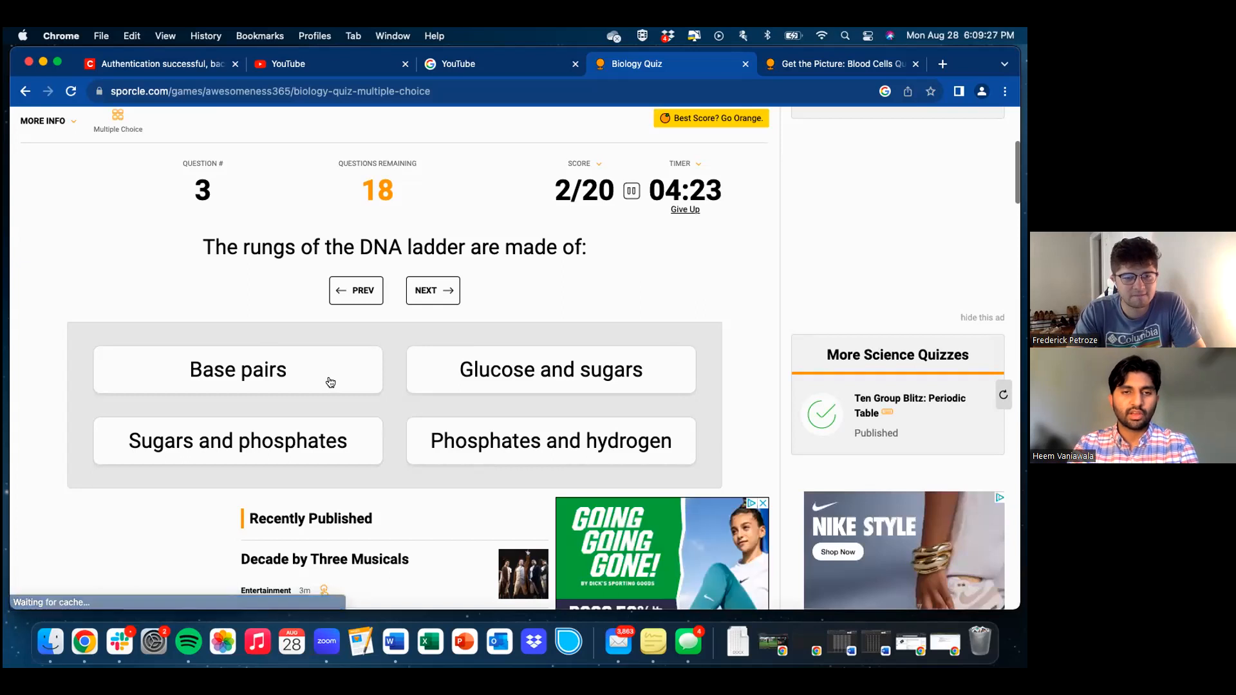
mouse_move(315, 413)
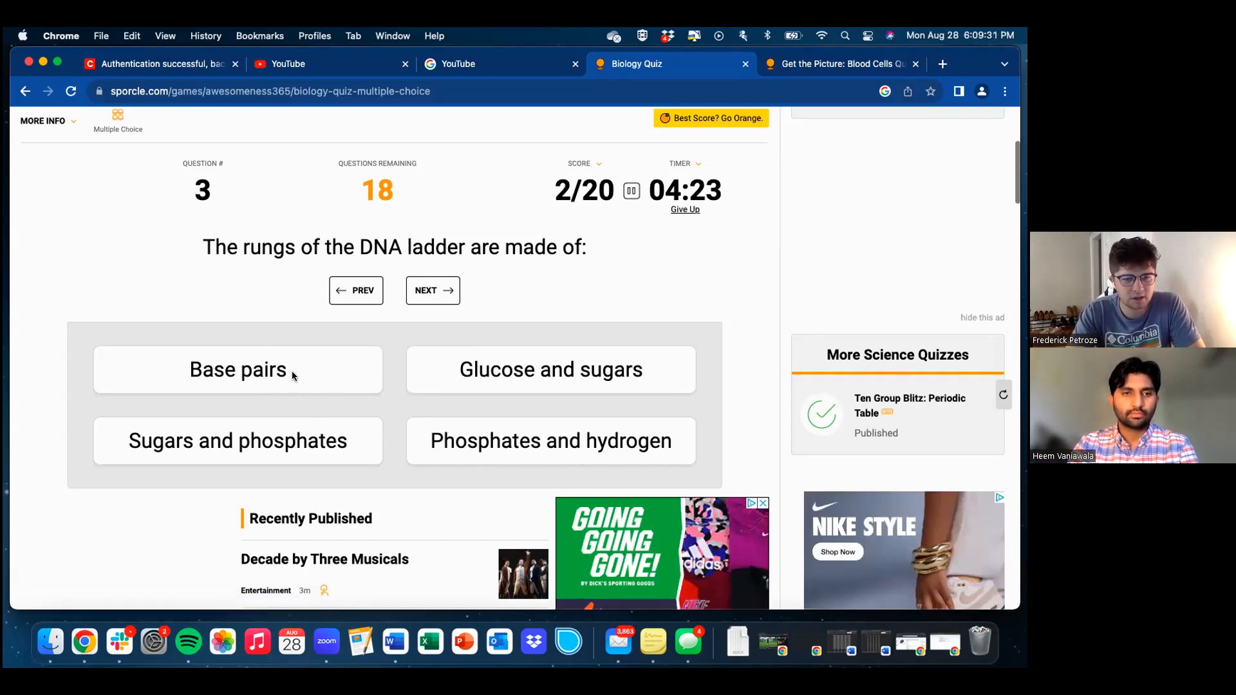
- Answer Base pairs, Hydrogen bonds and Double Helix for questions 3, 4 and 5
click(238, 369)
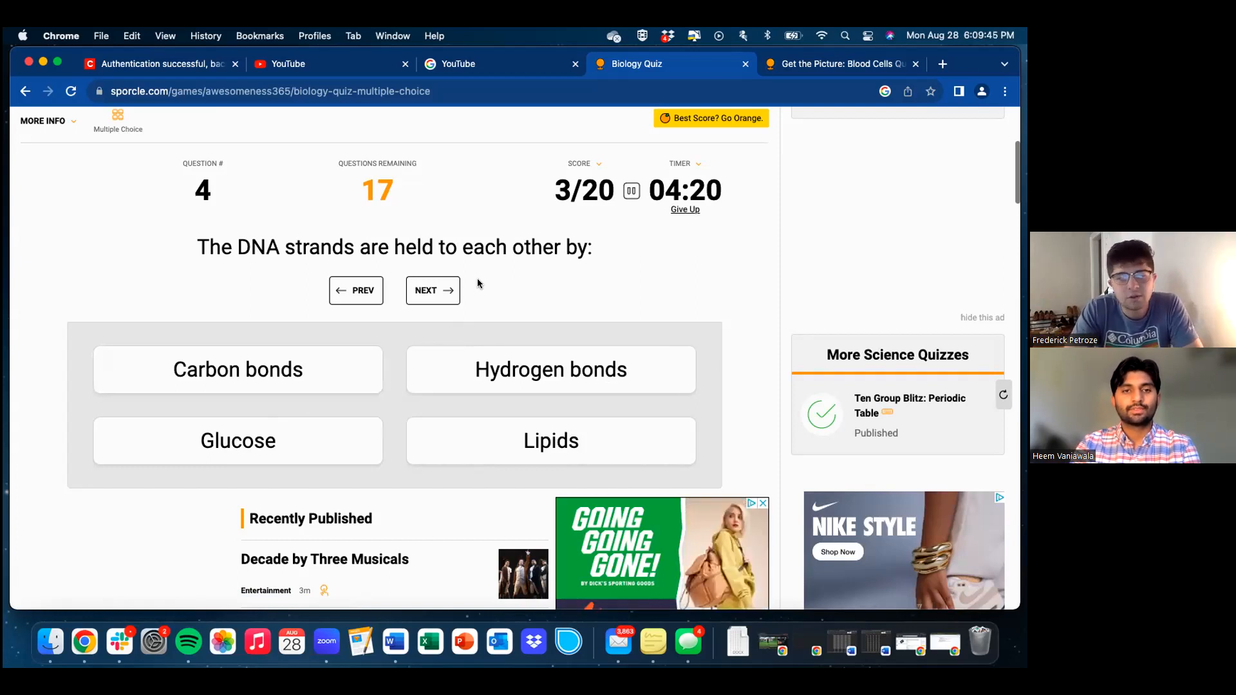
mouse_move(327, 383)
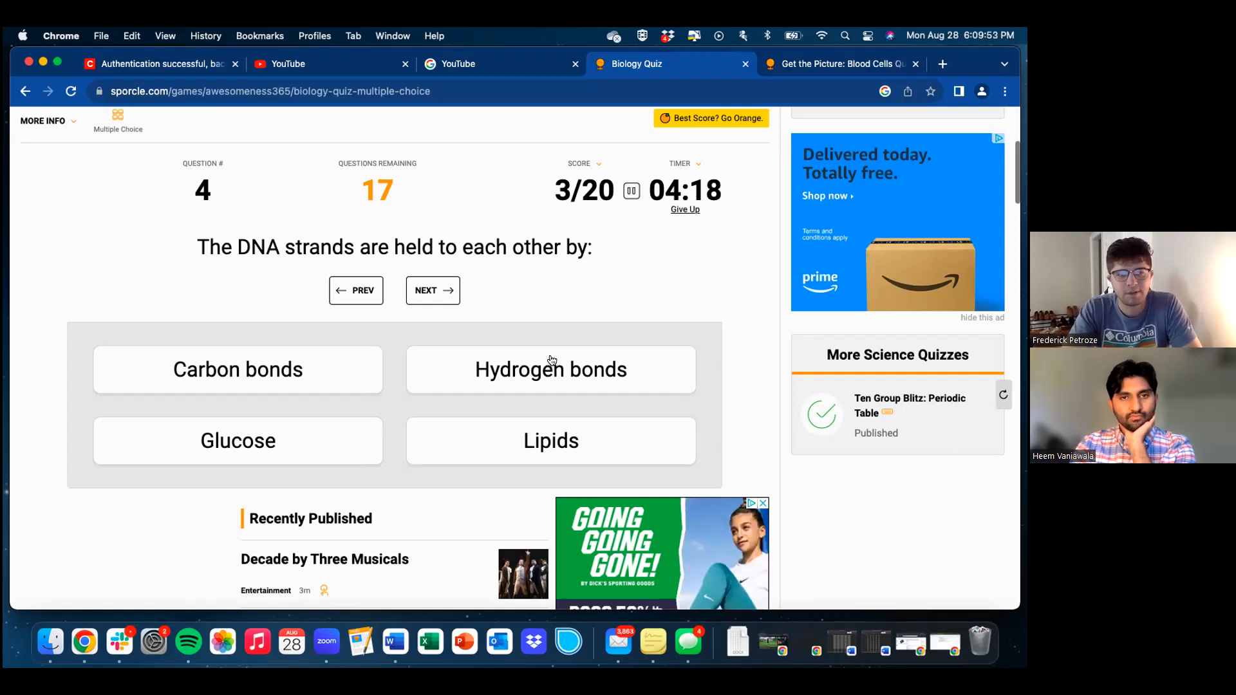
click(551, 370)
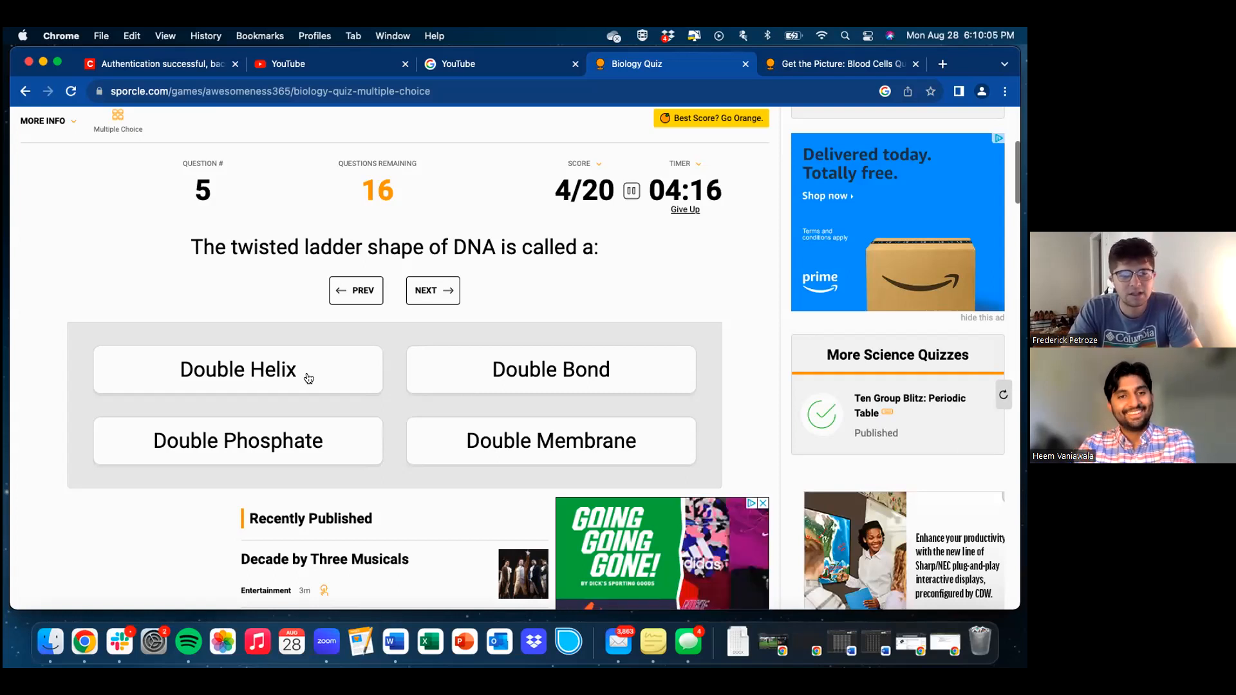
click(239, 370)
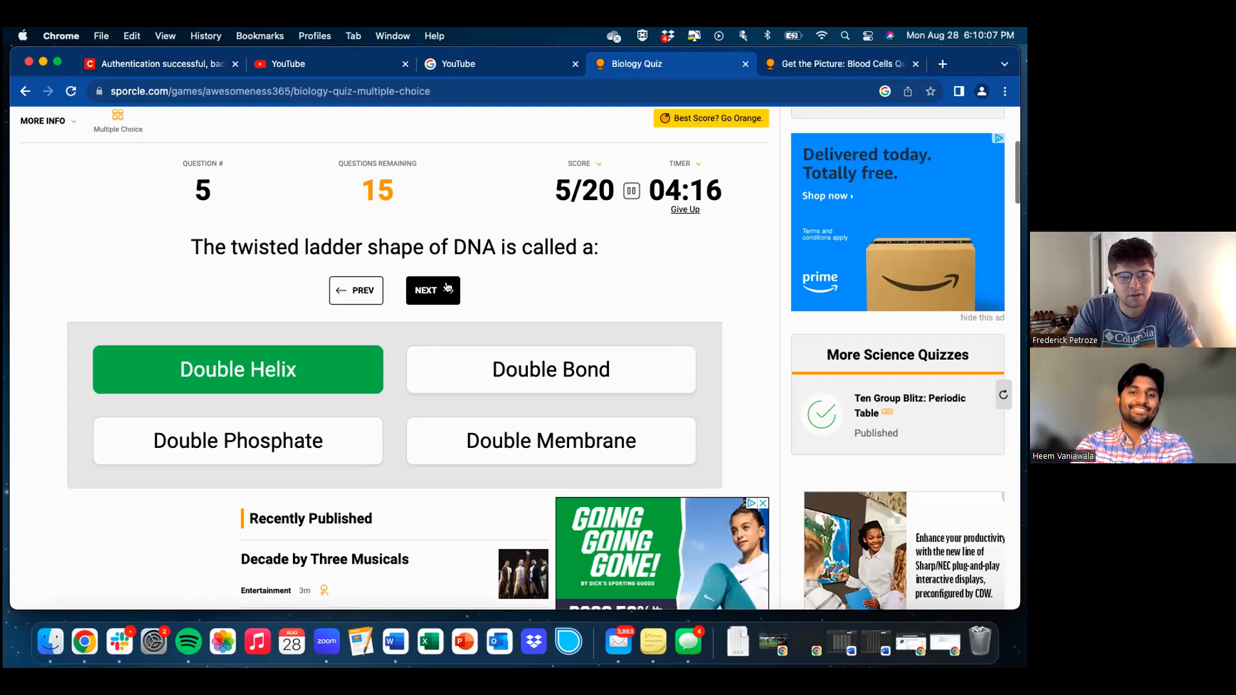
- Advance to question 6 and answer Multicellular and heterotrophic for Animalia
click(433, 291)
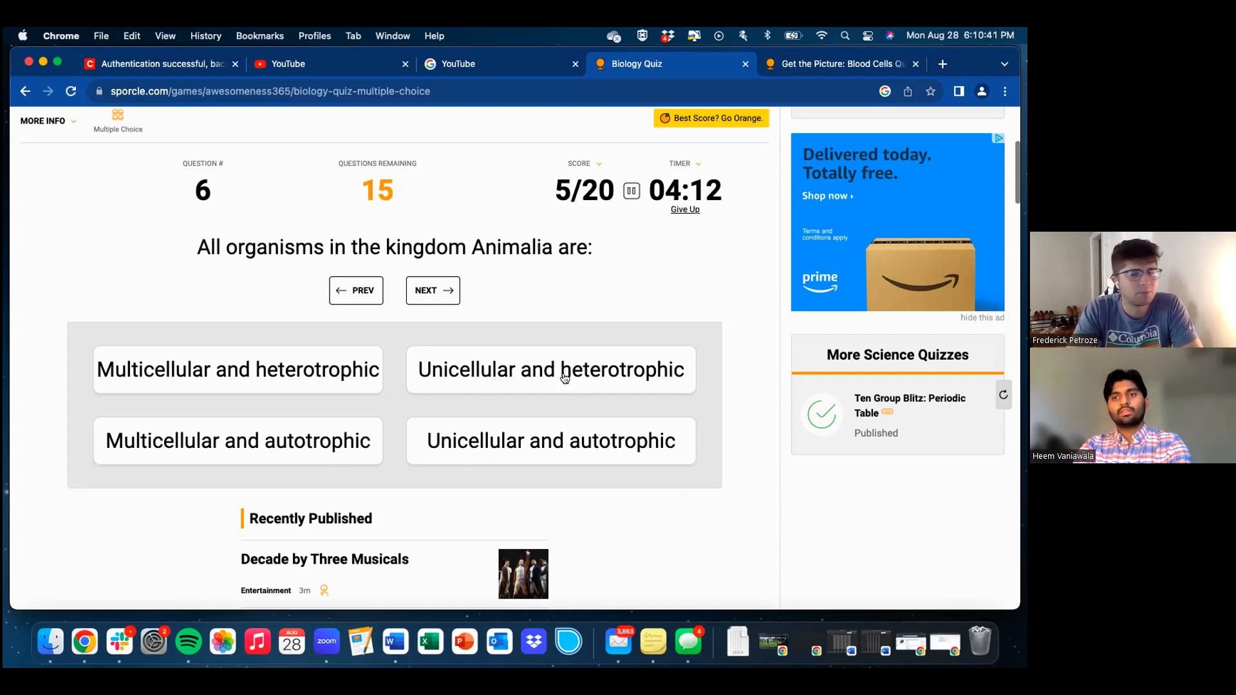
mouse_move(343, 382)
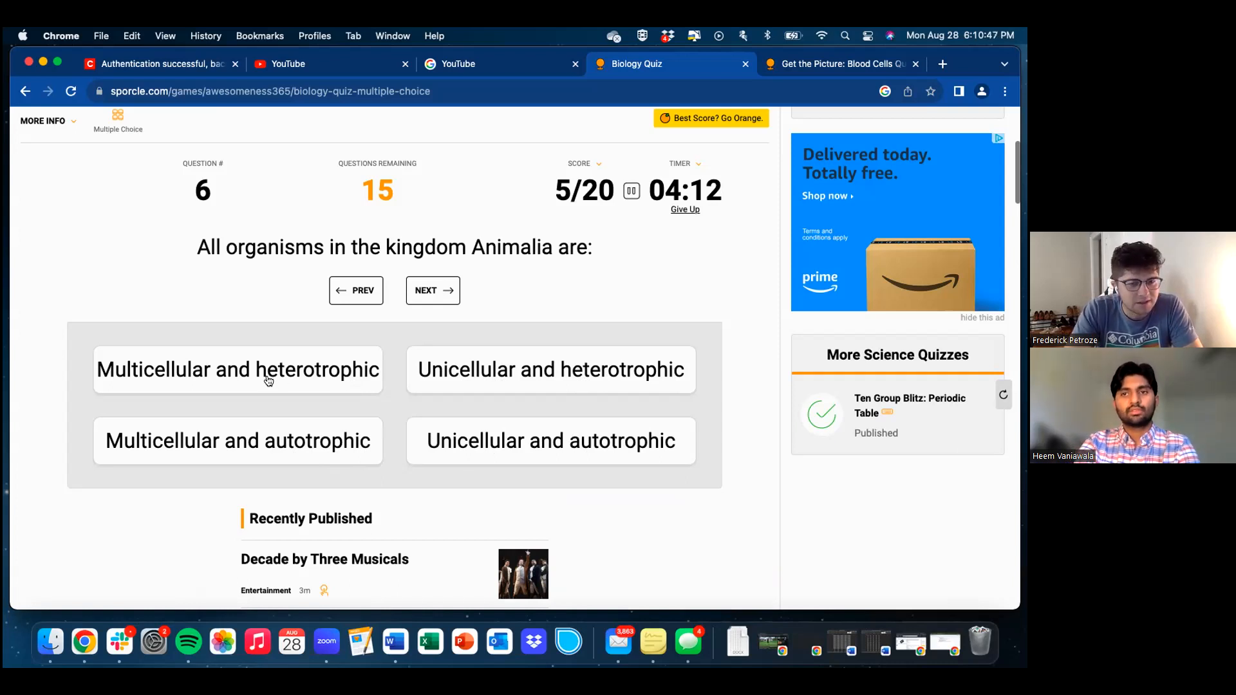
click(238, 370)
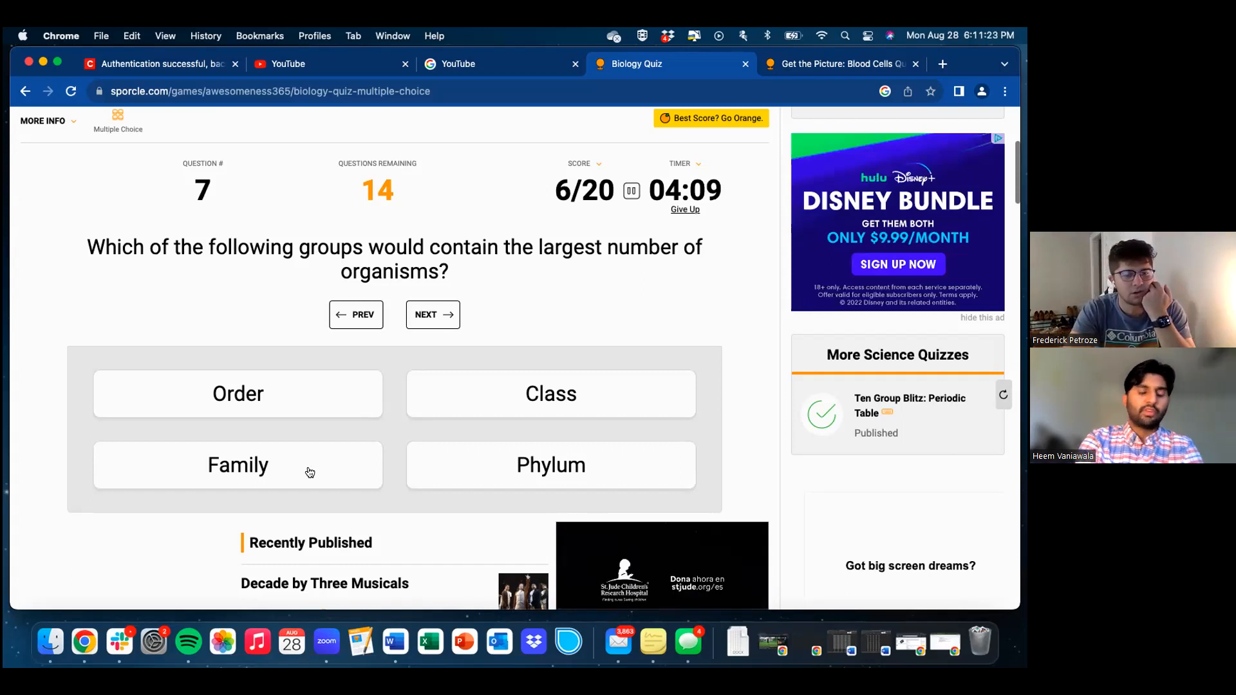
mouse_move(458, 475)
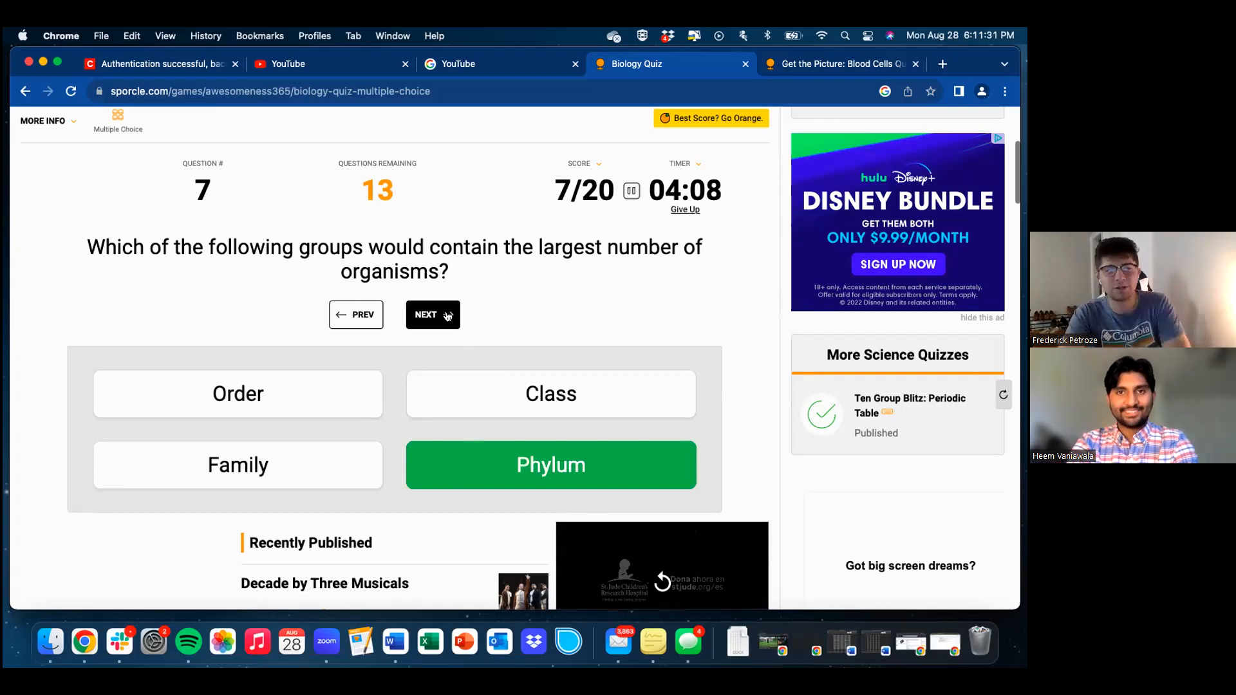
- Answer Genus and species for question 8 and Both are eukaryotic for question 9
click(433, 315)
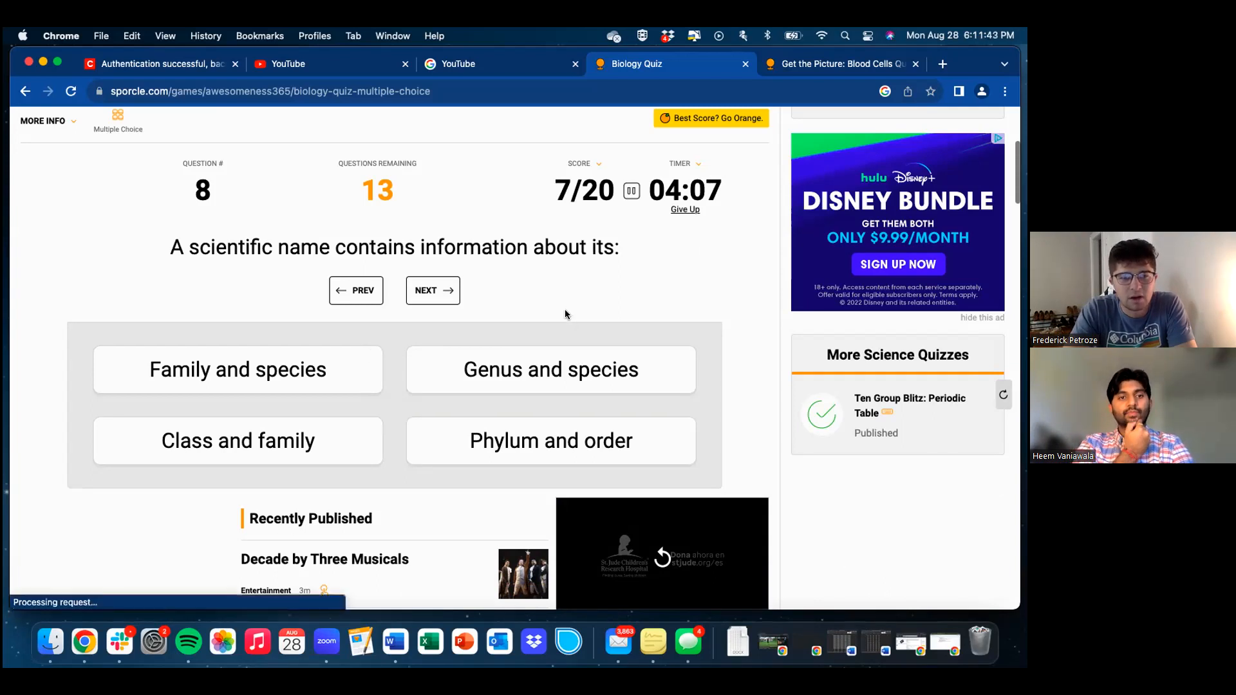
mouse_move(552, 386)
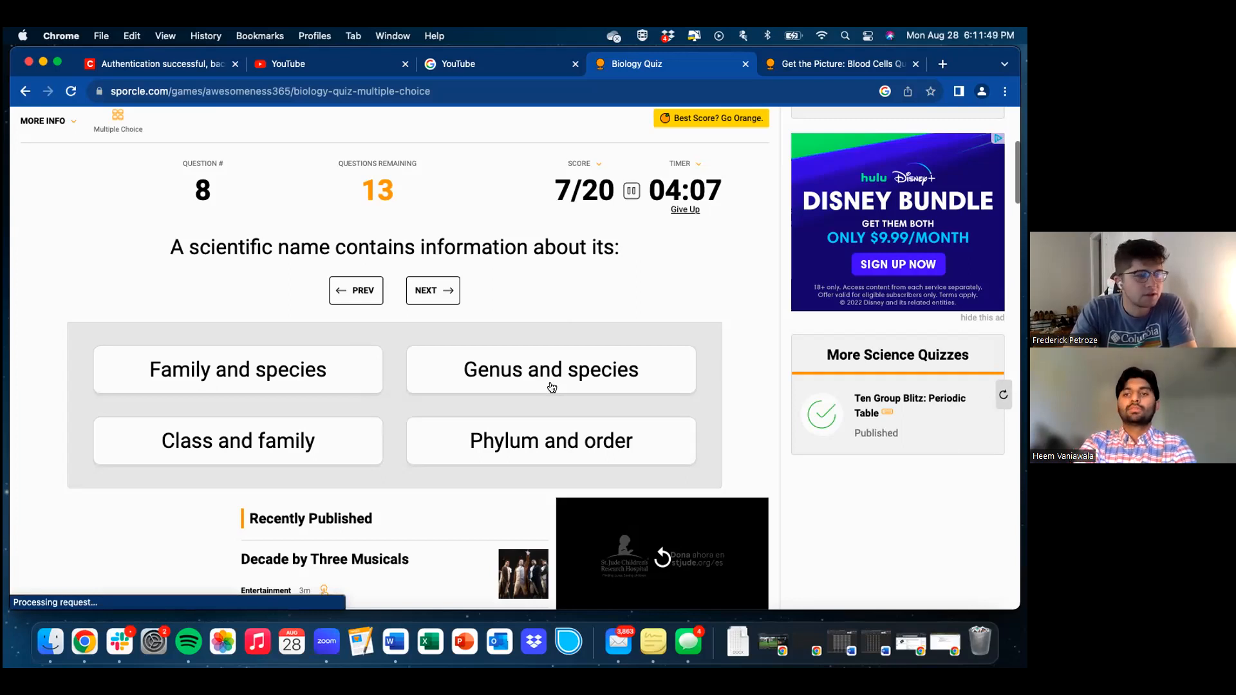
mouse_move(528, 393)
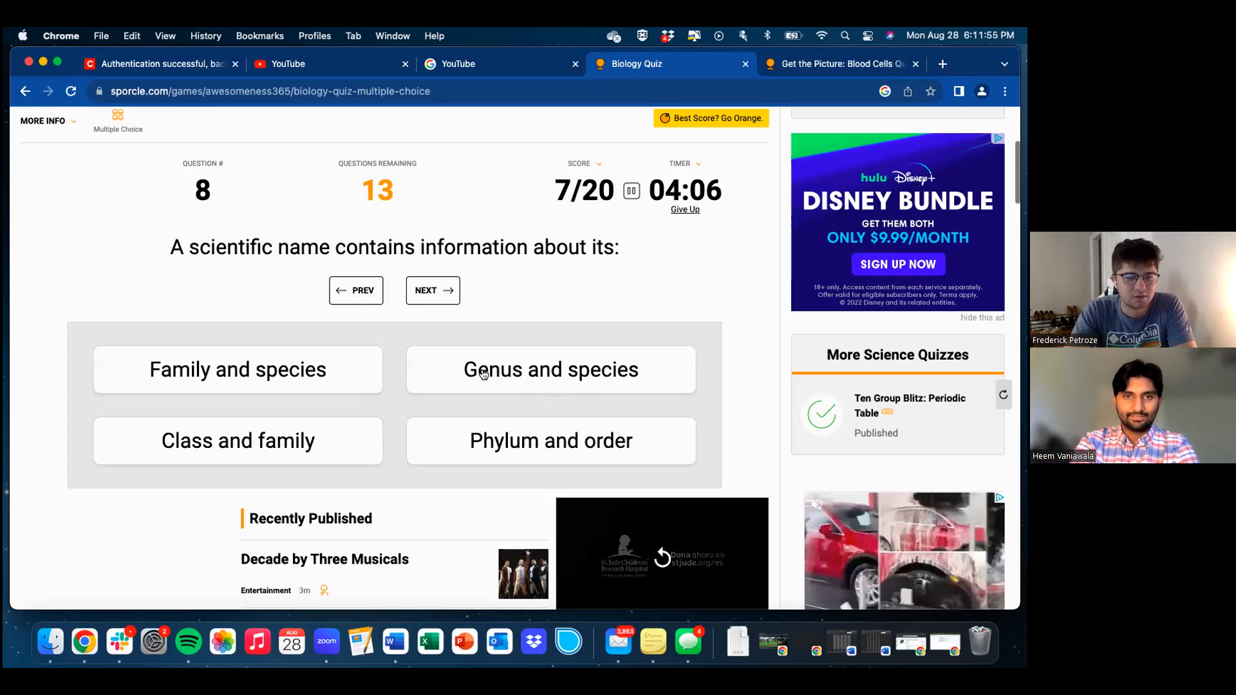
click(551, 370)
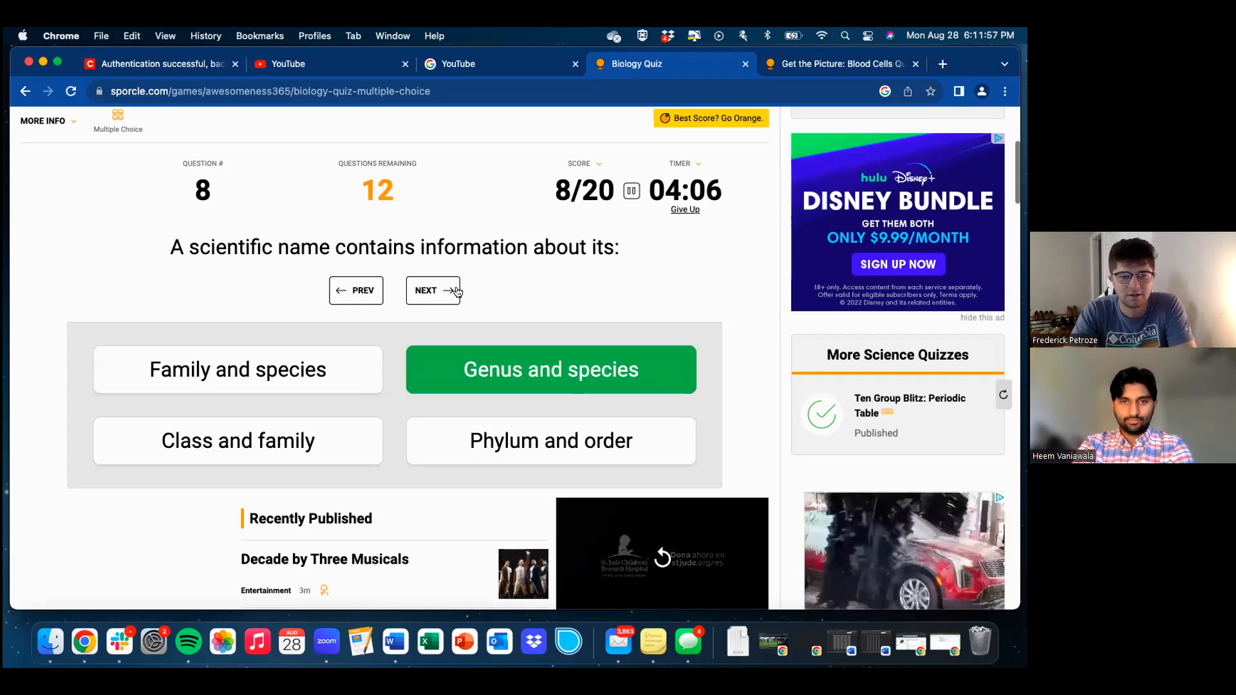
click(432, 291)
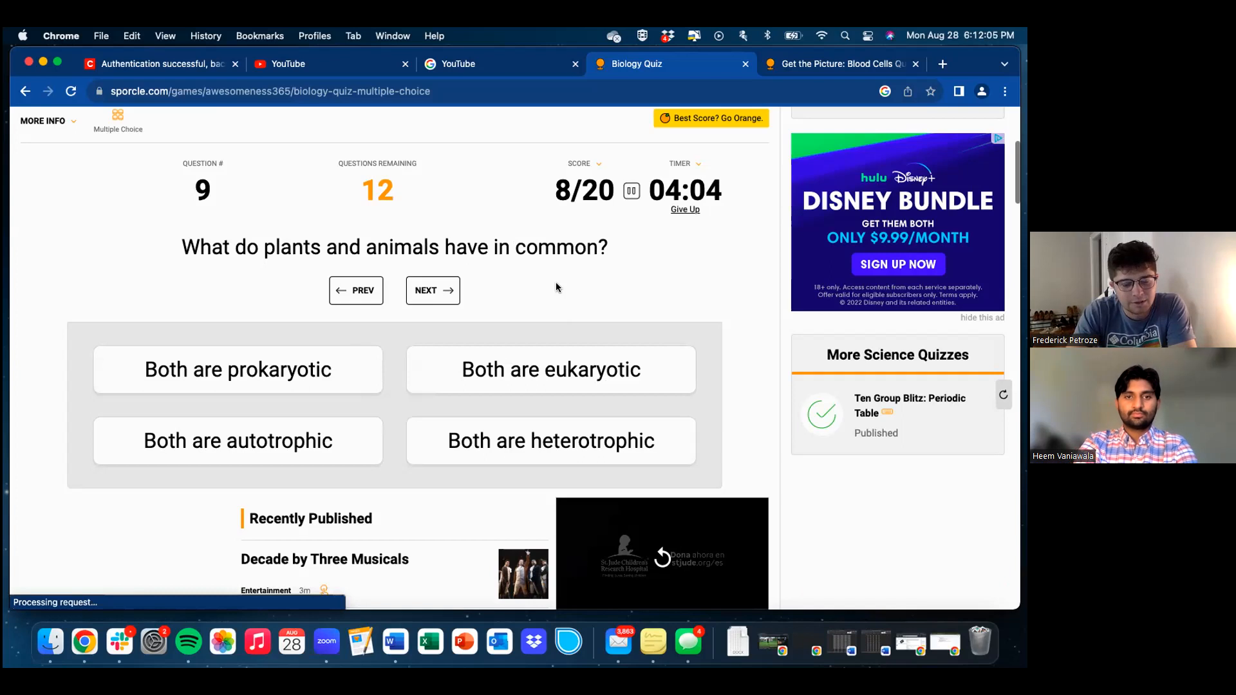
mouse_move(549, 288)
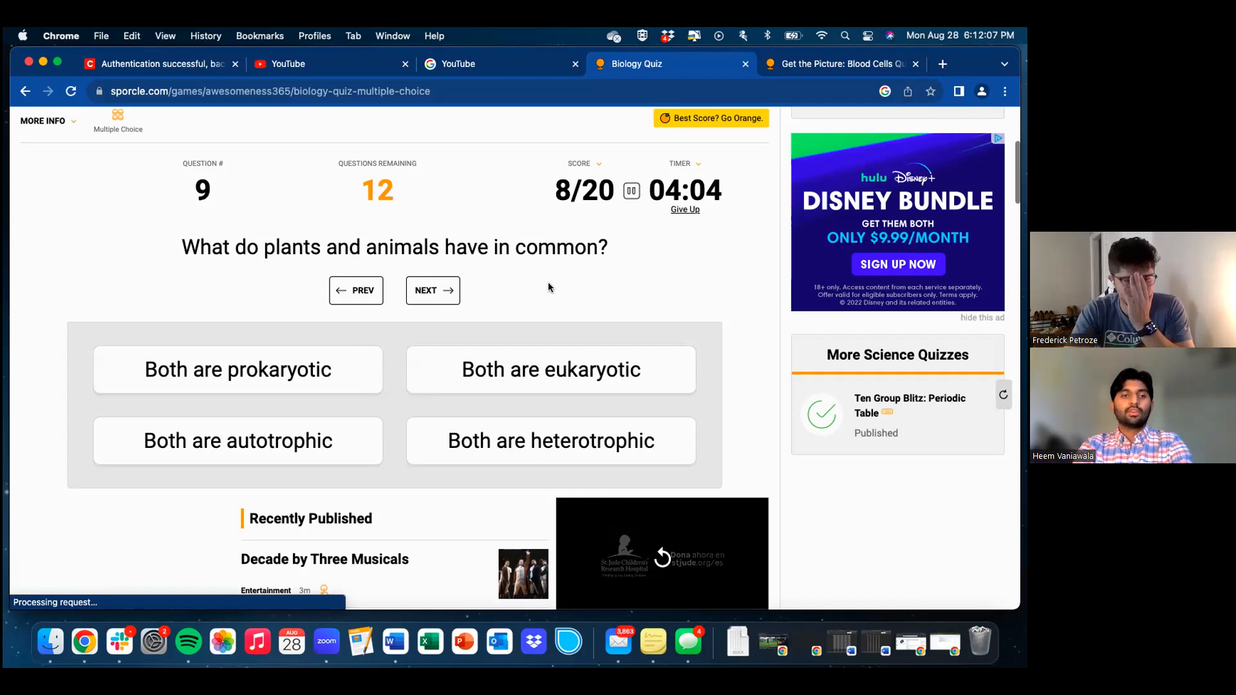
mouse_move(553, 287)
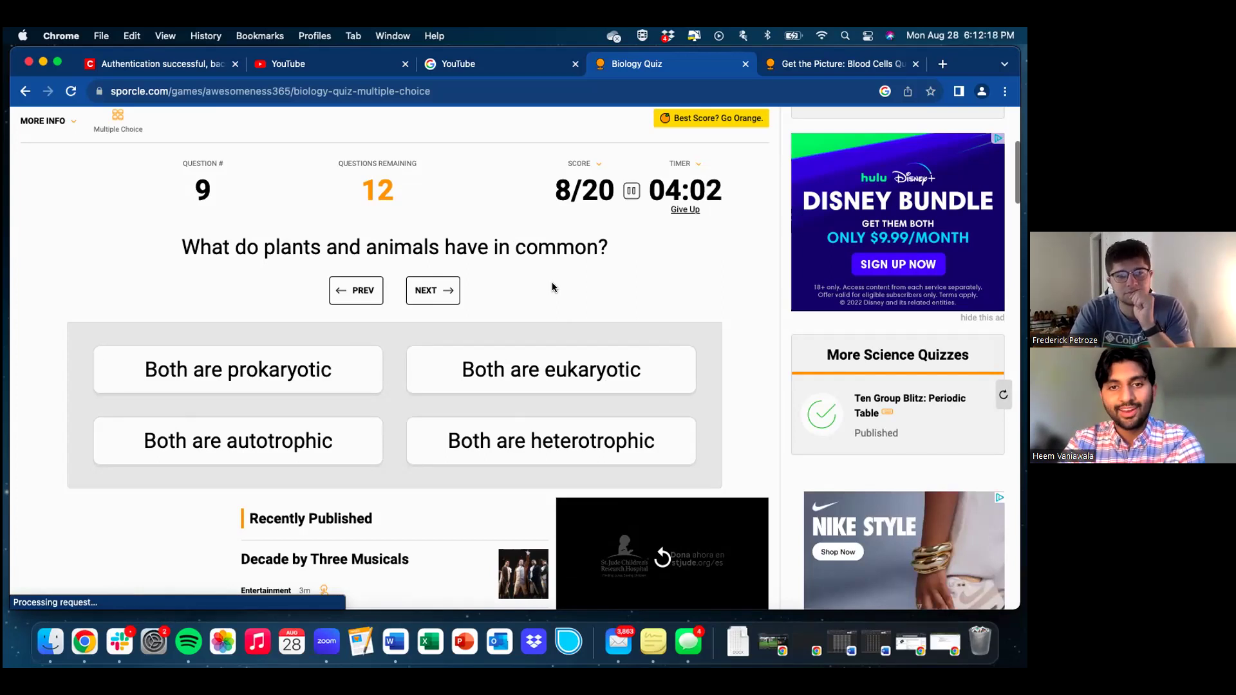
mouse_move(579, 355)
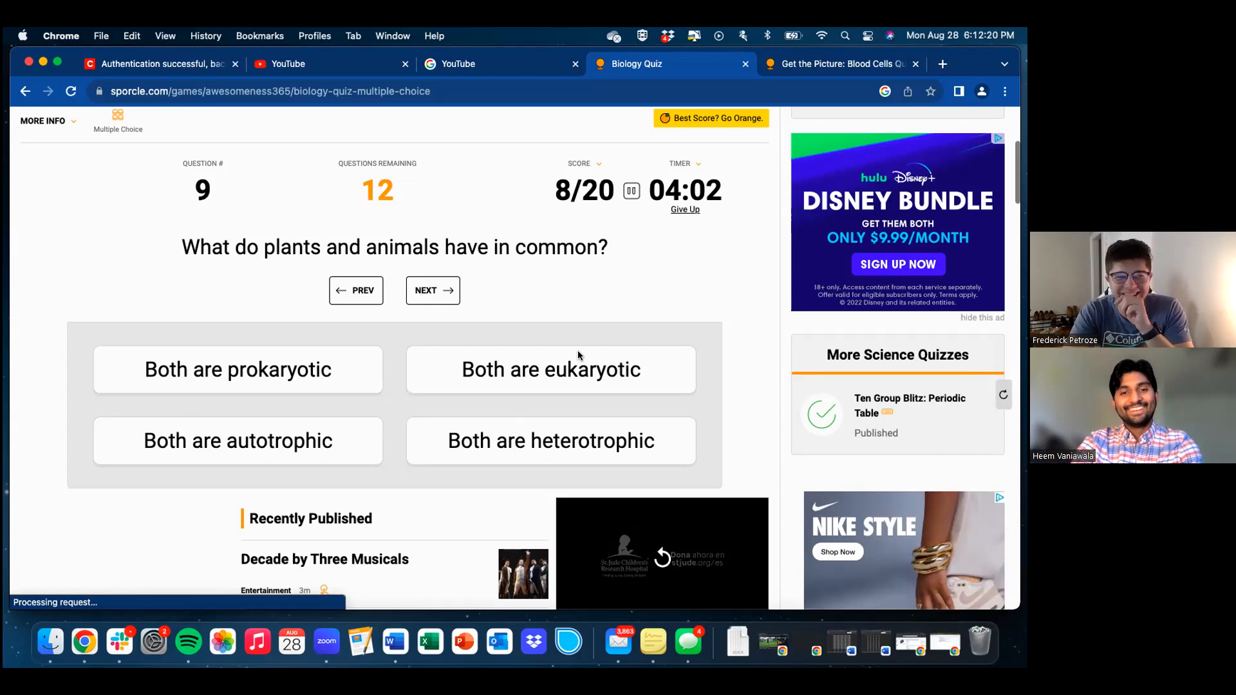
click(551, 369)
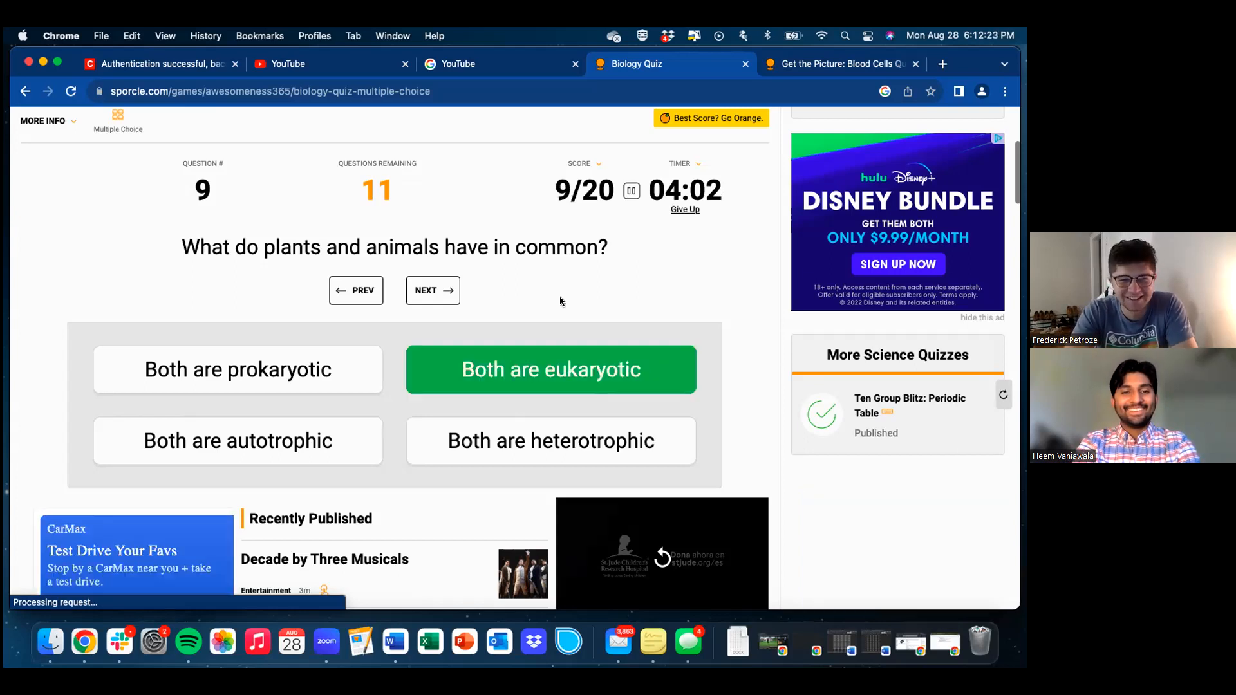
- Answer Linnaeus for the taxonomy question 10 and move on to question 11
click(433, 290)
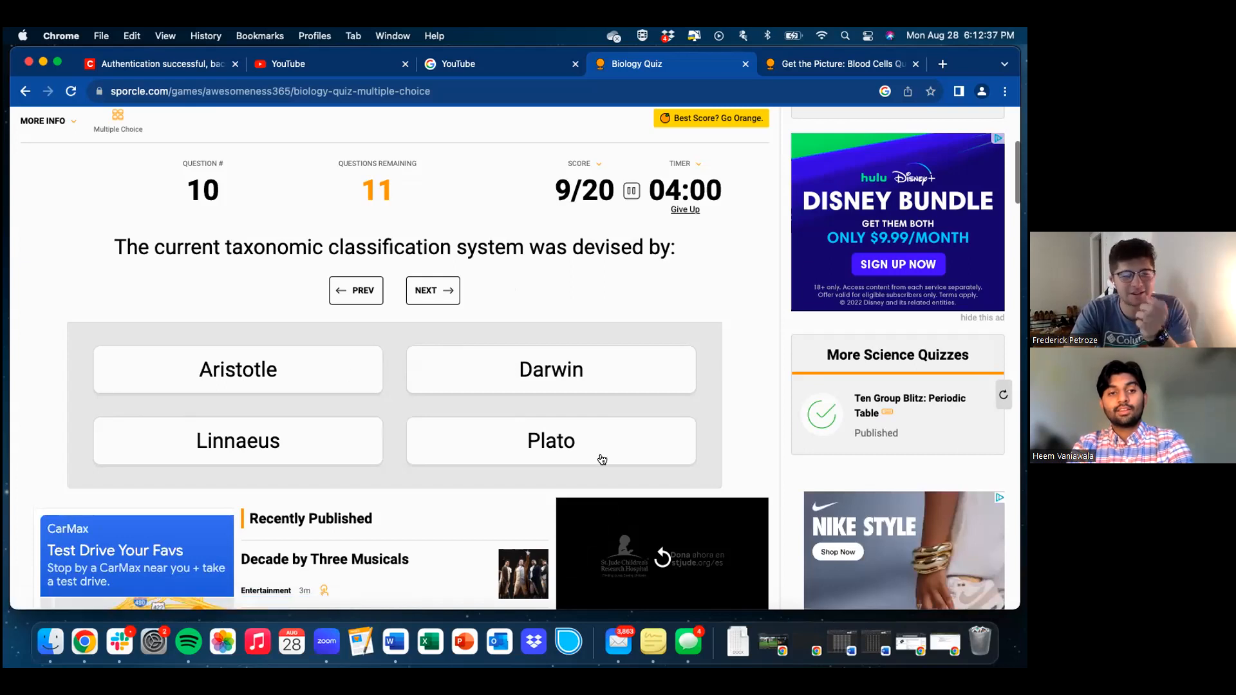
mouse_move(588, 386)
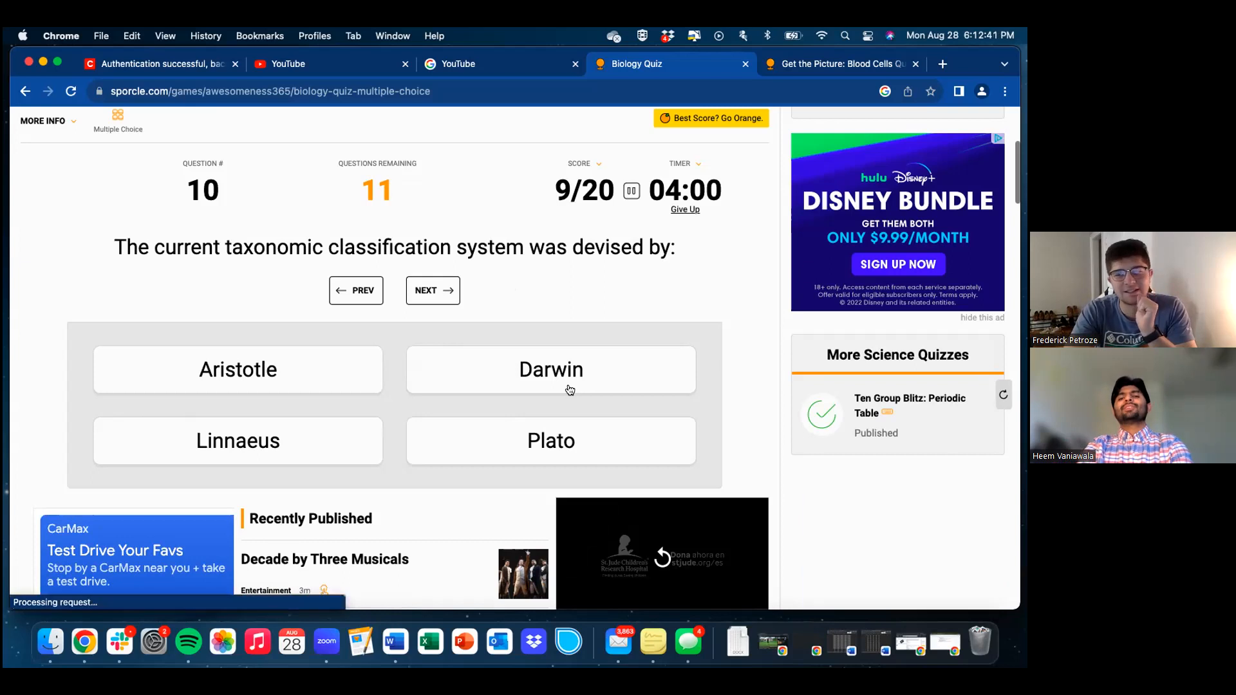
mouse_move(573, 384)
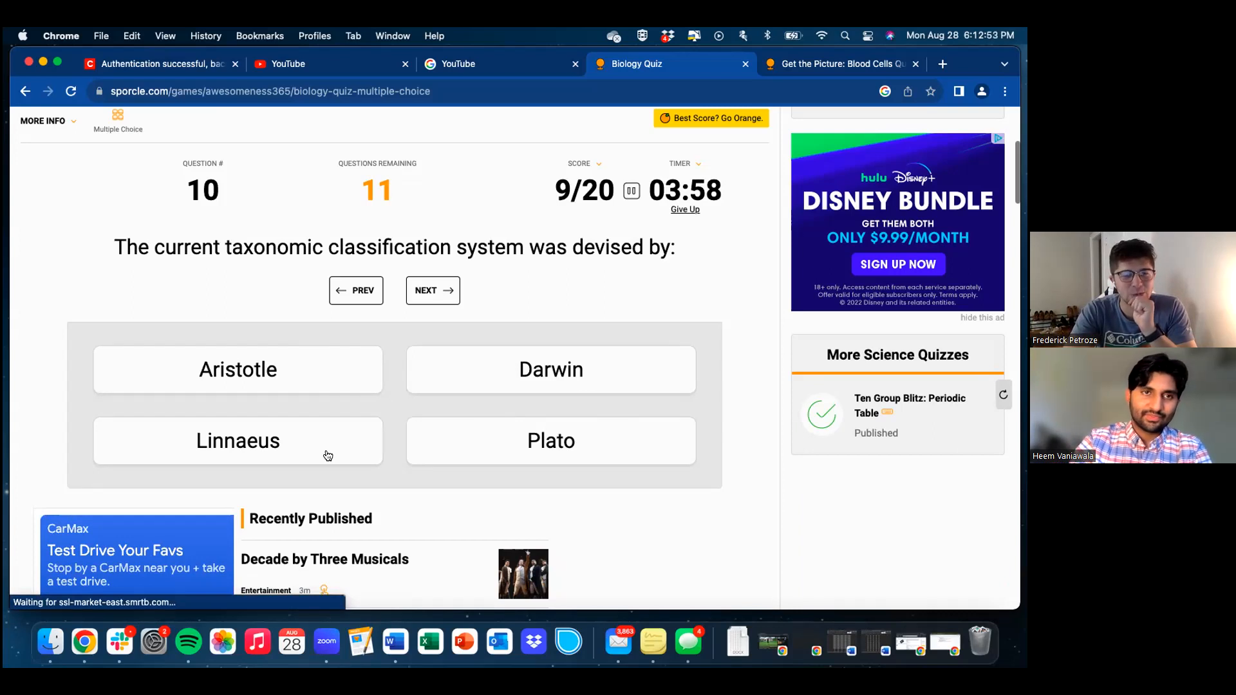
click(237, 441)
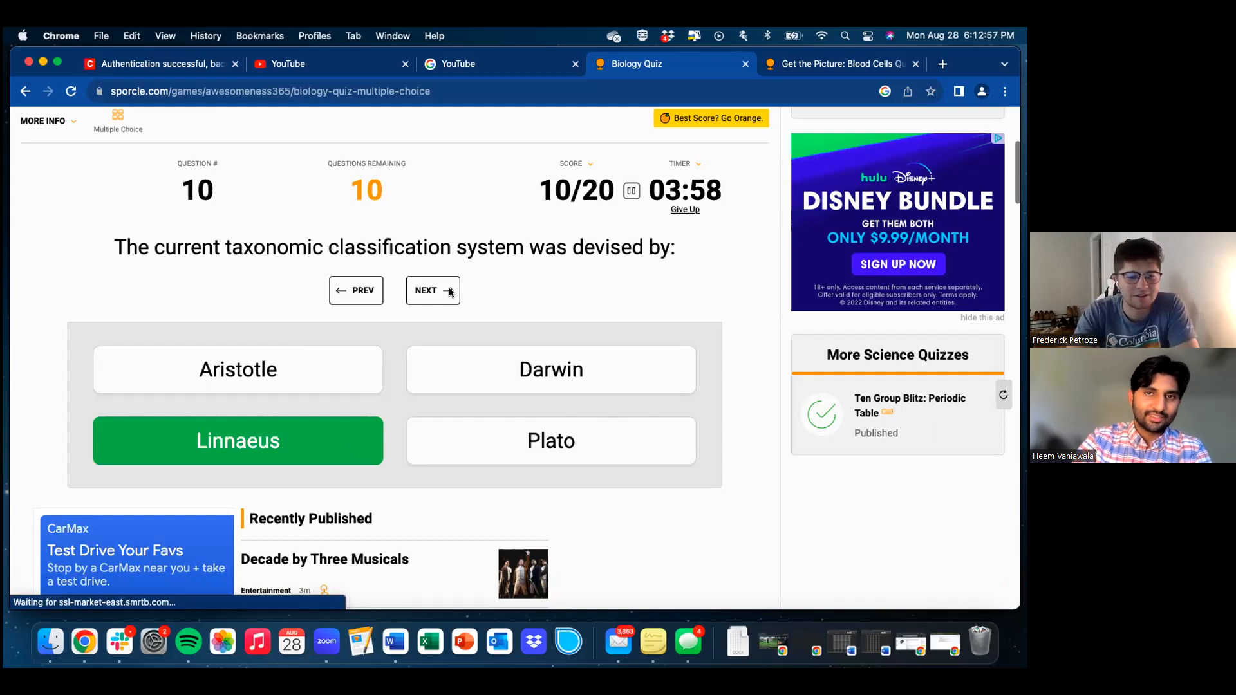
click(433, 290)
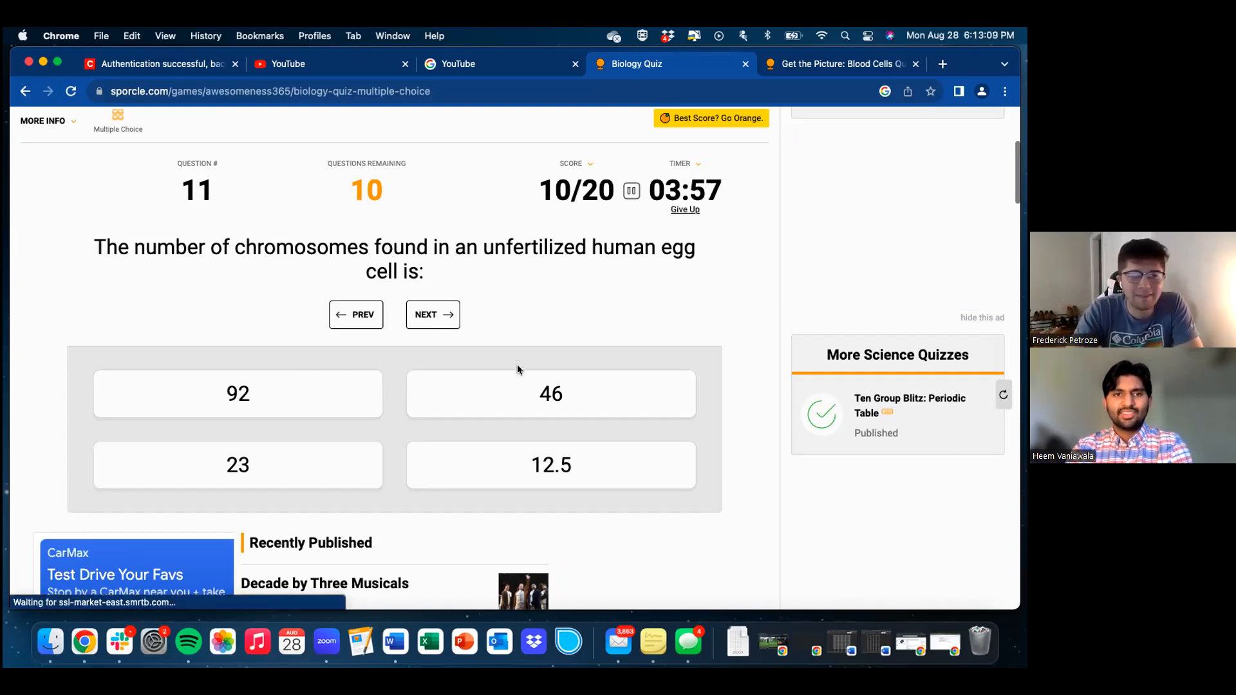
mouse_move(511, 399)
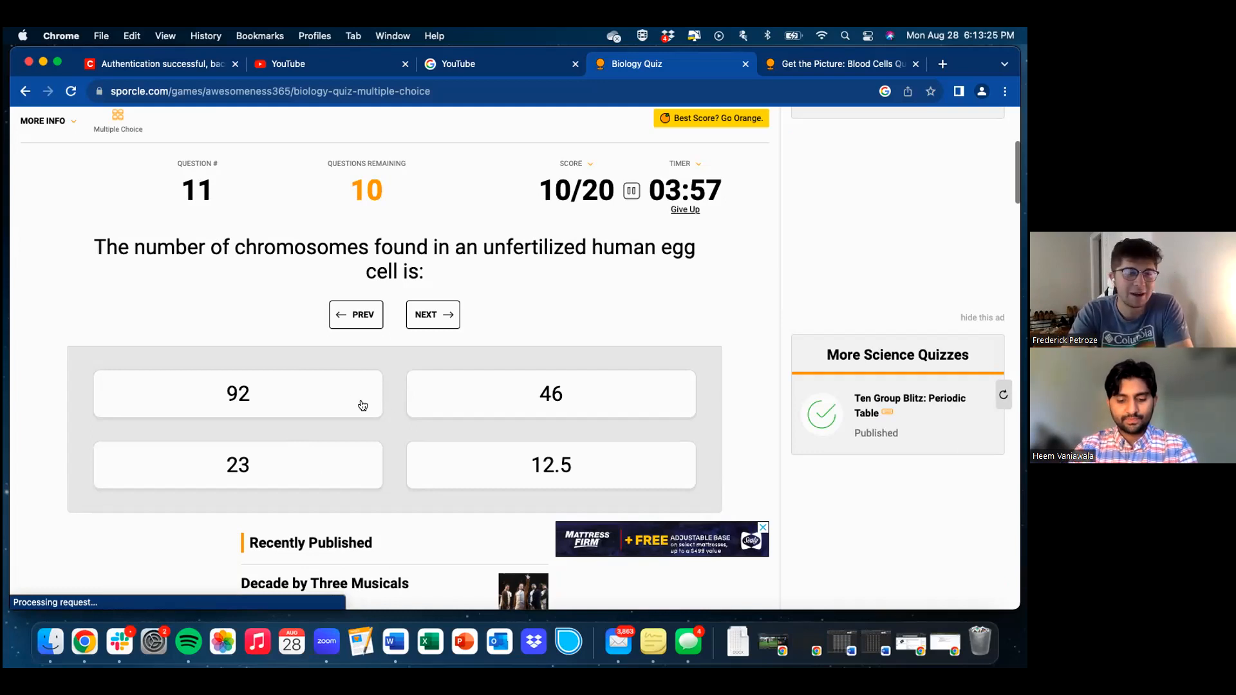
mouse_move(263, 570)
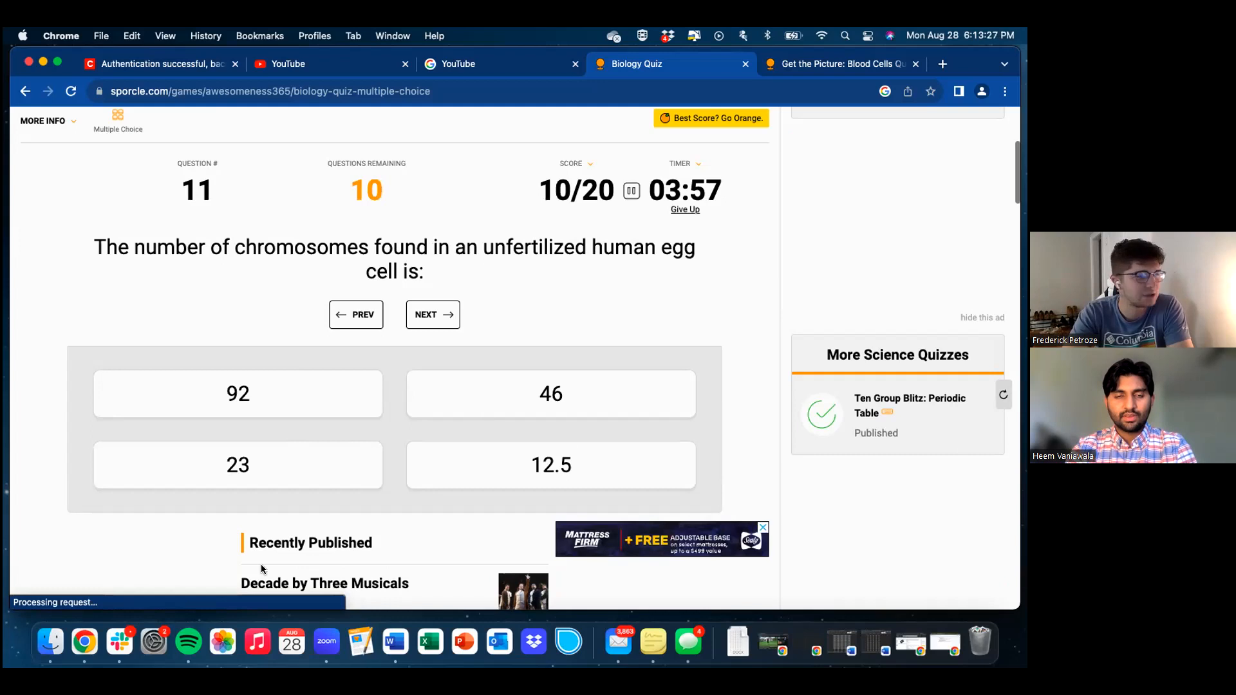
- Answer 23, Proteins and XY for questions 11 to 13
click(237, 464)
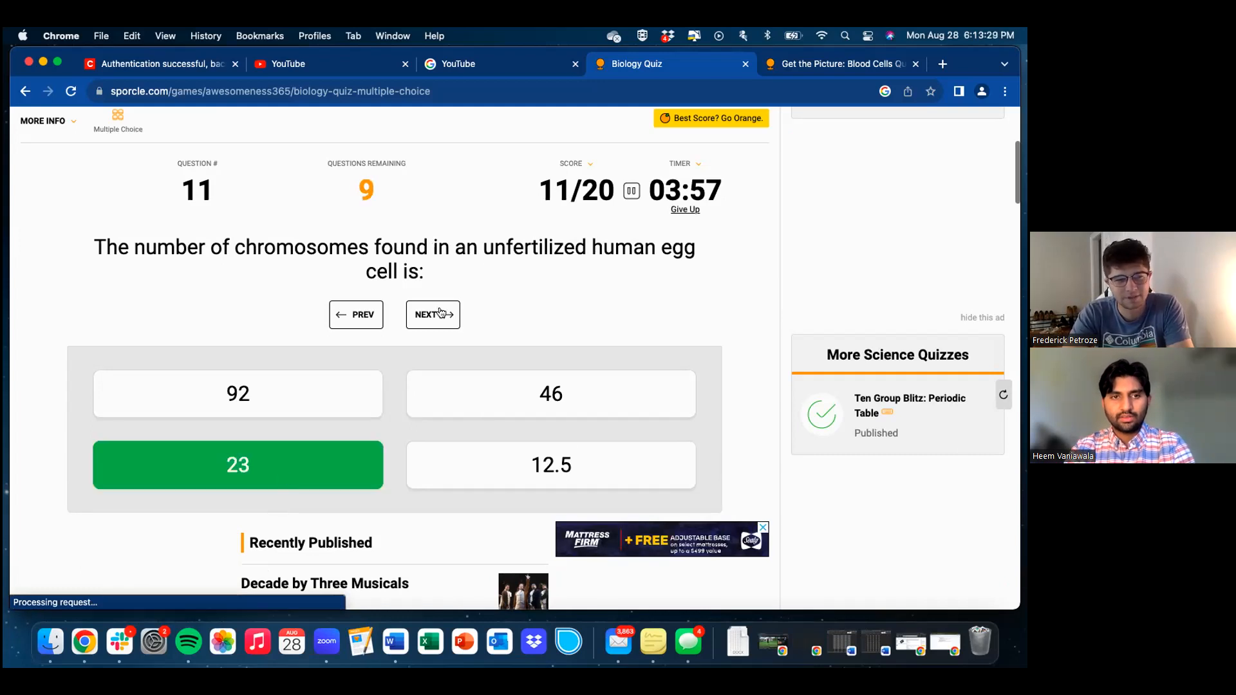
click(433, 315)
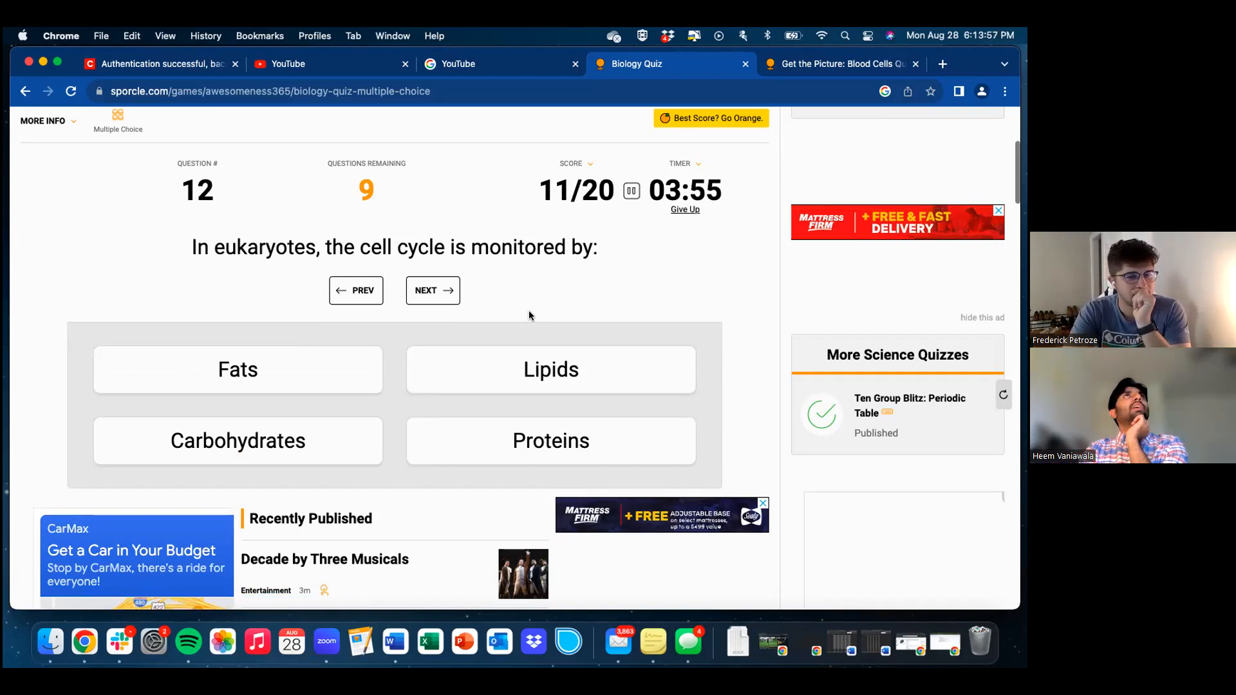
mouse_move(516, 446)
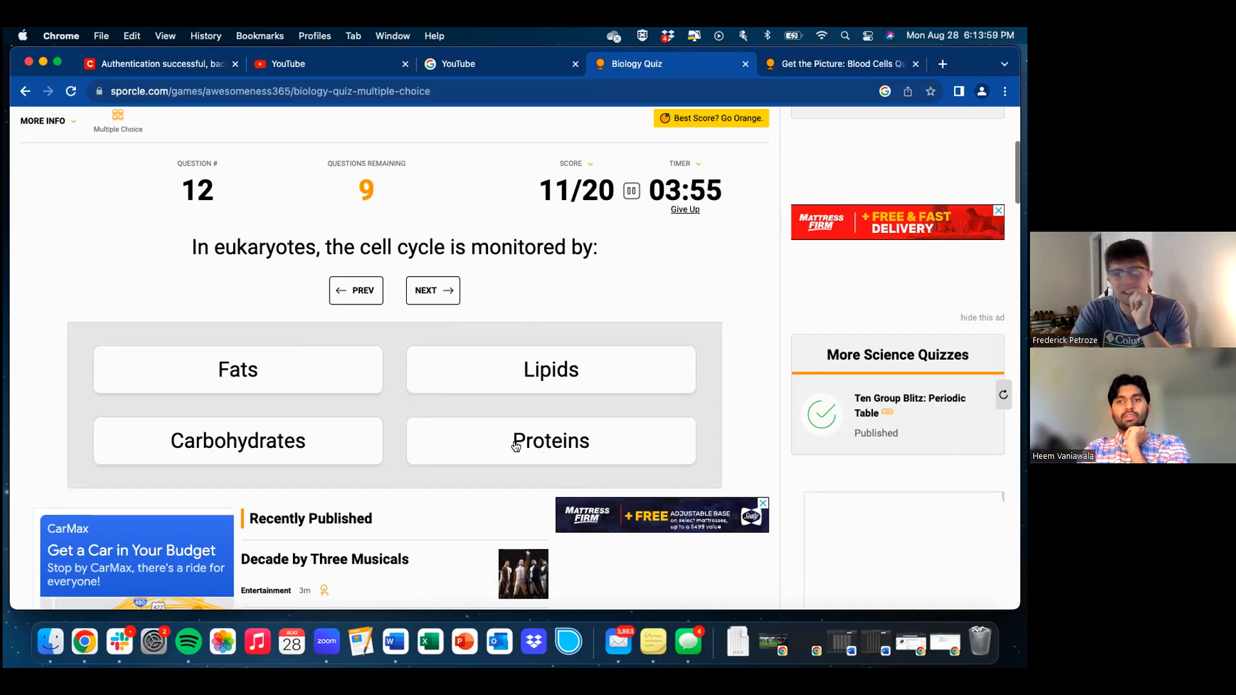
click(551, 441)
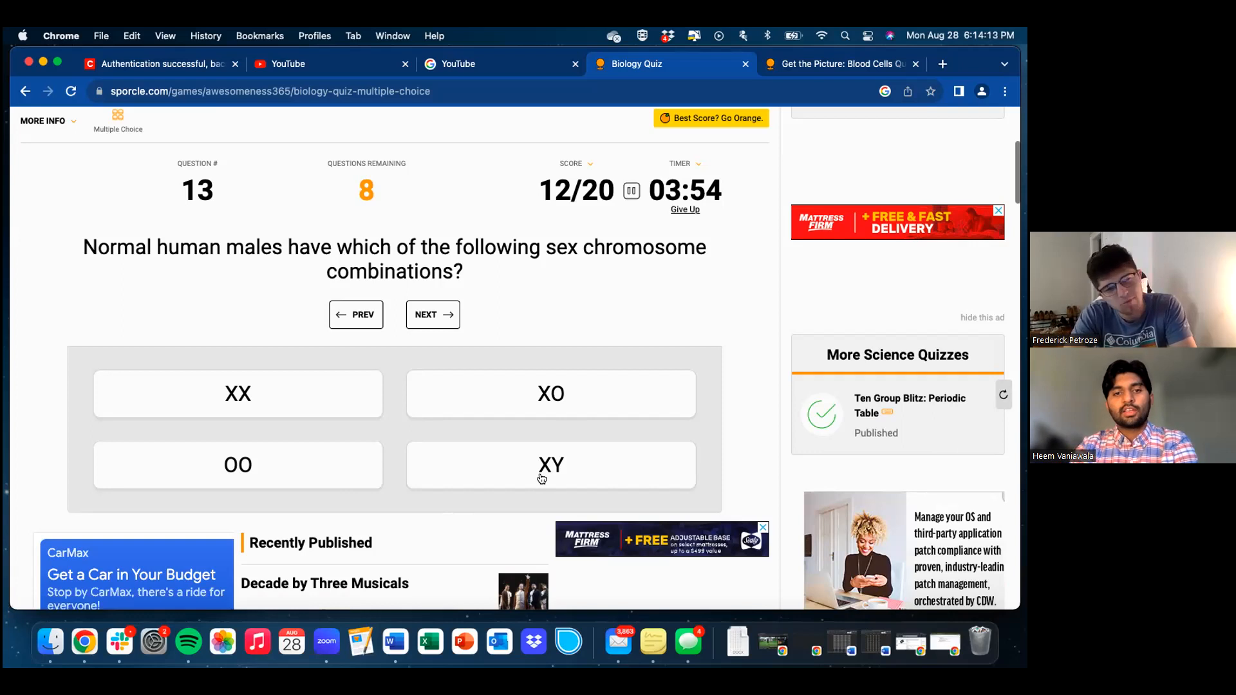
click(551, 465)
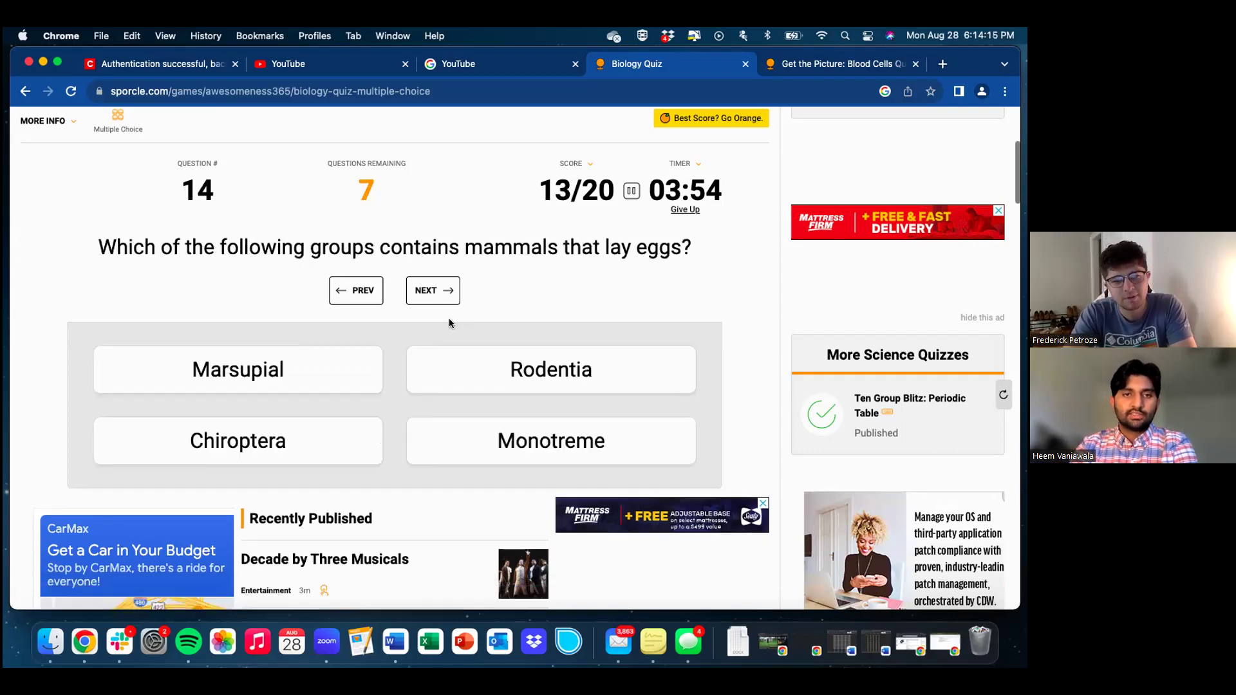
mouse_move(469, 284)
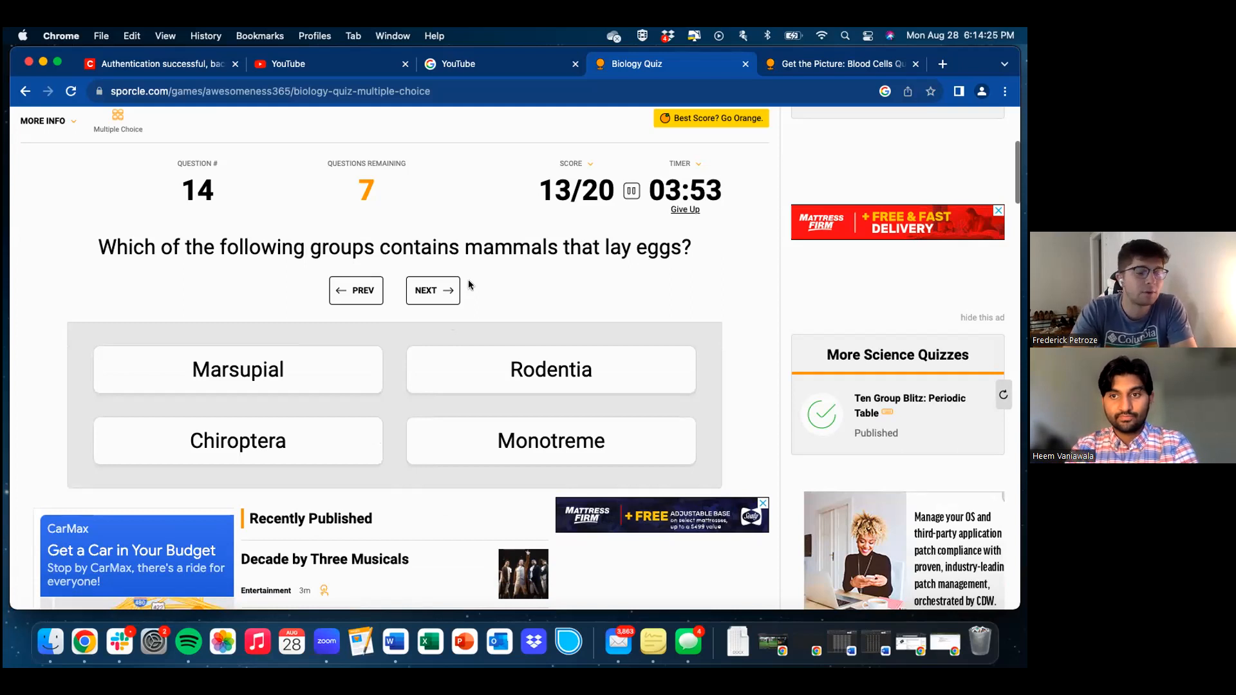
mouse_move(475, 287)
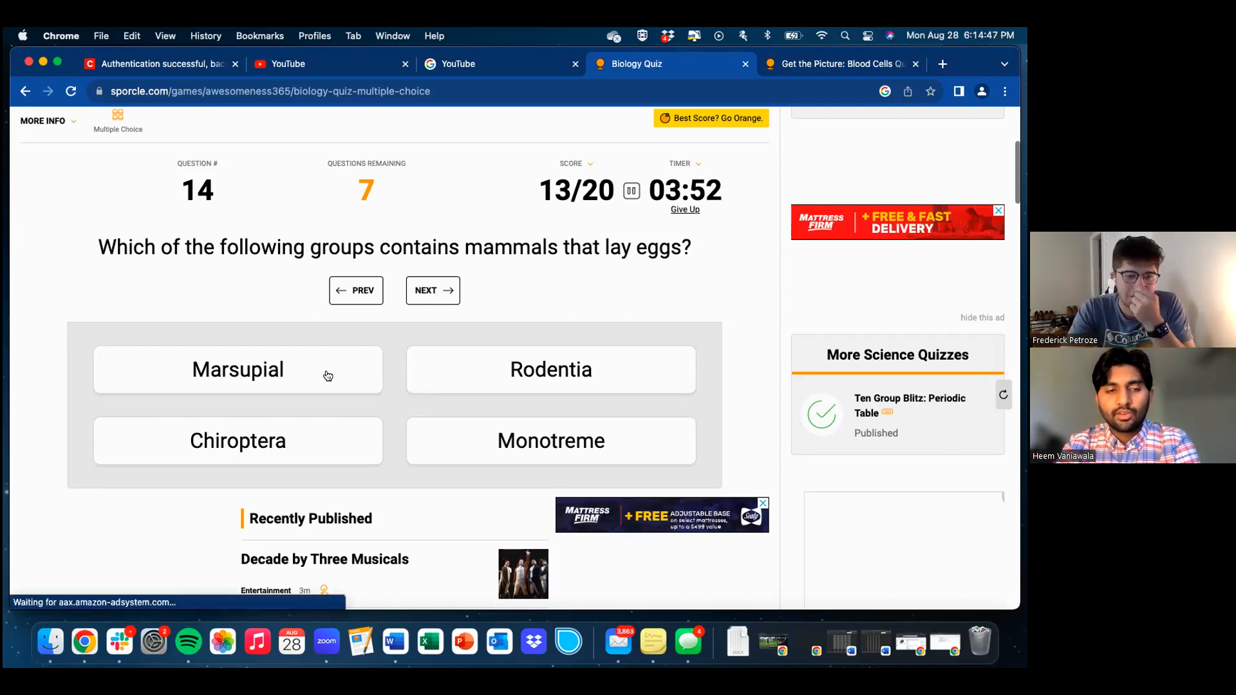
mouse_move(313, 443)
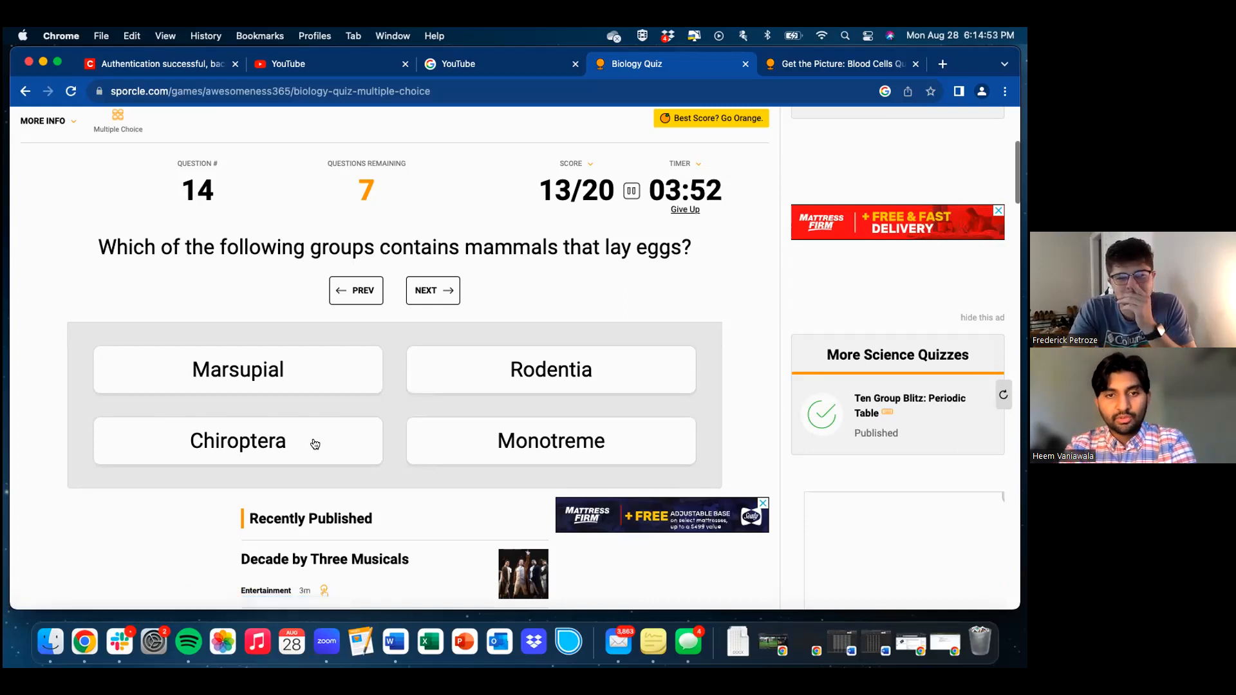
mouse_move(474, 443)
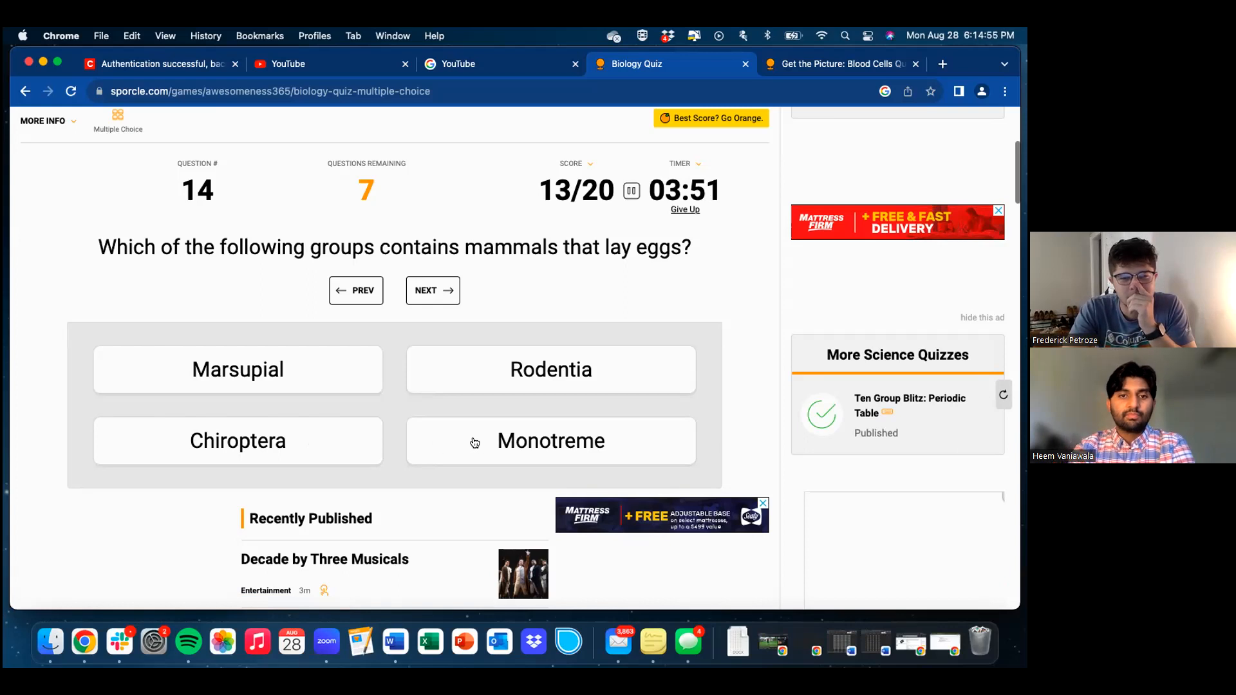
mouse_move(466, 444)
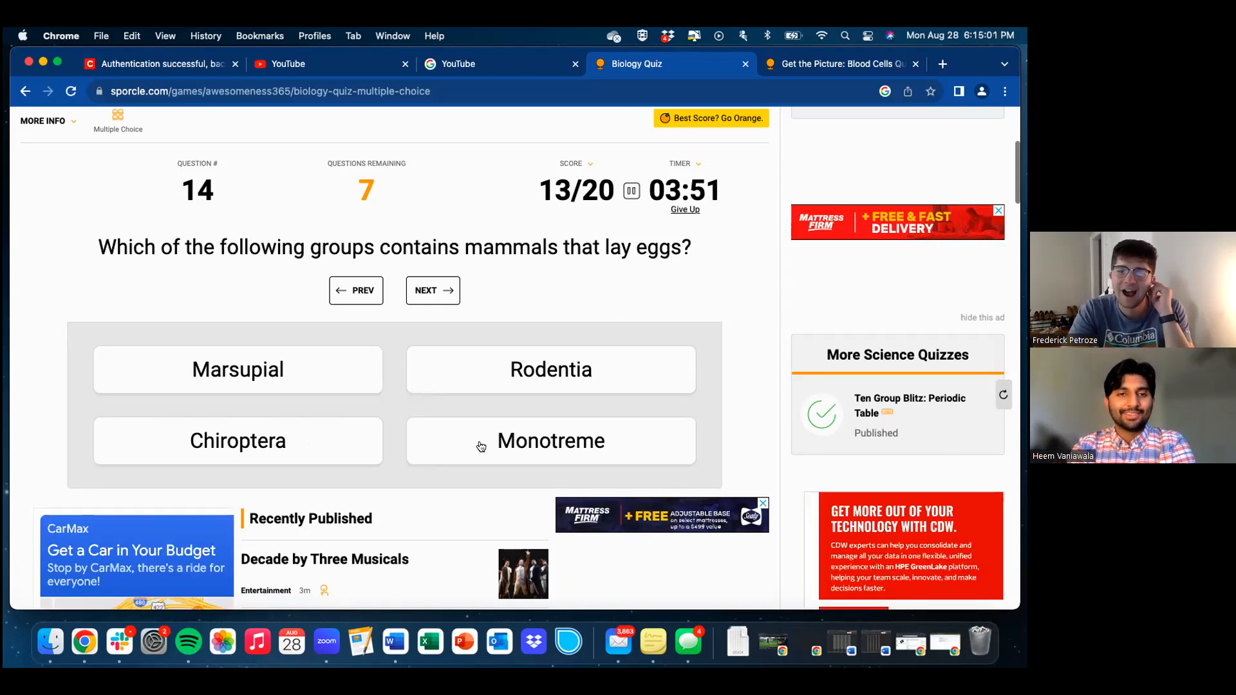
mouse_move(311, 448)
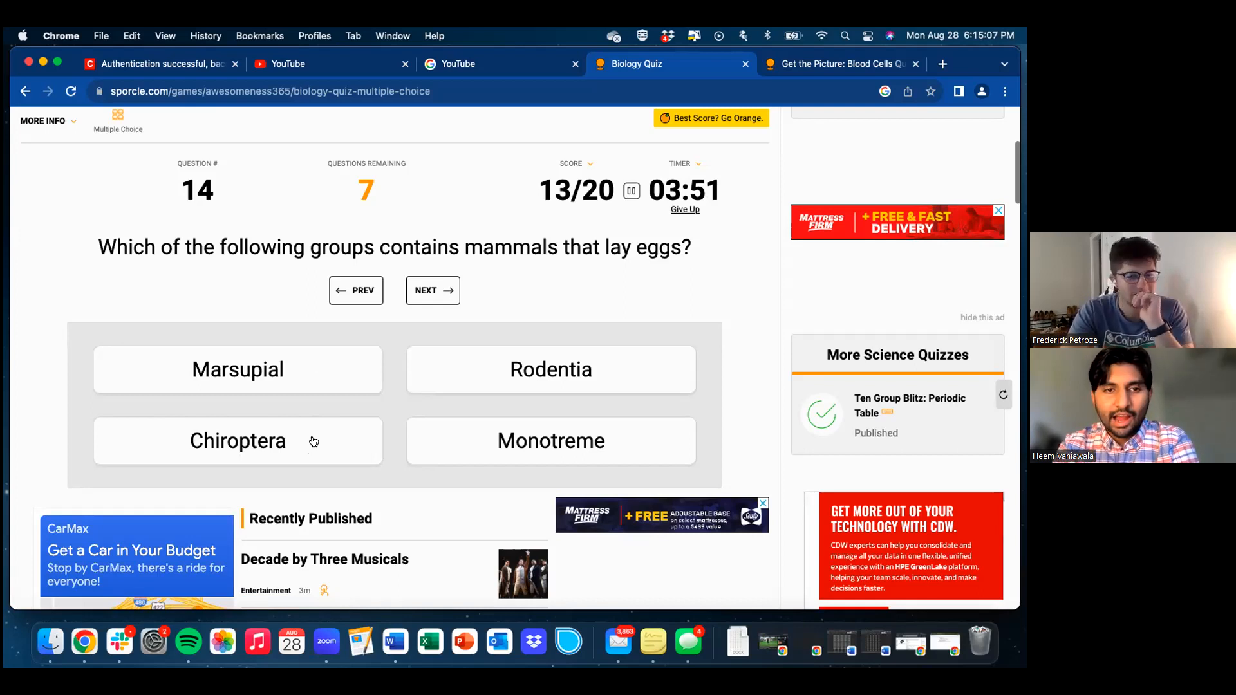
- Answer Chiroptera for the egg-laying mammals question, then advance to question 15
click(238, 441)
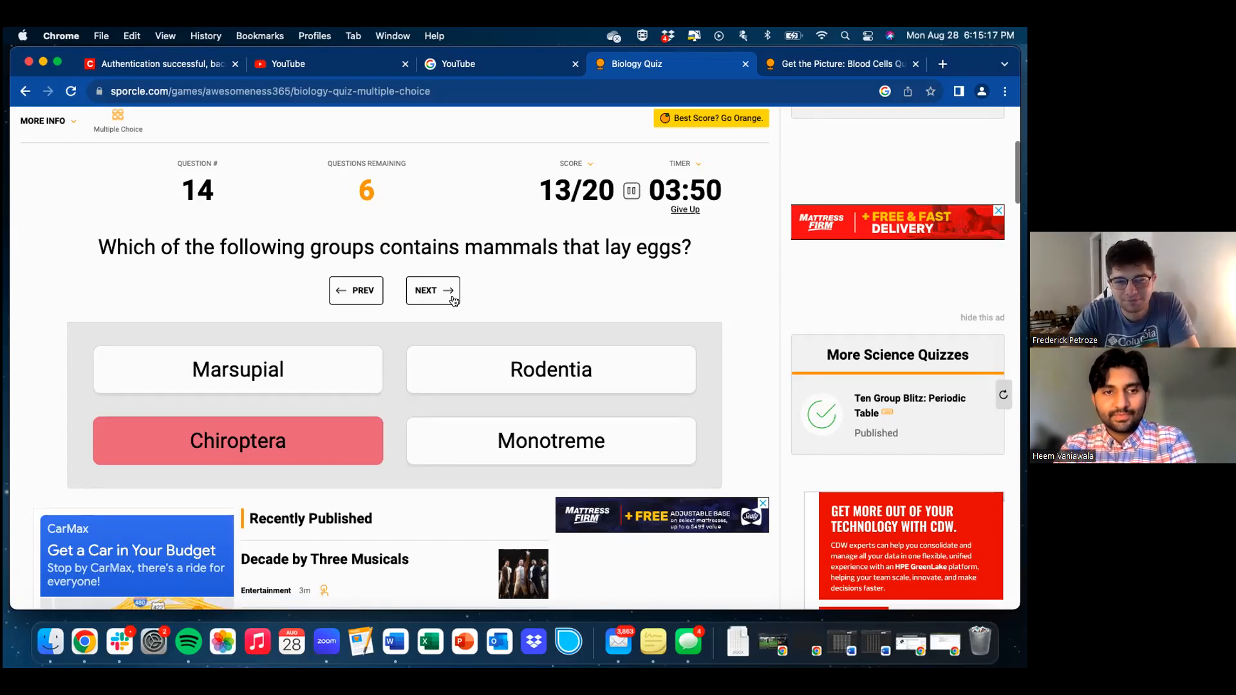
click(432, 290)
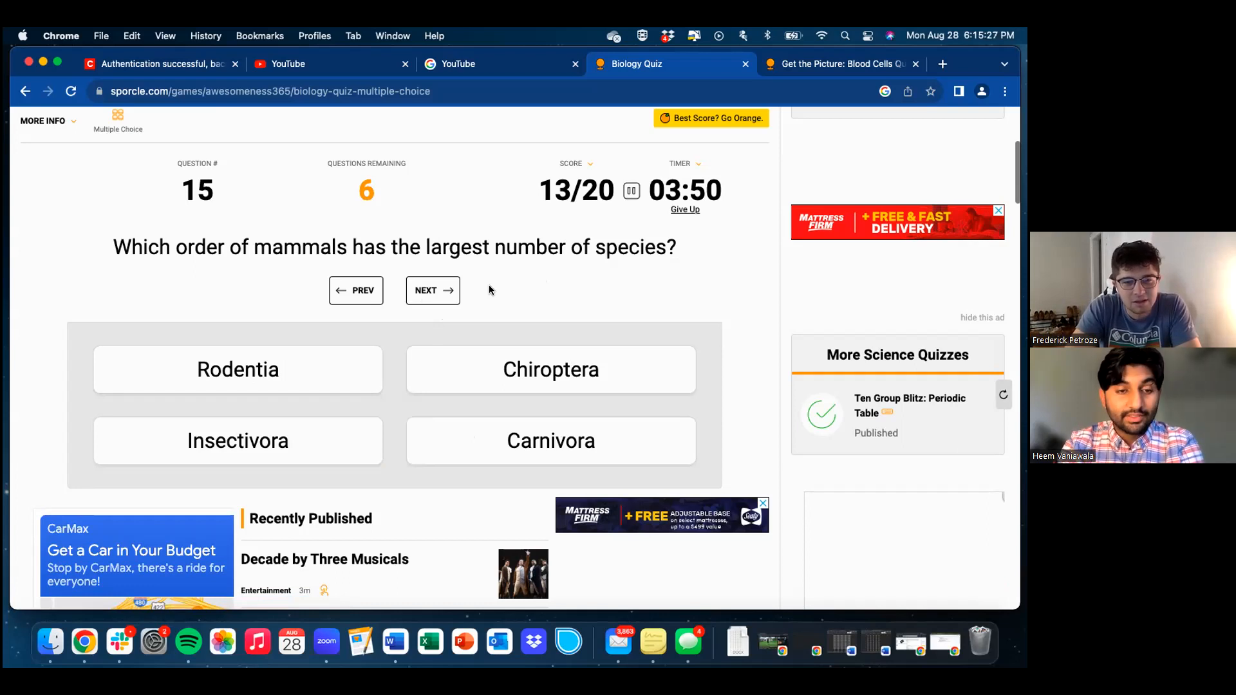
mouse_move(320, 447)
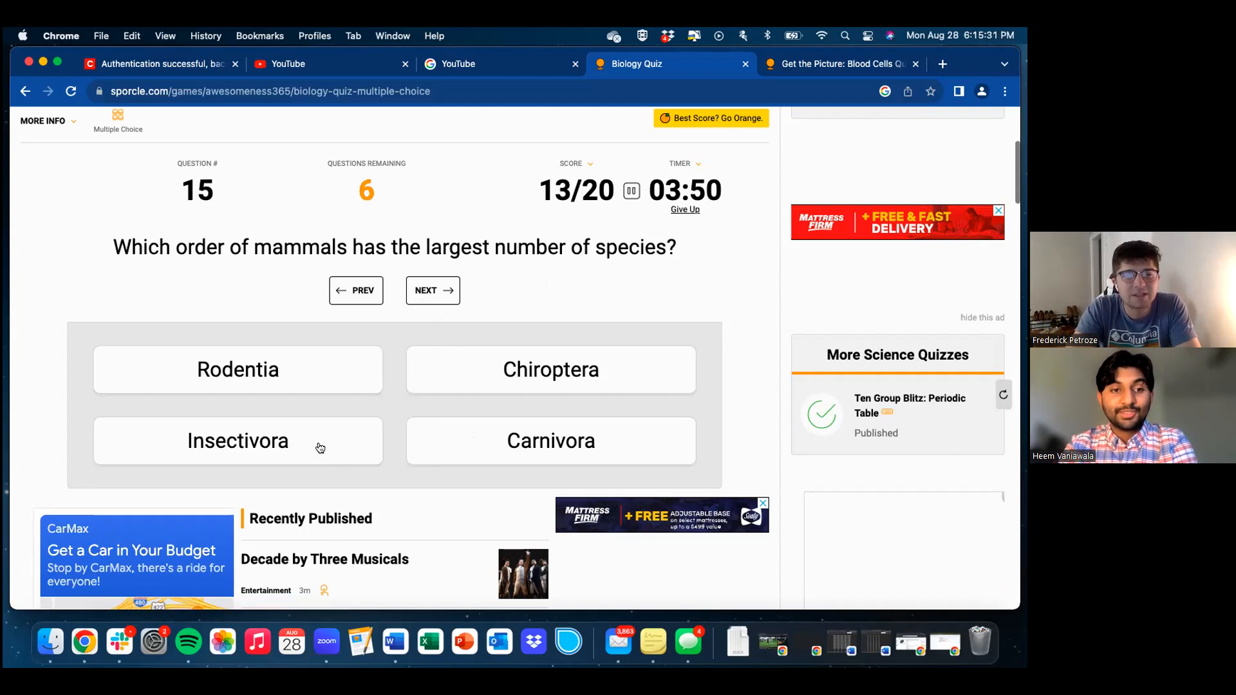
- Submit Carnivora for the most-species mammal order question and advance to question 16
click(551, 441)
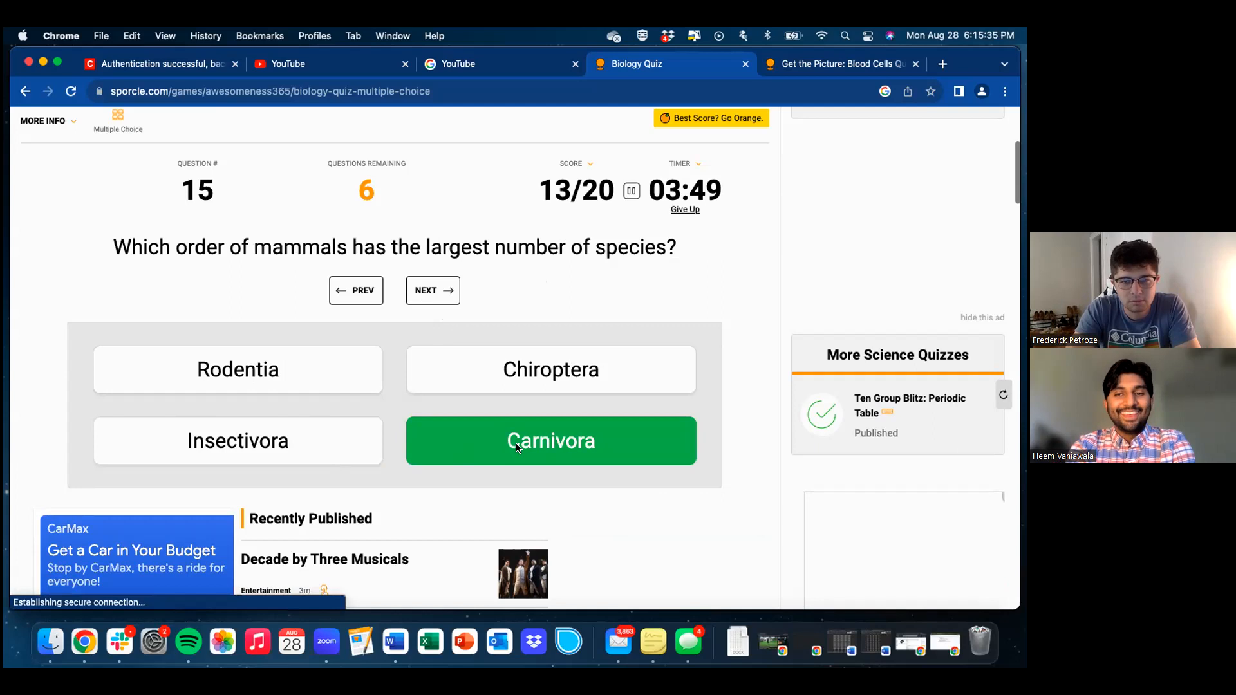
click(515, 441)
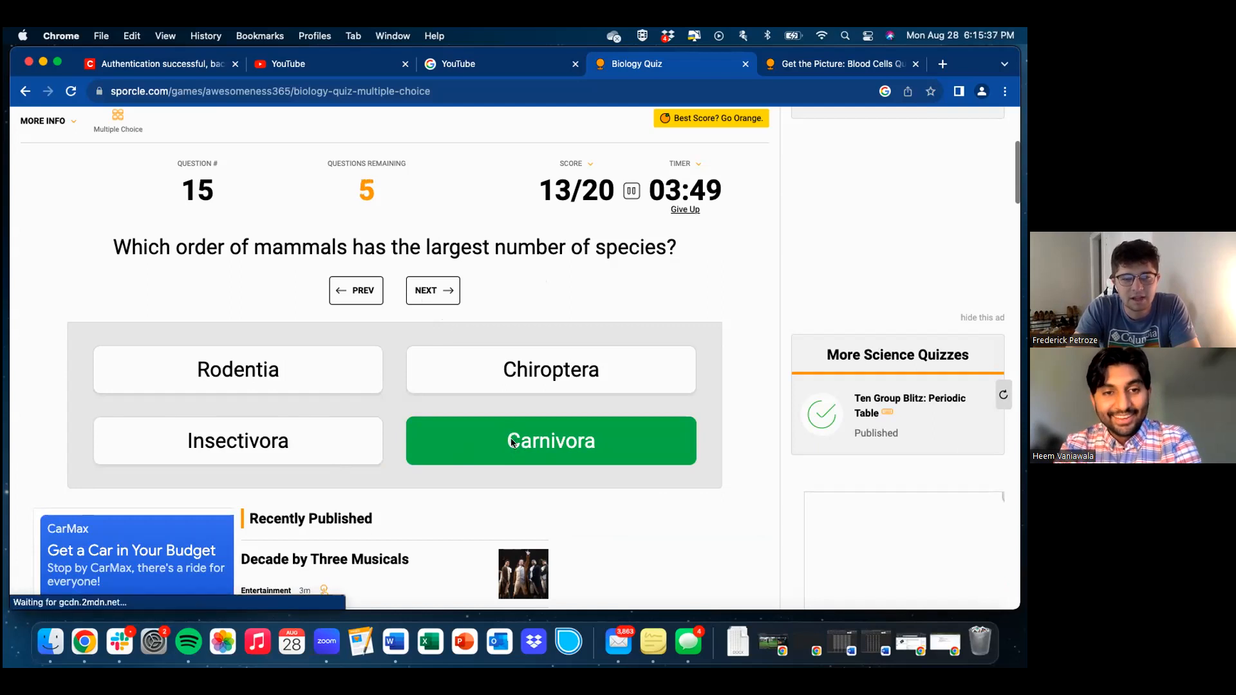
mouse_move(374, 271)
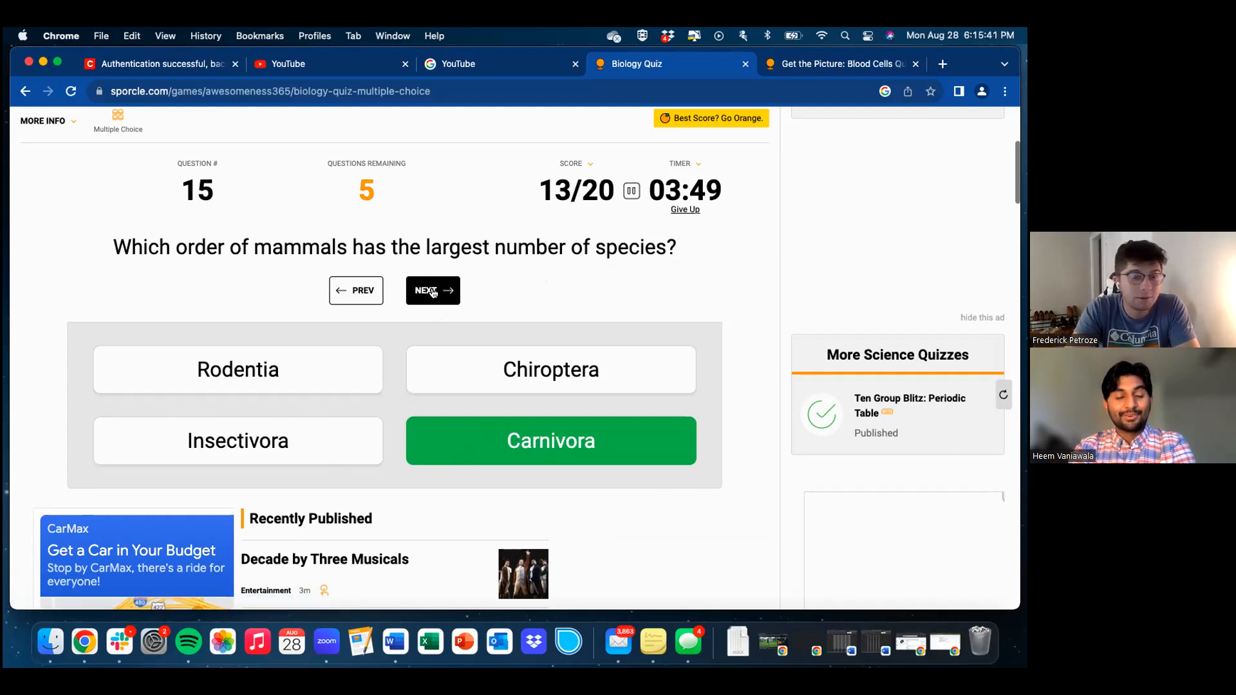
click(433, 290)
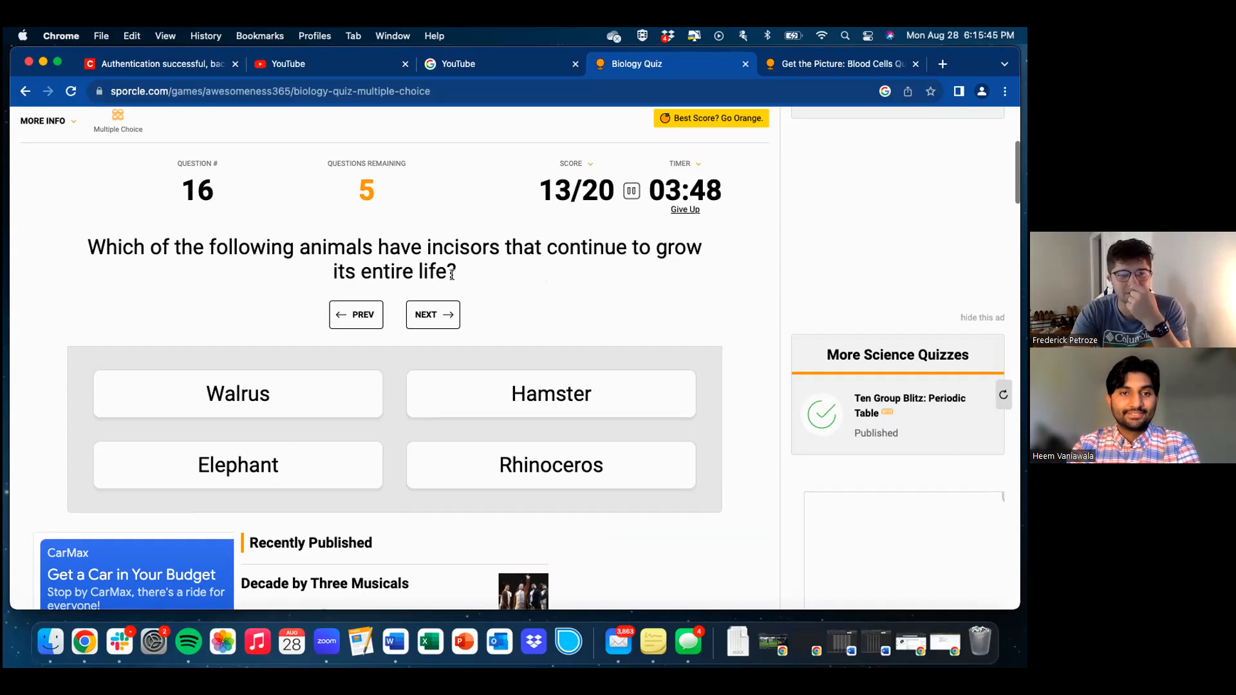
mouse_move(510, 313)
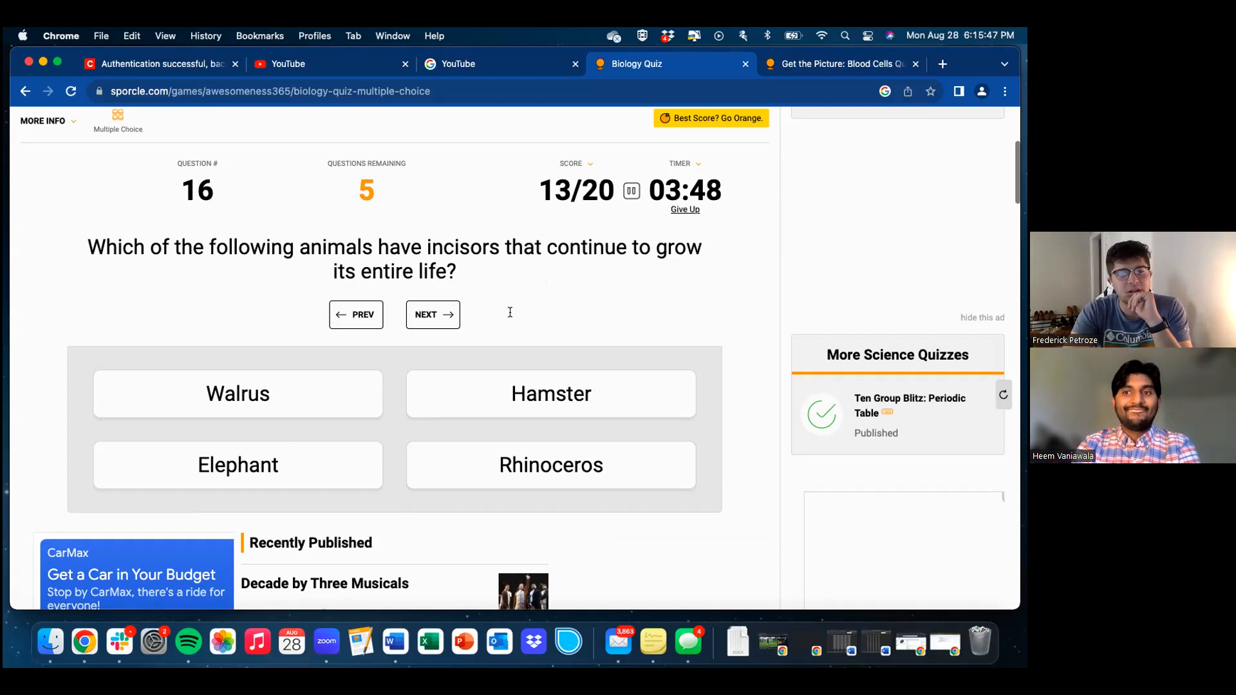
- Answer Walrus for the ever-growing incisors question and advance to question 17
click(238, 394)
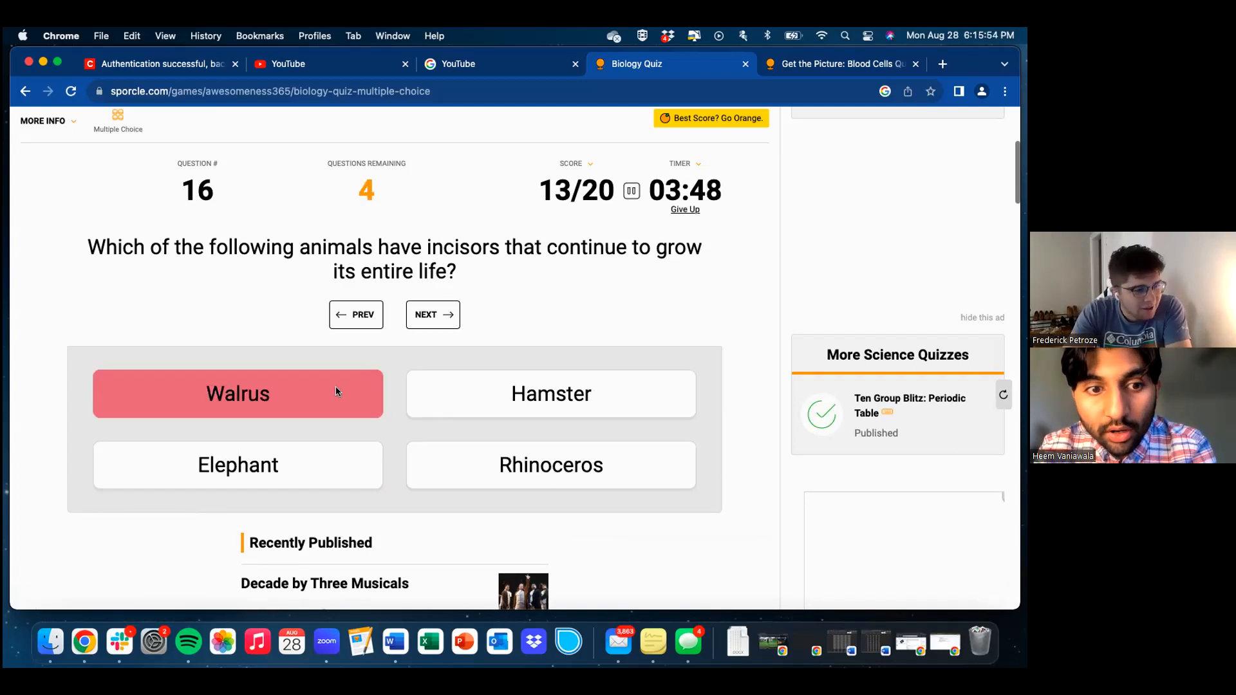
mouse_move(365, 380)
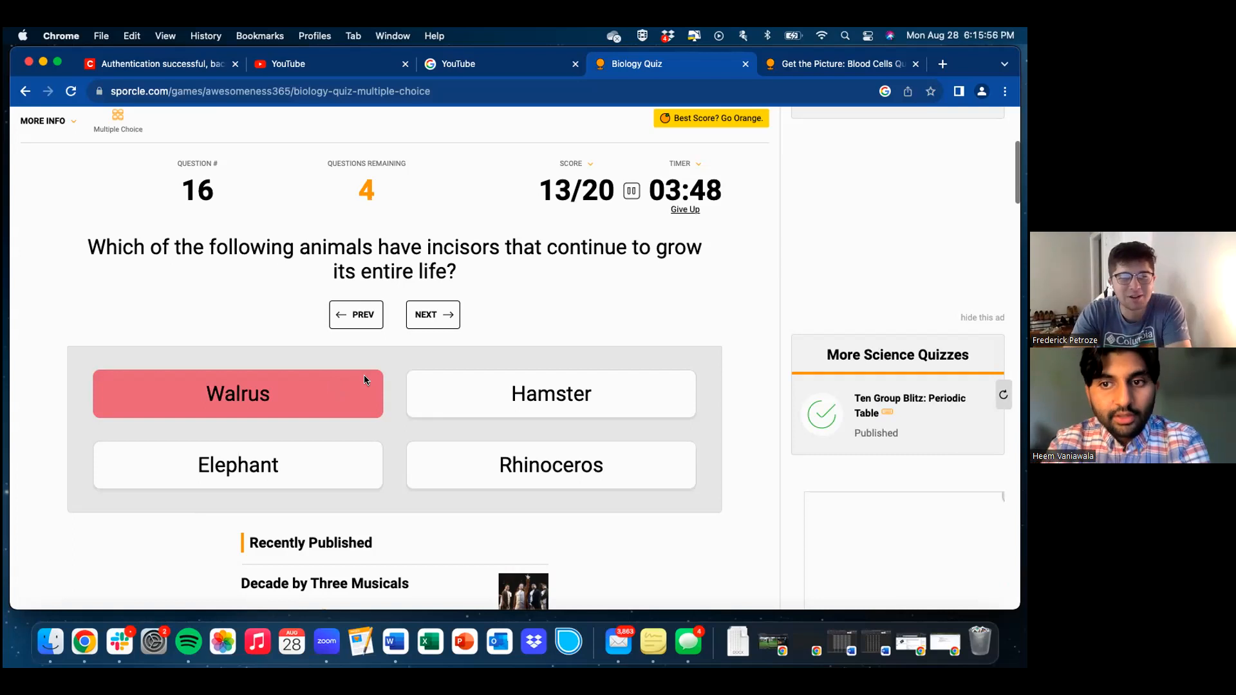
click(238, 394)
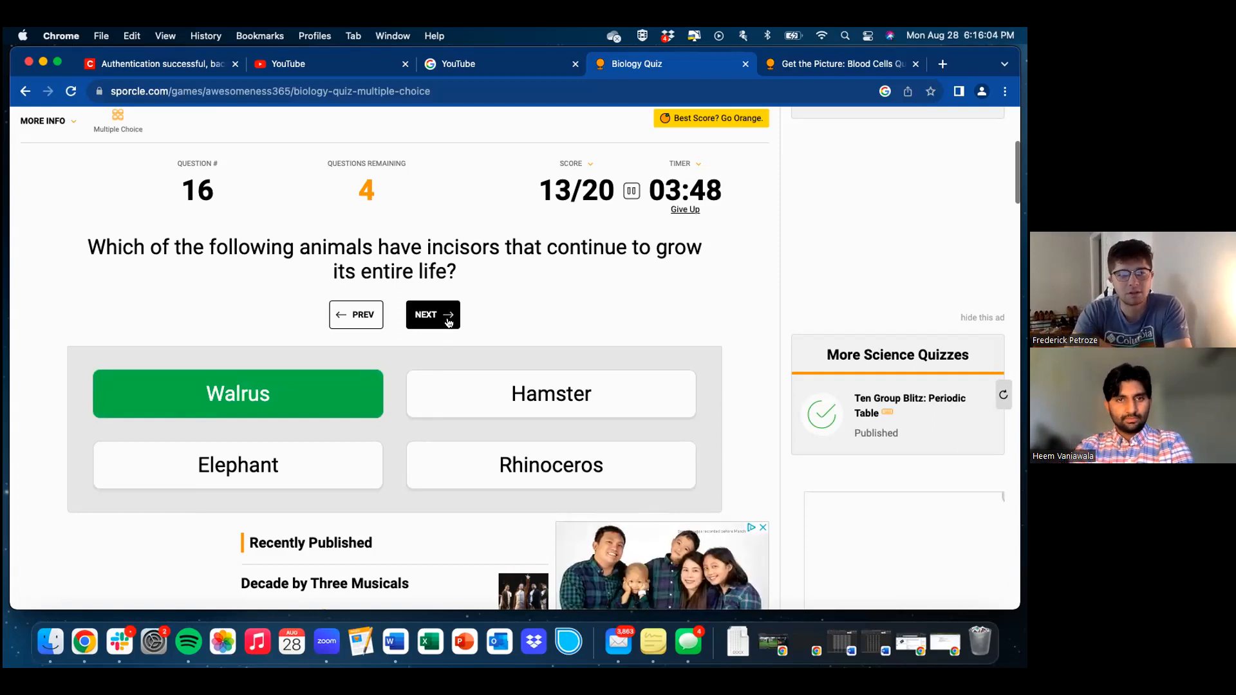
click(433, 315)
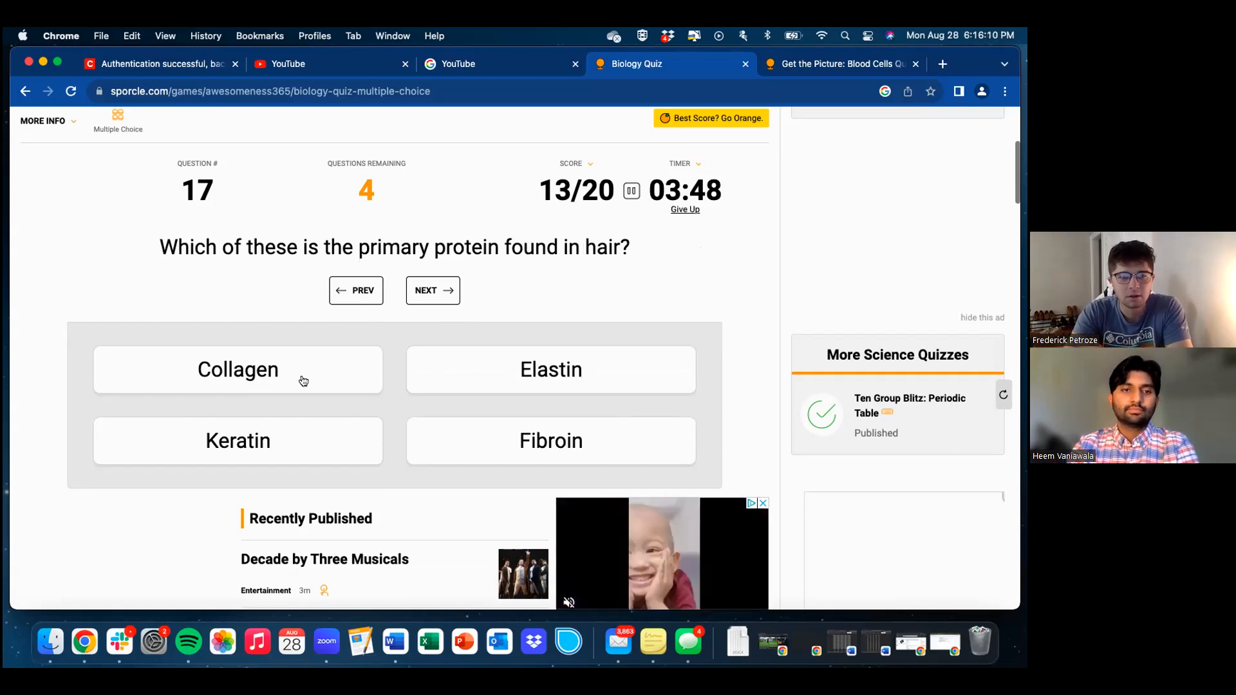
- Answer hair protein, rainfall (Tundra and taiga) and permafrost (Taiga) questions, reaching question 20
click(238, 370)
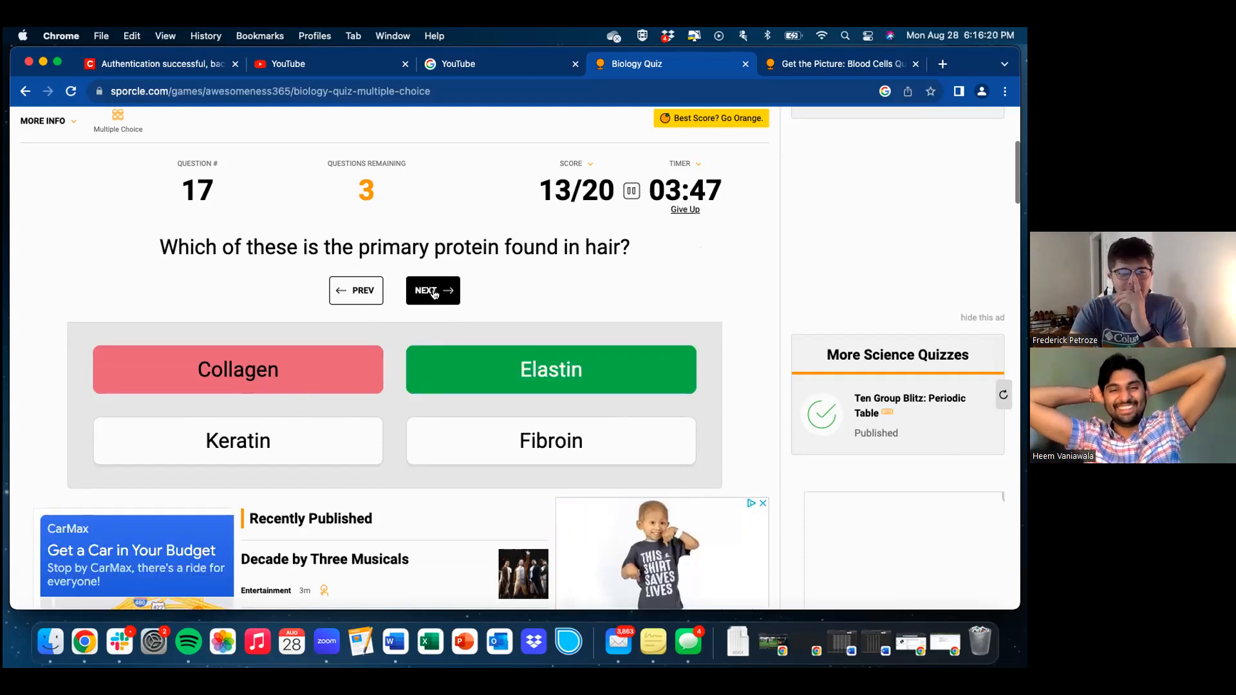
click(433, 291)
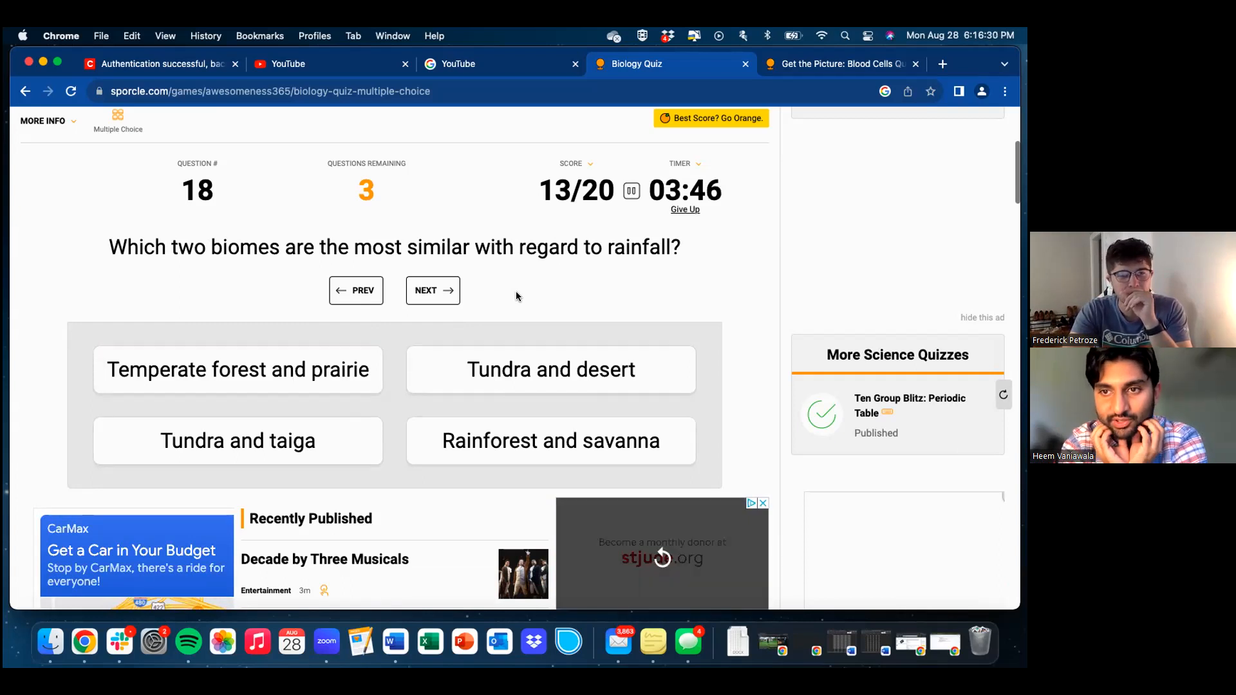
mouse_move(467, 286)
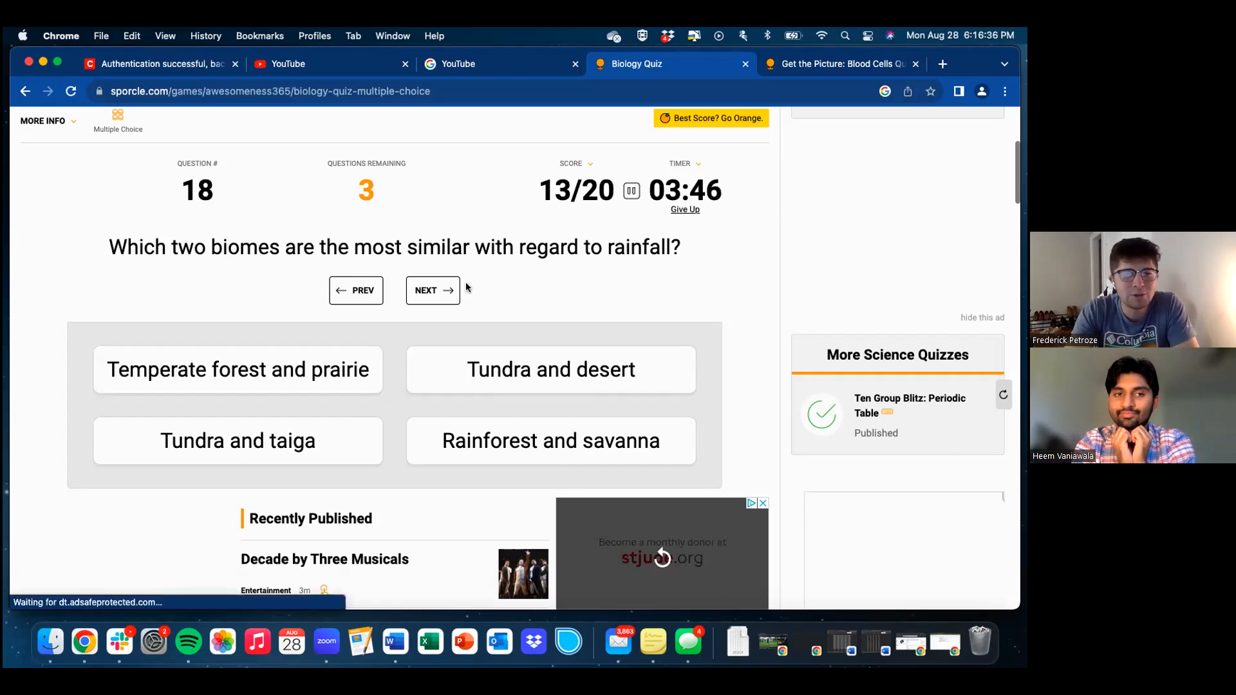
click(238, 441)
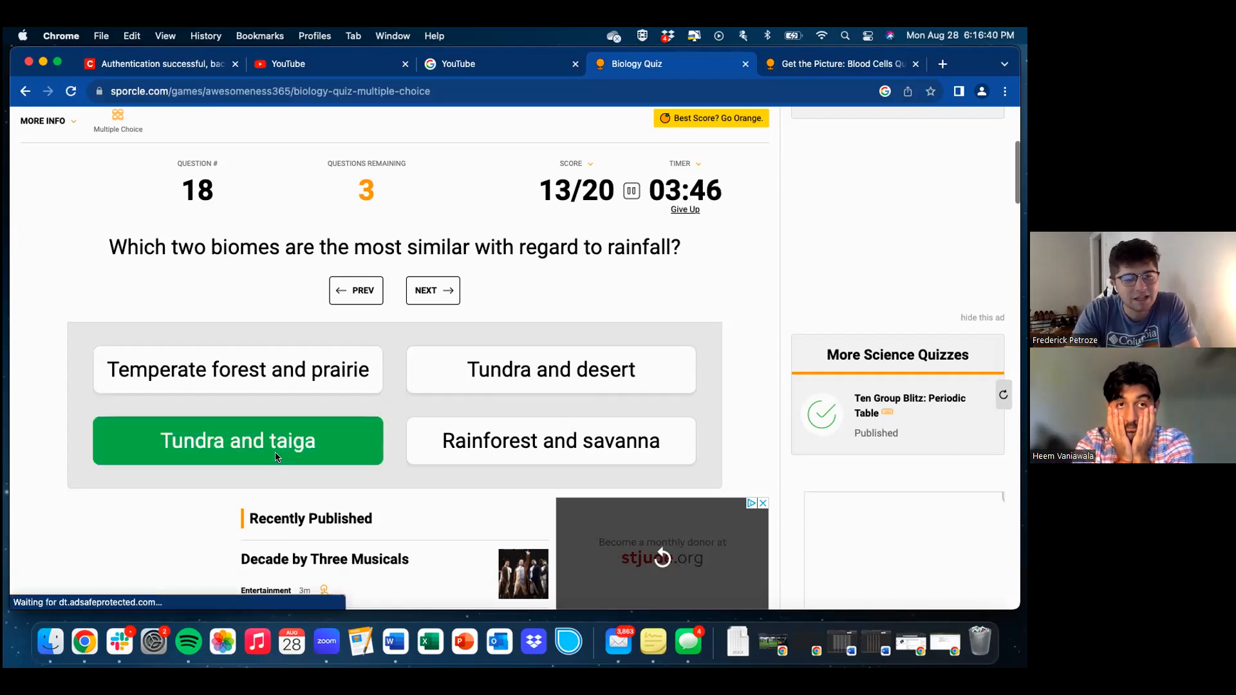
click(433, 290)
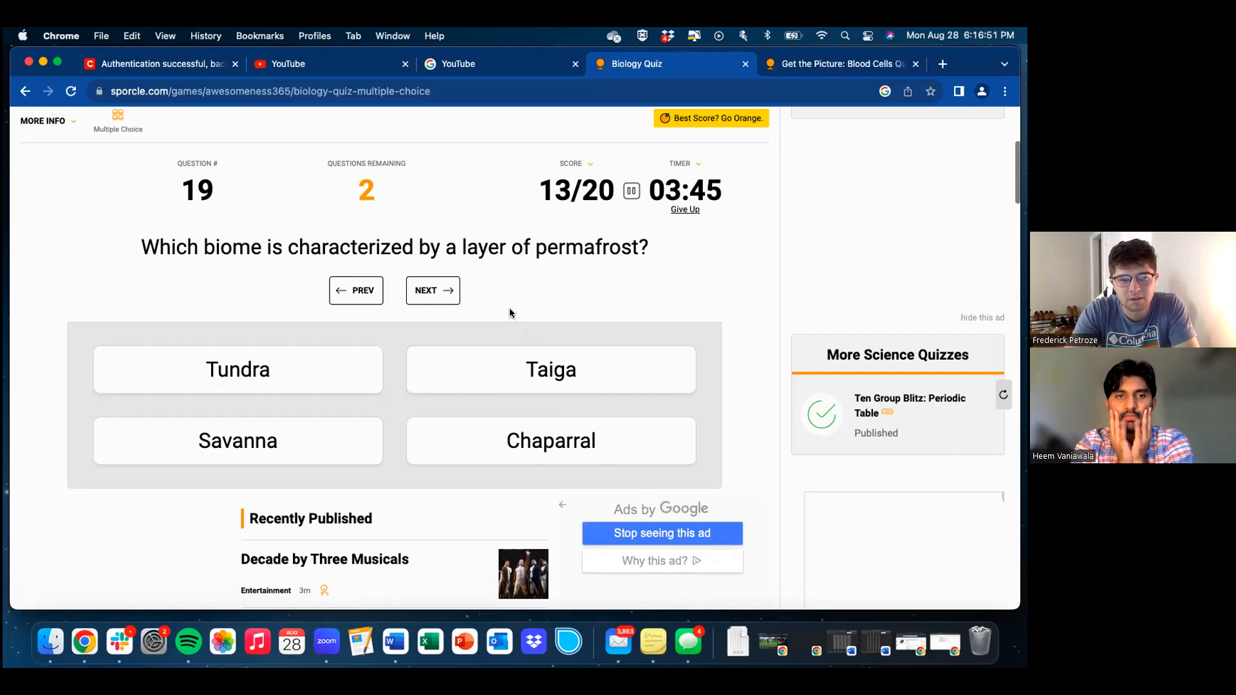
click(551, 370)
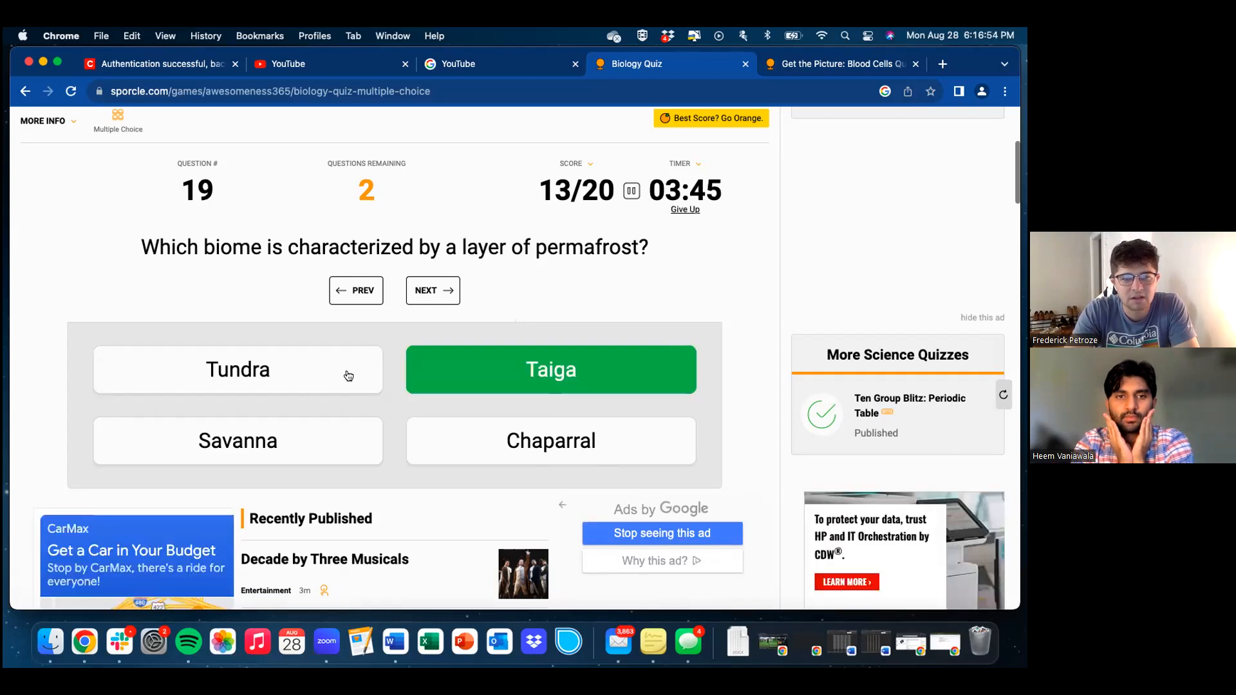
mouse_move(499, 381)
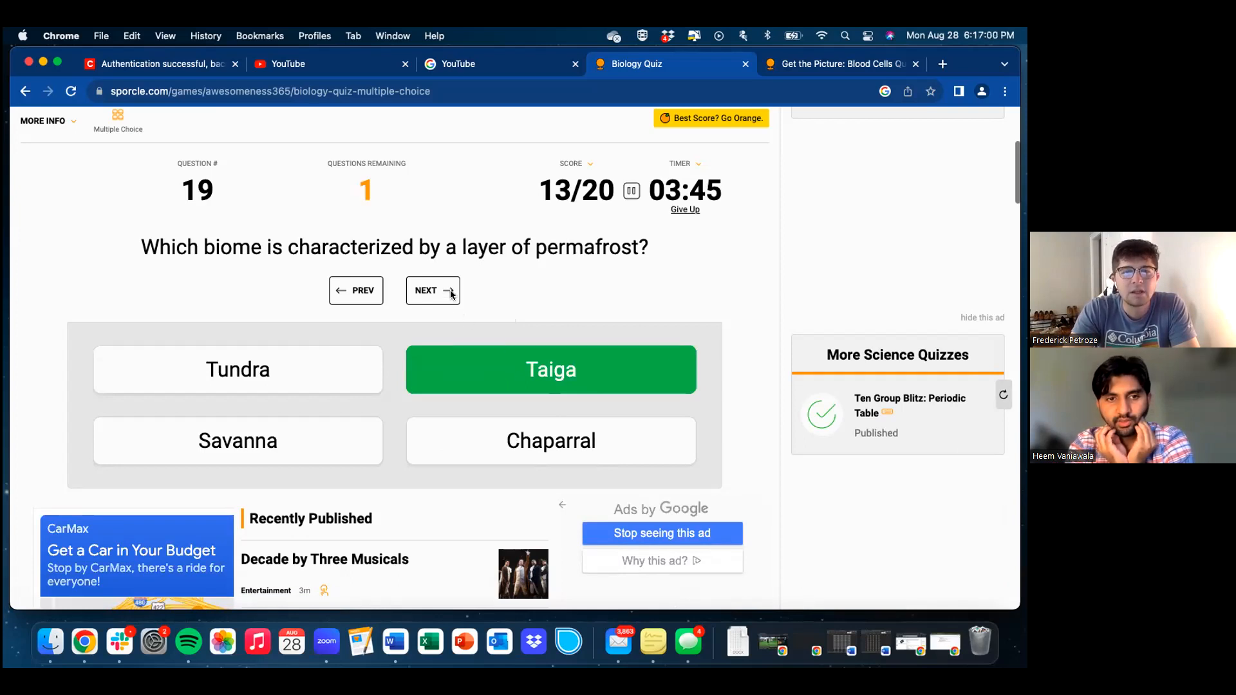
click(433, 290)
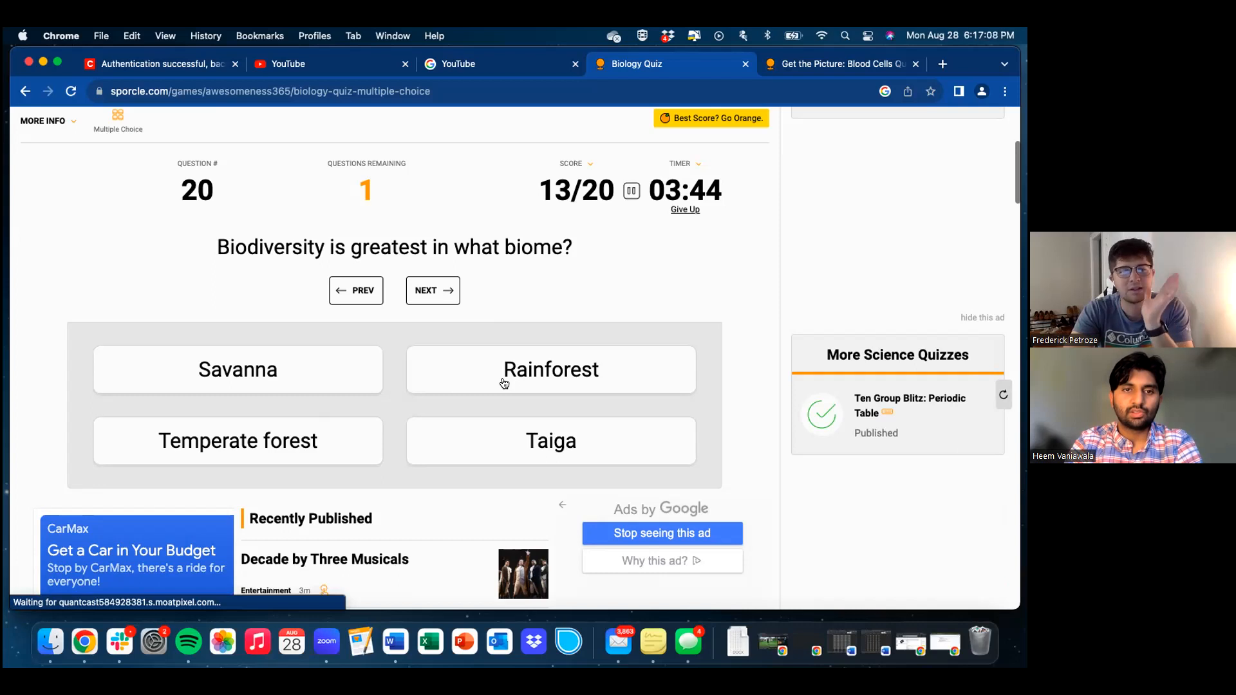
mouse_move(518, 380)
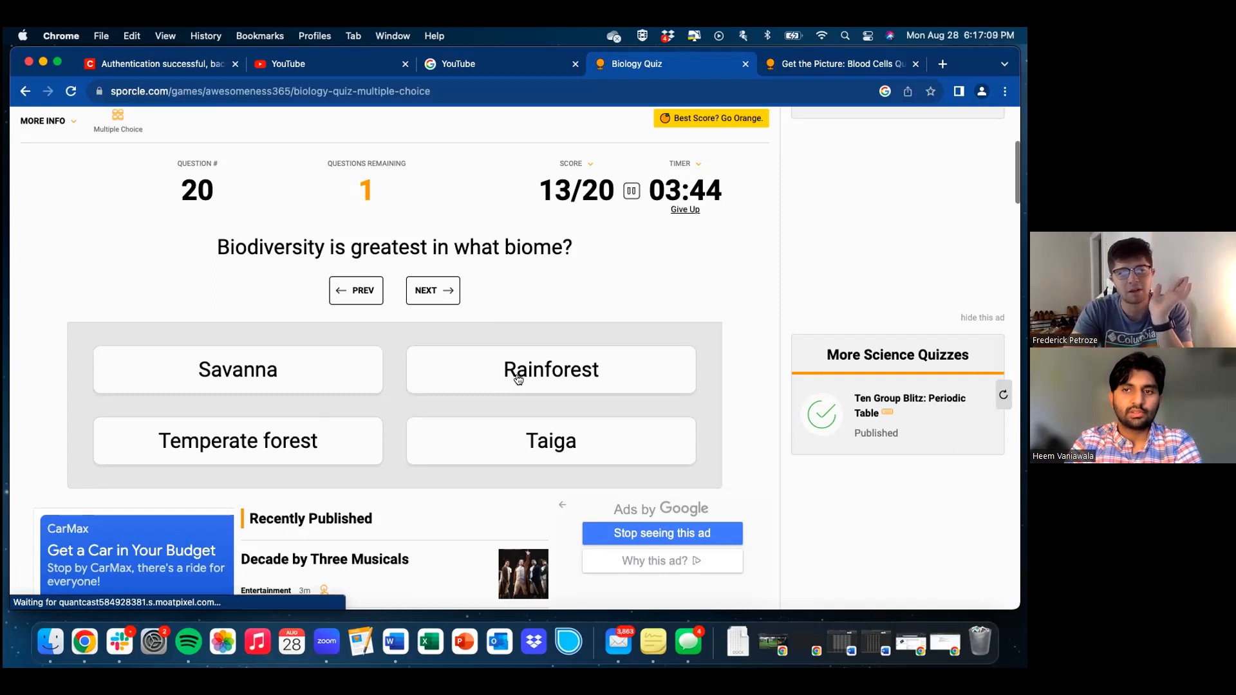
mouse_move(439, 282)
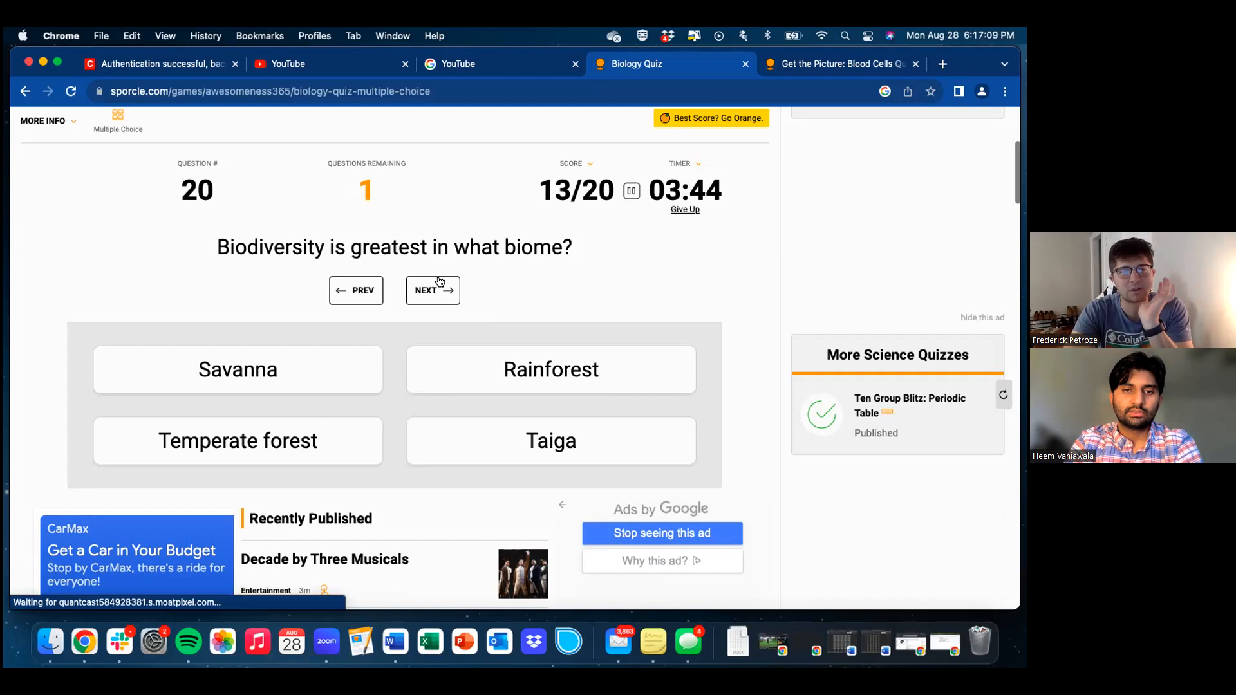
- Choose Rainforest as the most biodiverse biome and move past the final question
click(550, 369)
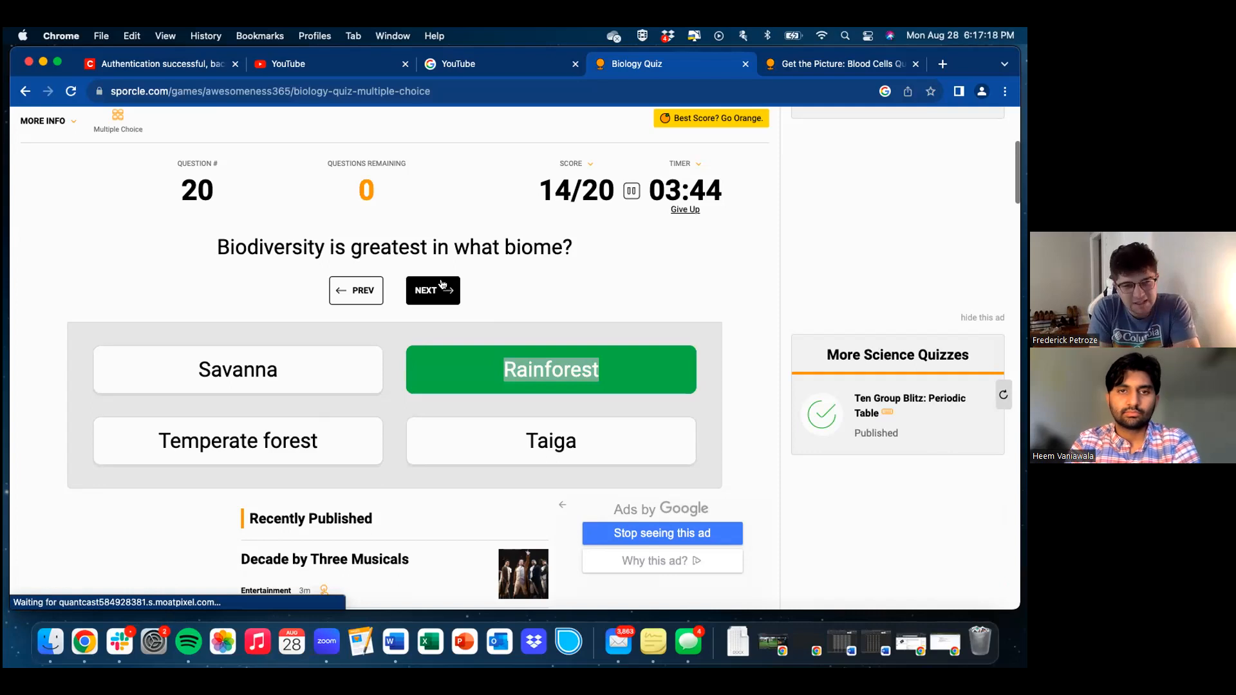
click(237, 369)
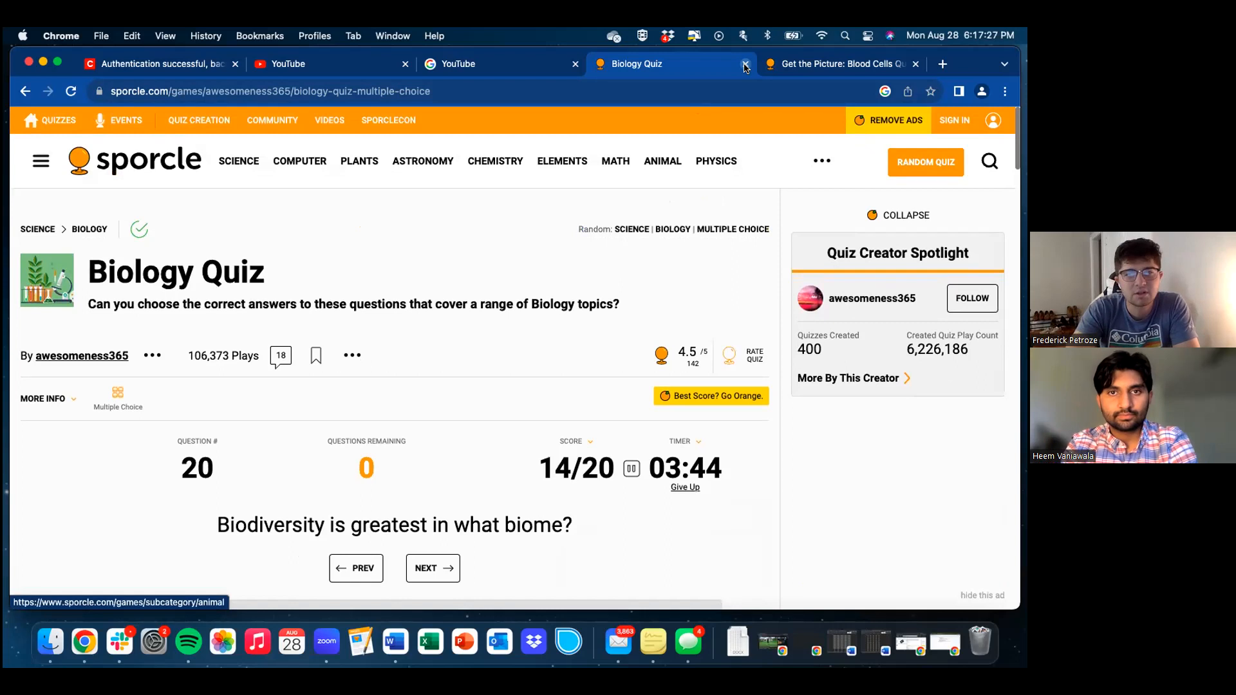
- Close the Biology Quiz and YouTube tabs and reload the Blood Cells quiz page
click(745, 65)
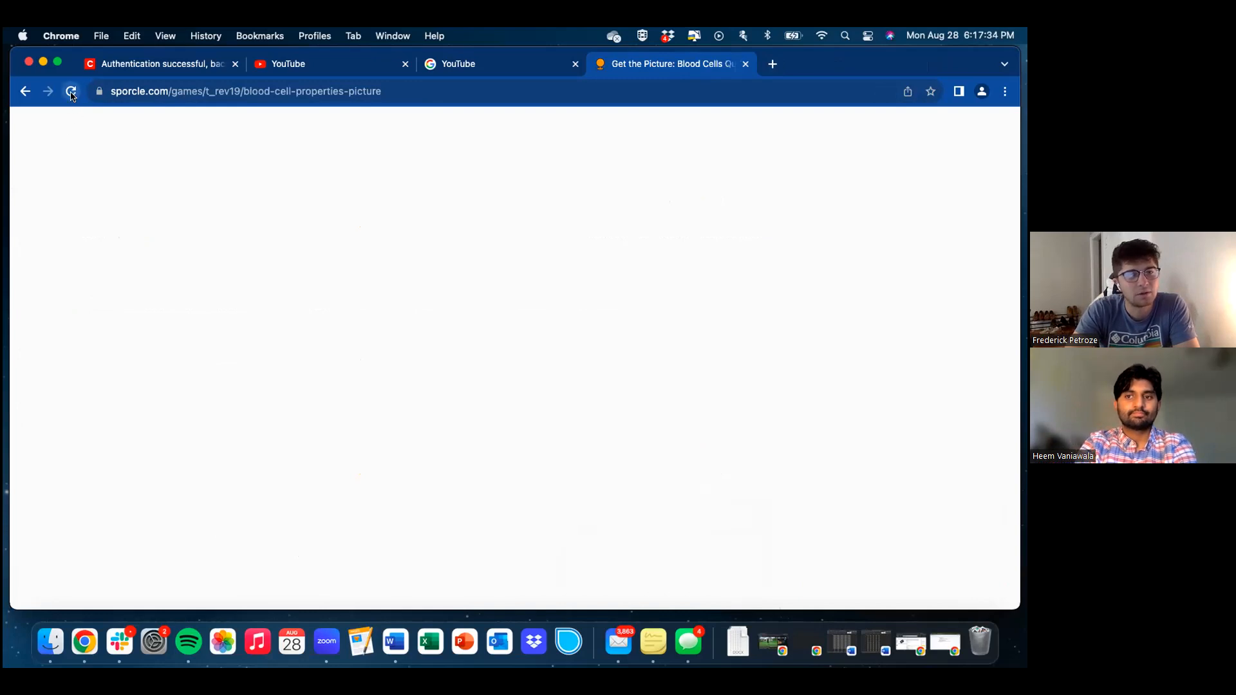
click(71, 91)
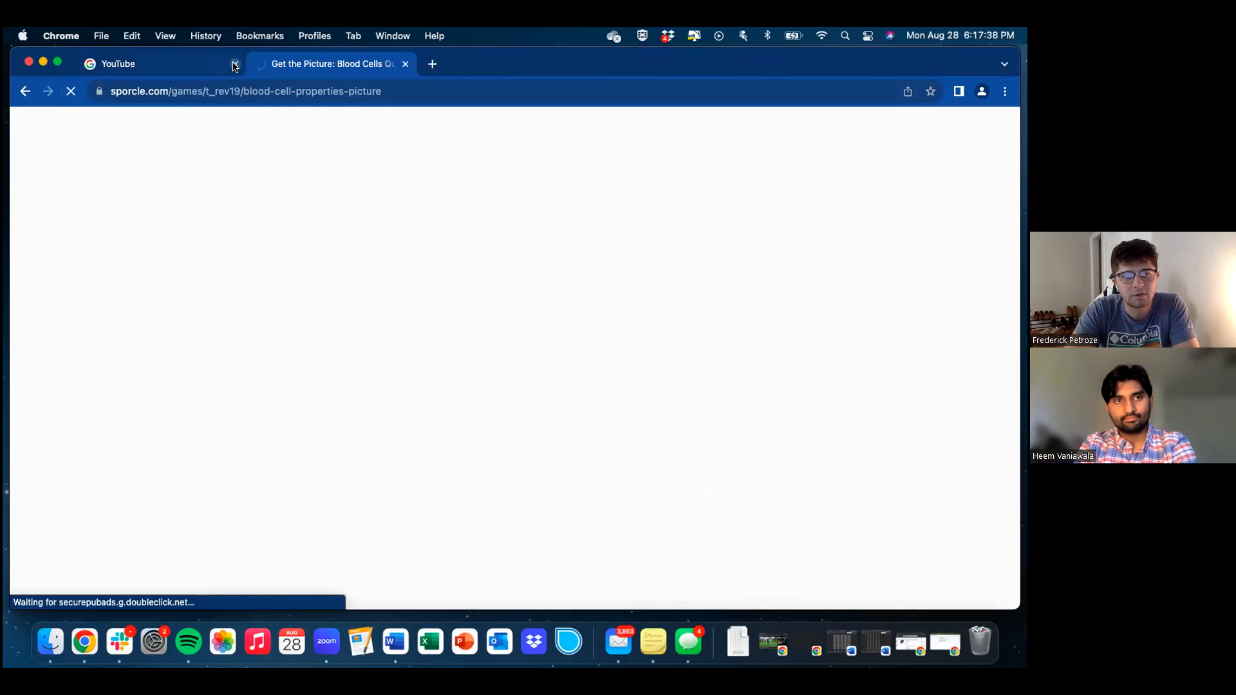
click(234, 64)
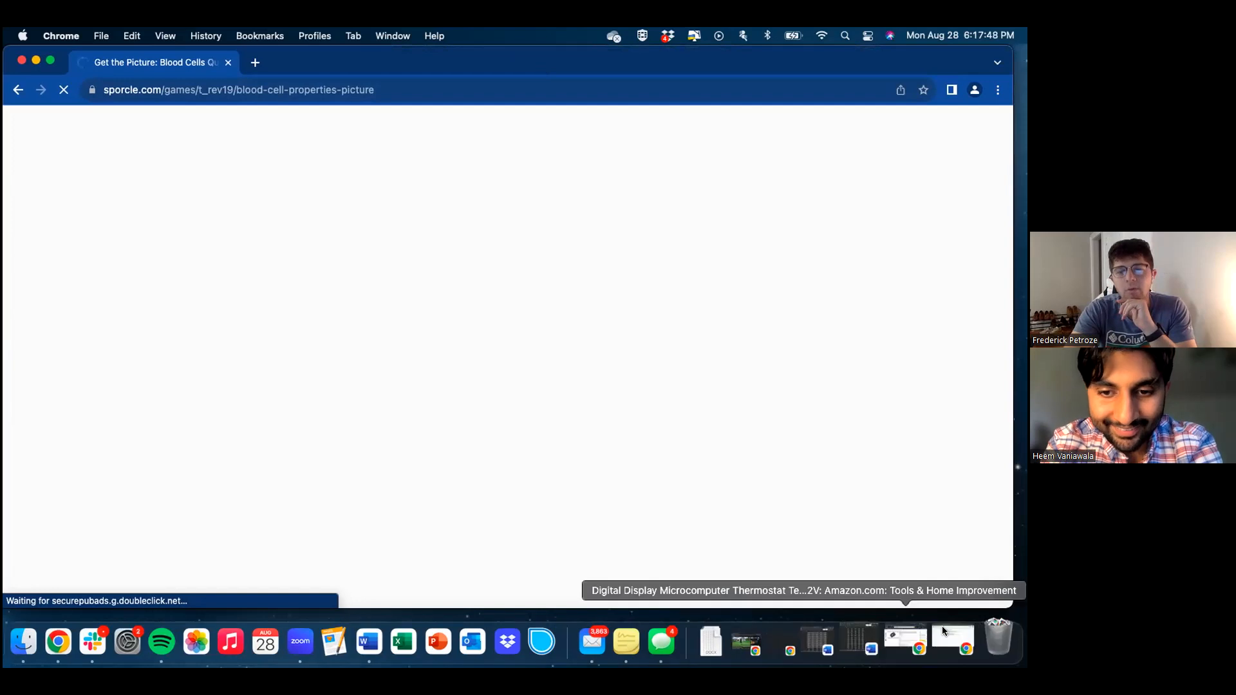
mouse_move(501, 262)
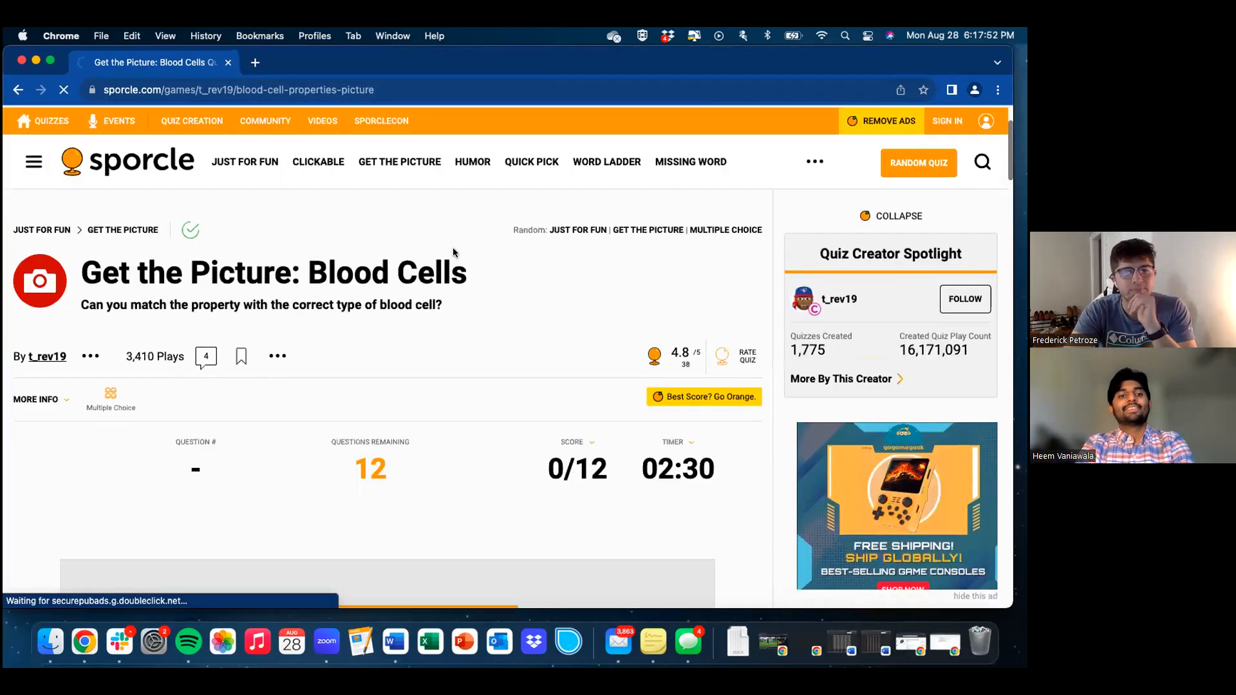
- Start the Blood Cells picture quiz and choose Wait on the Page Unresponsive warning
scroll(down, 3)
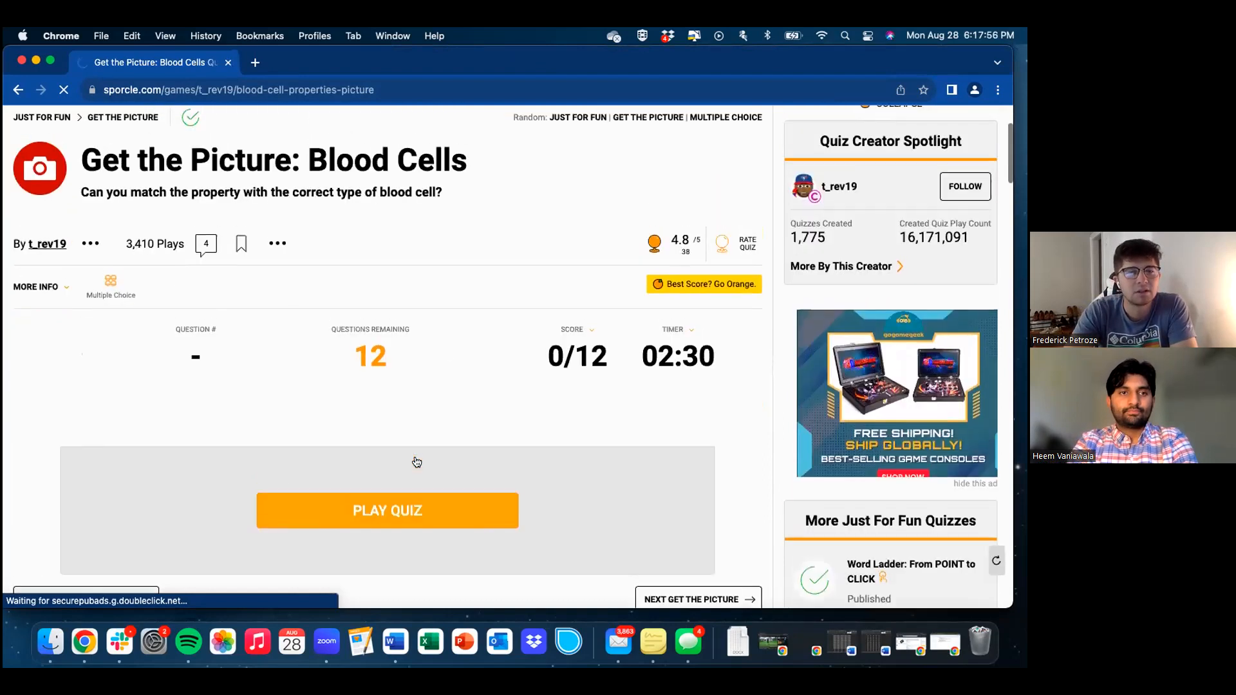
scroll(down, 3)
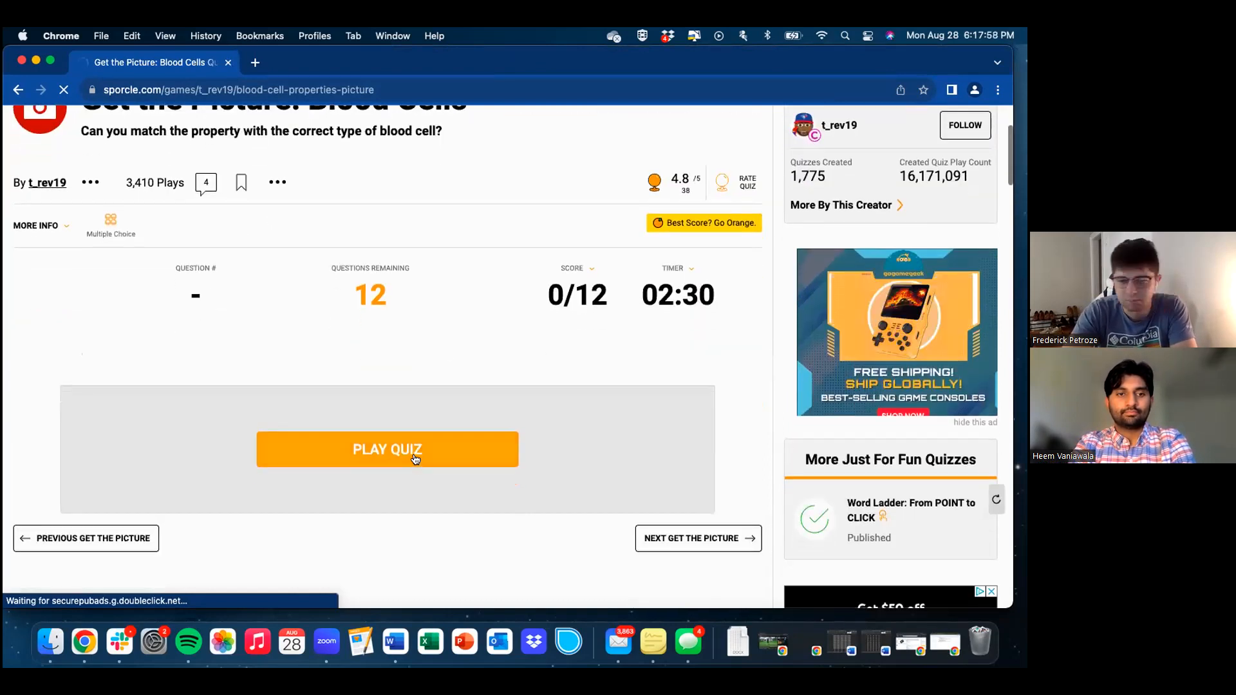
click(387, 449)
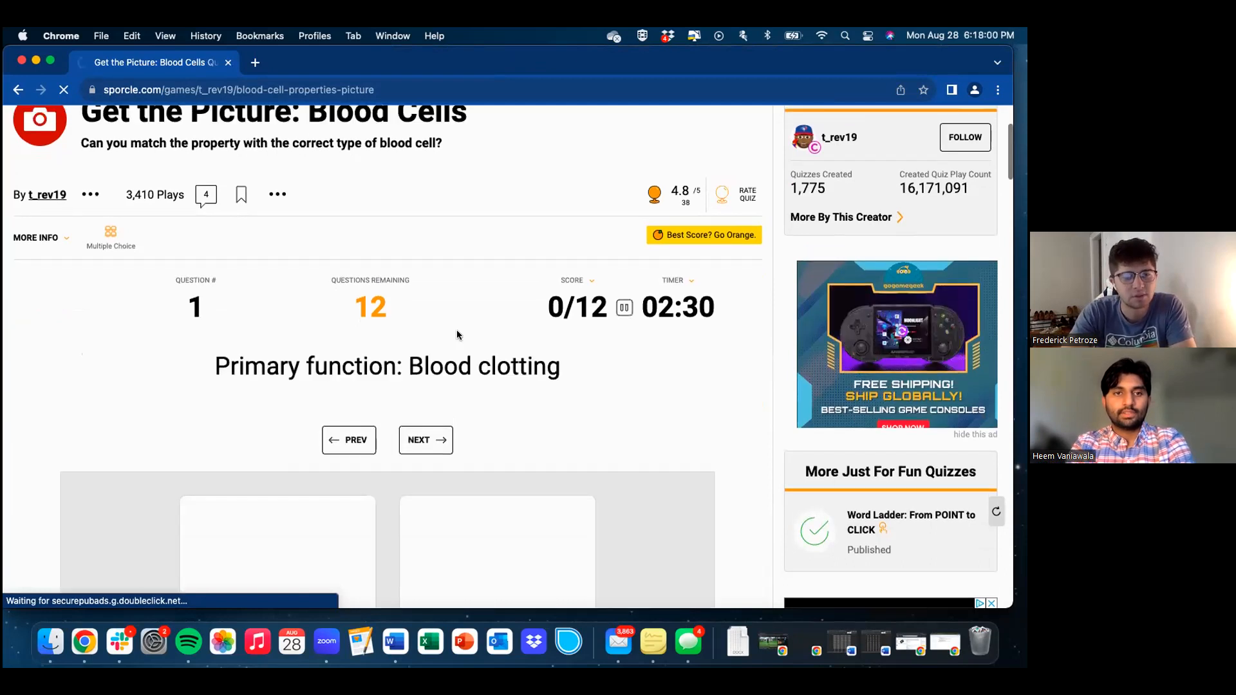
scroll(down, 3)
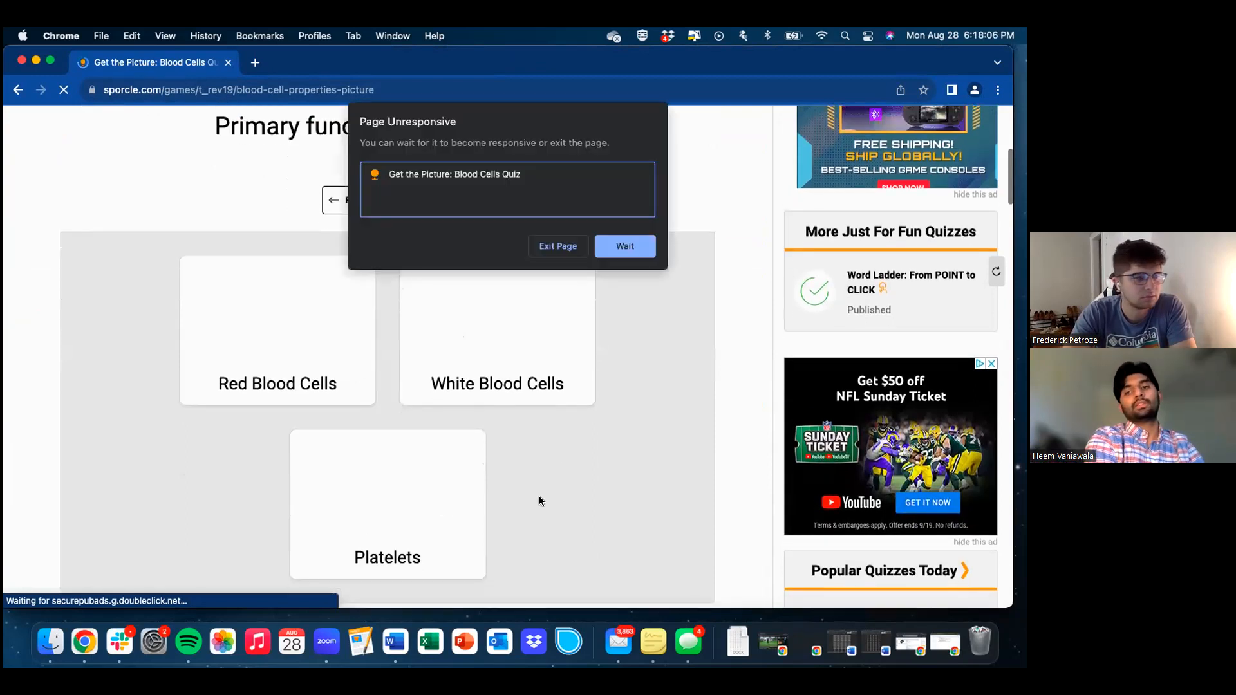
mouse_move(575, 313)
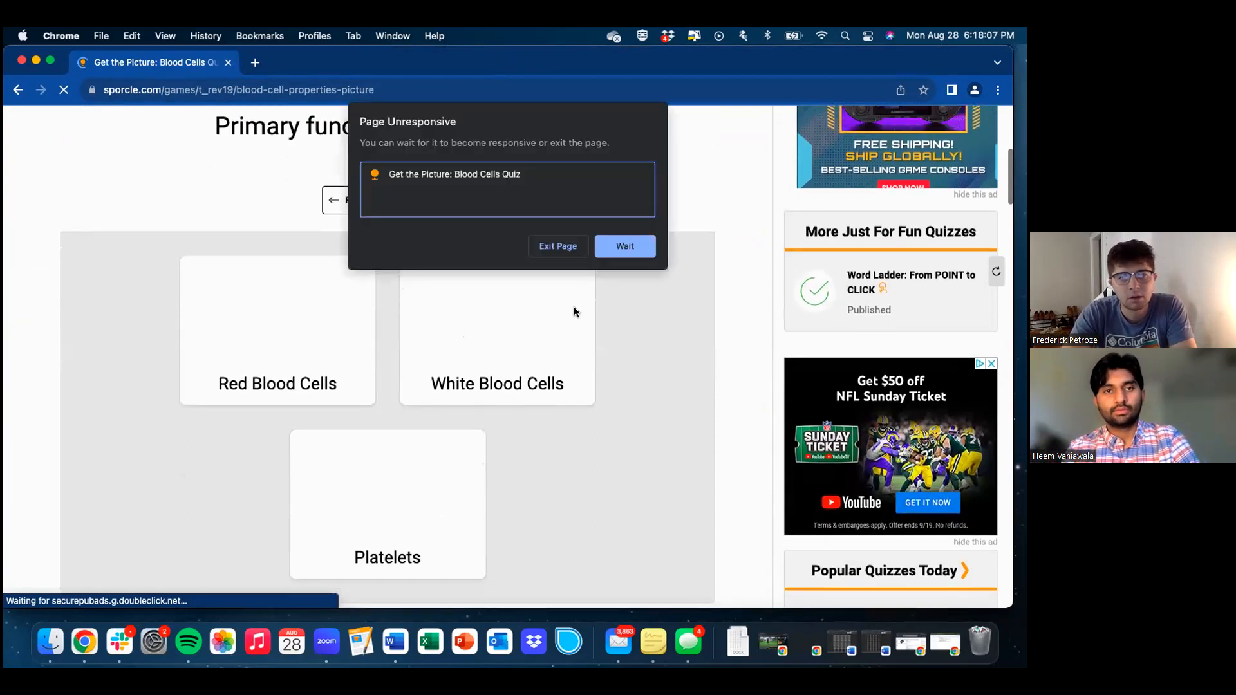
click(624, 246)
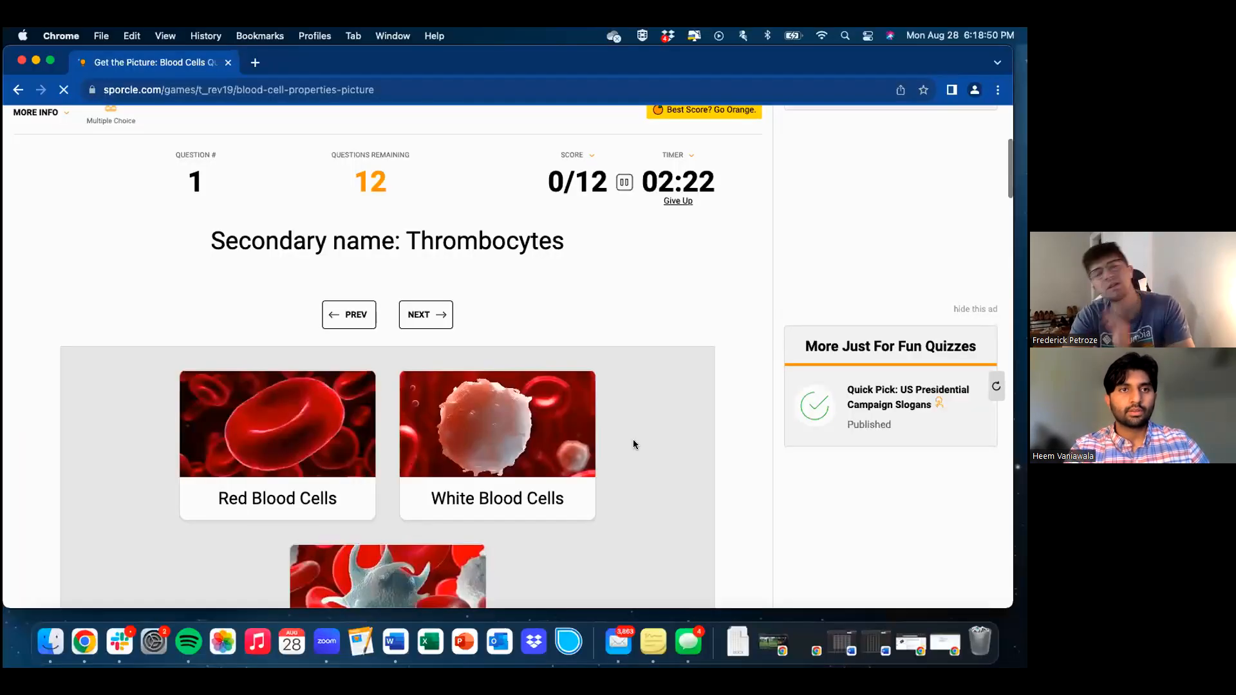
- Answer the Thrombocytes question and bring up question 2 on combating infection
scroll(down, 3)
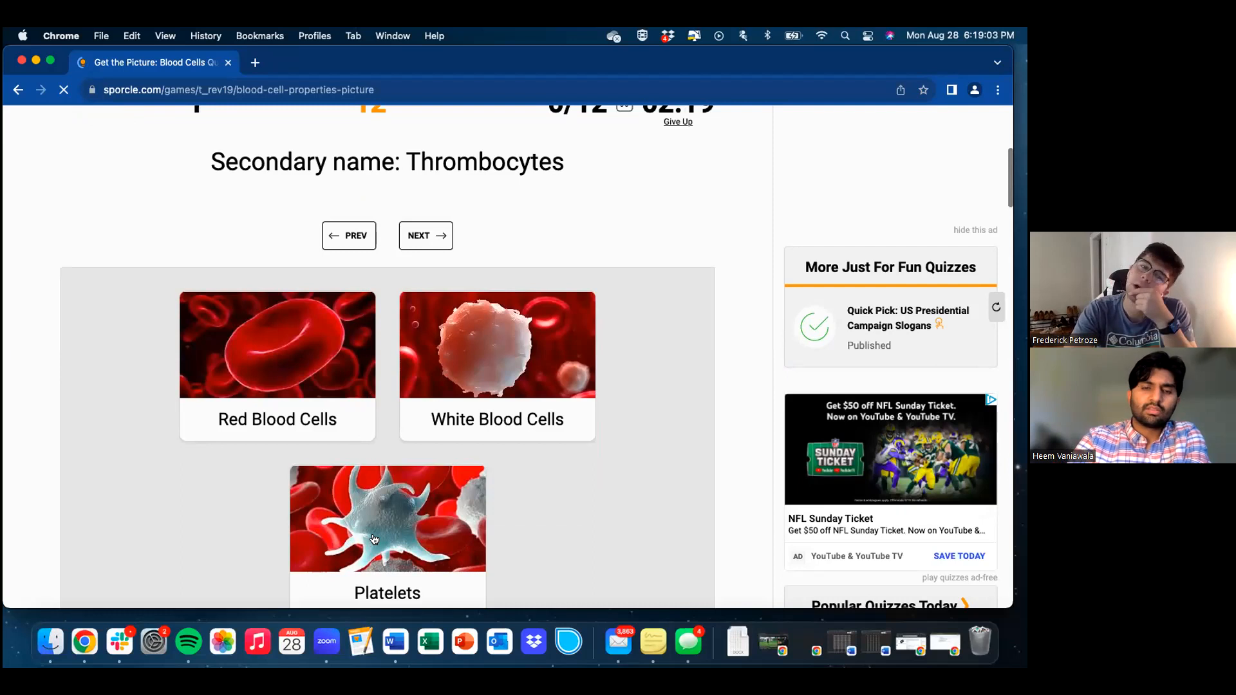
mouse_move(355, 436)
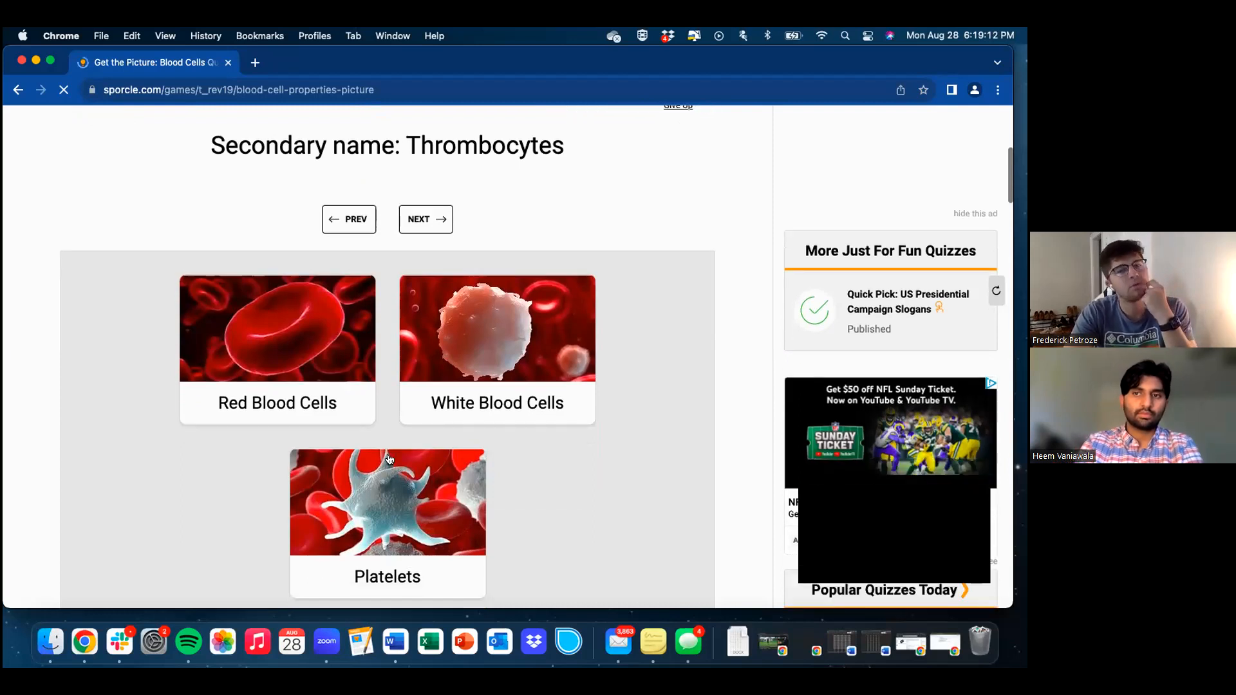
mouse_move(332, 419)
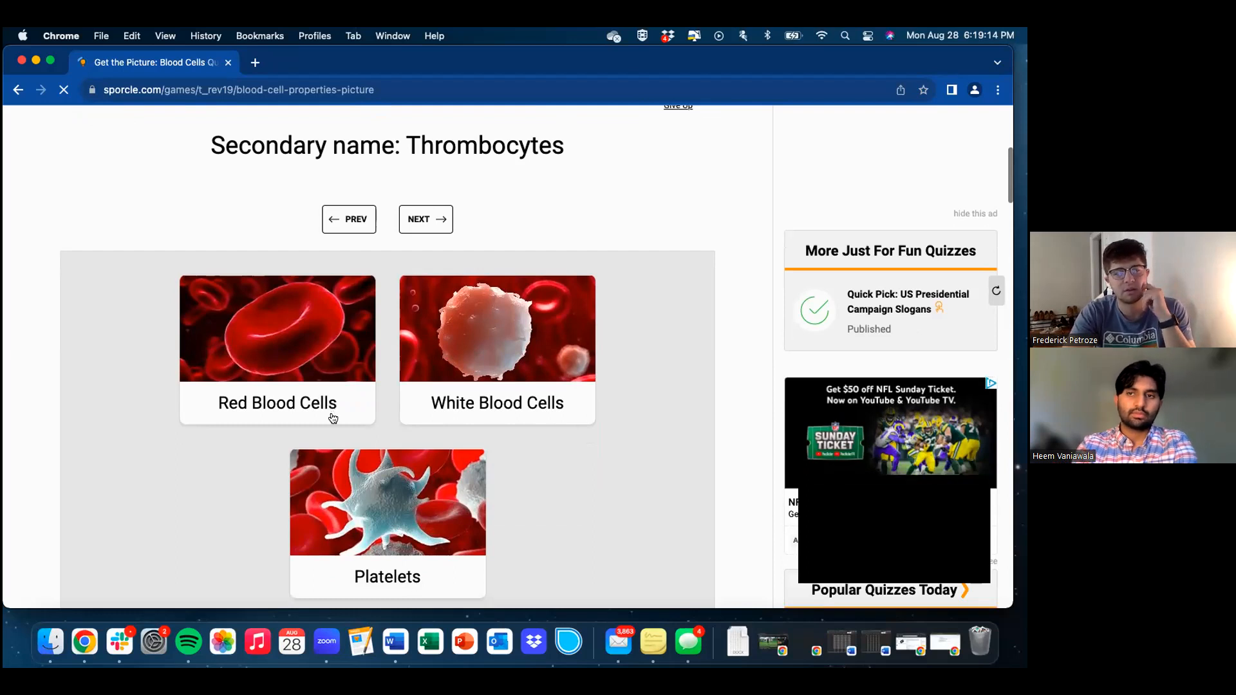
mouse_move(358, 489)
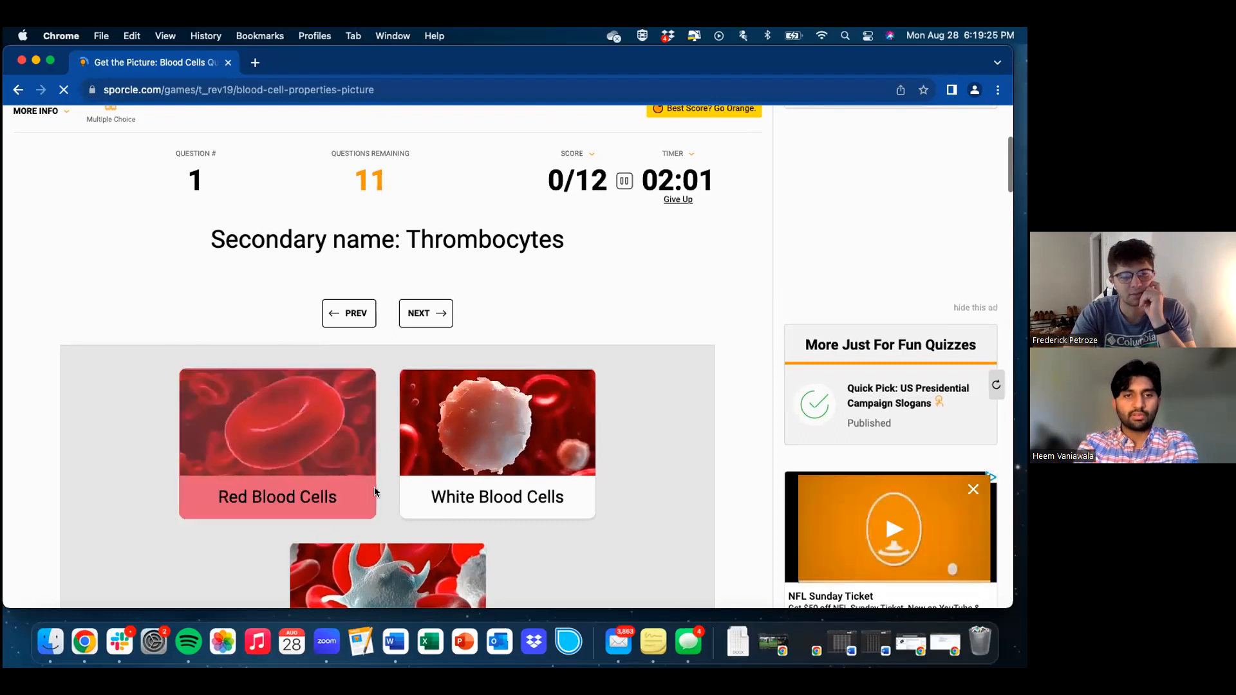
scroll(down, 3)
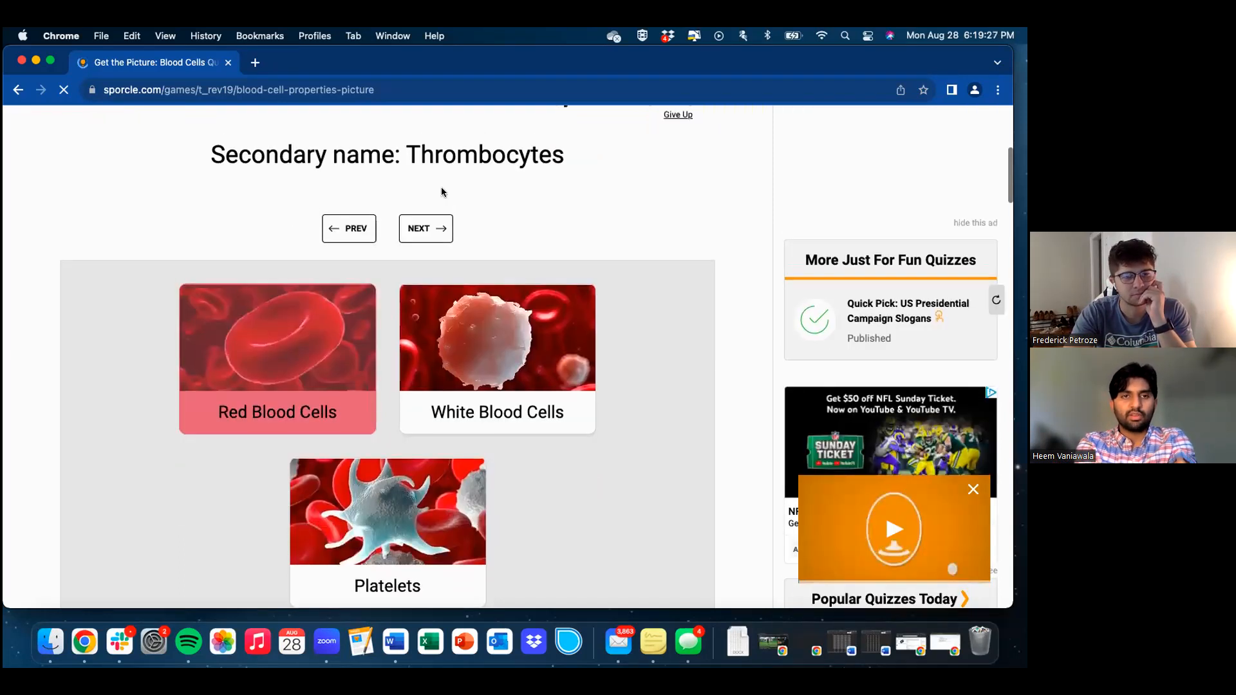
mouse_move(406, 511)
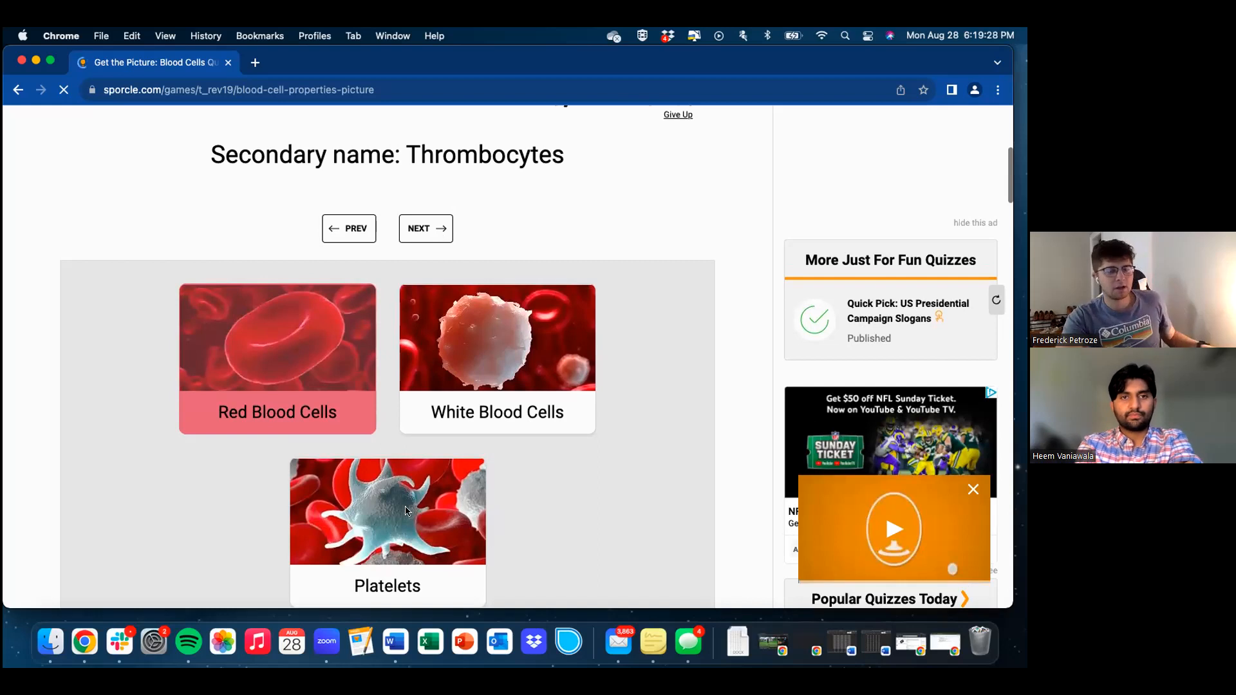
click(406, 512)
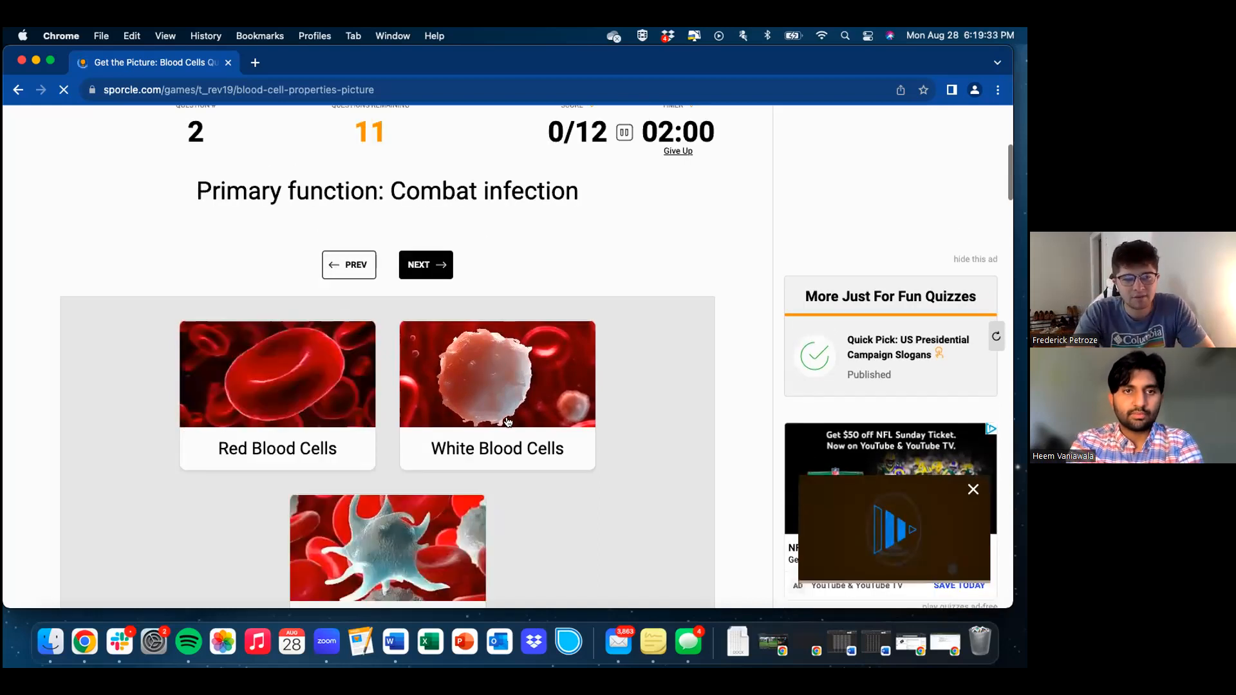
- Pick White Blood Cells for combating infection and Leukocytes, and Red Blood Cells for bi-concave disc
click(497, 375)
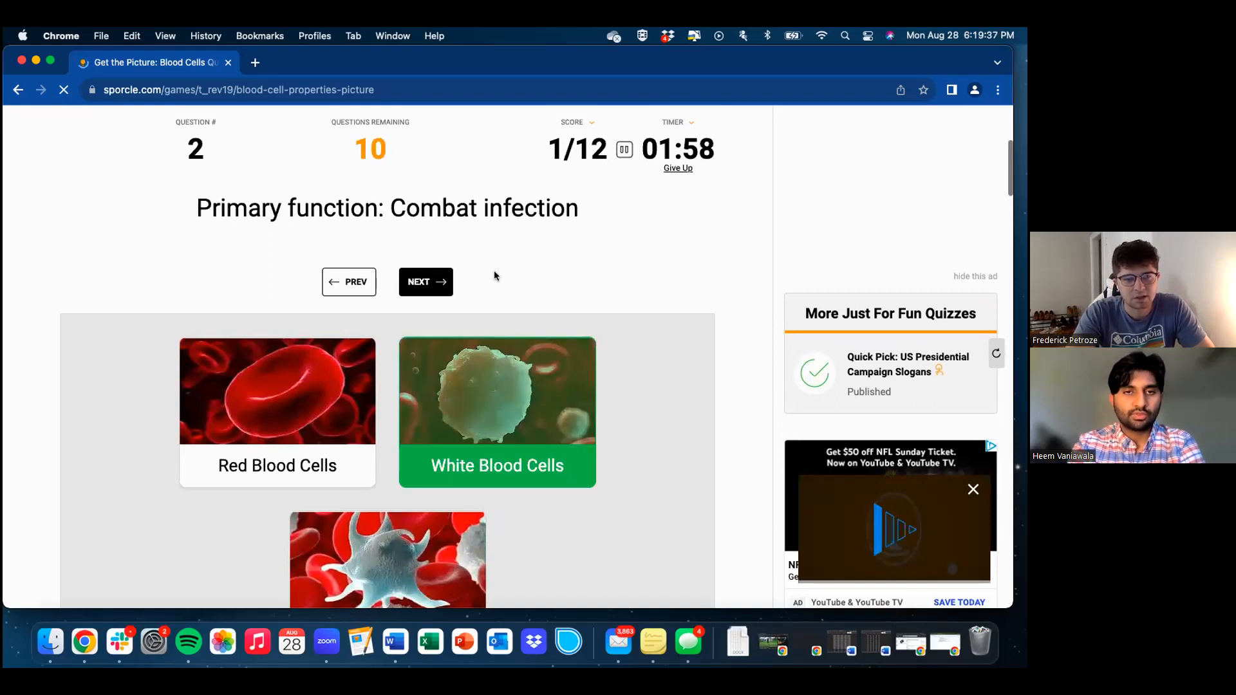
click(426, 282)
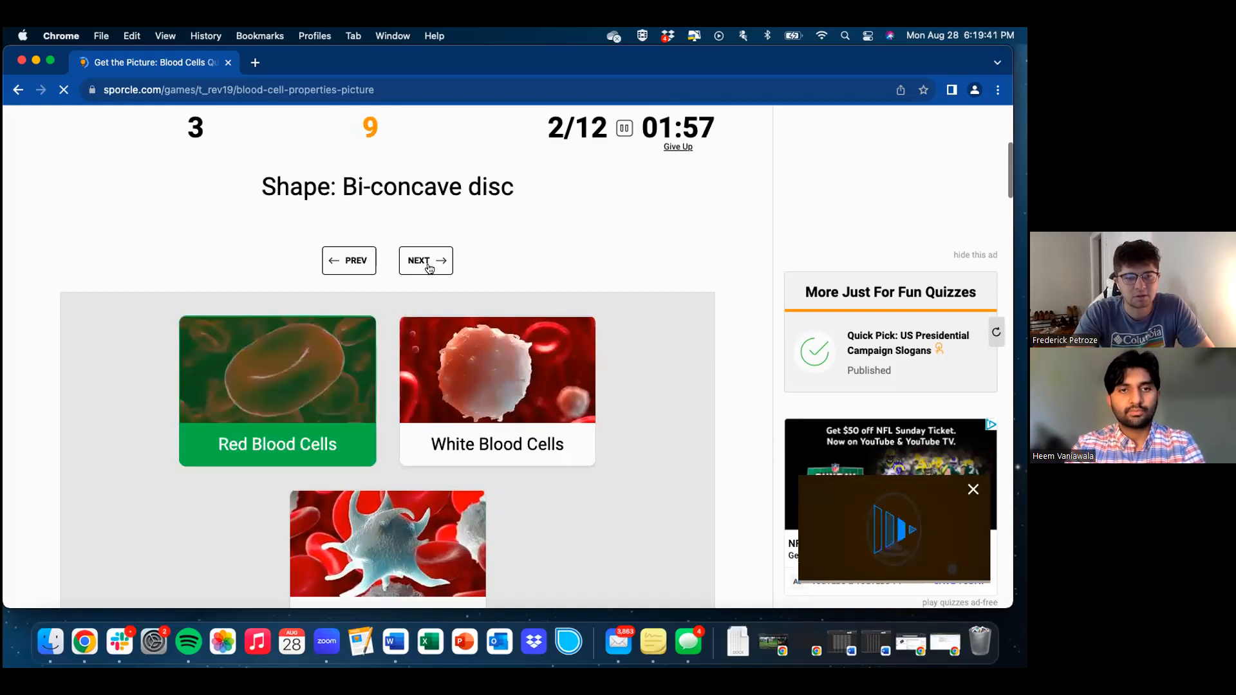
click(426, 261)
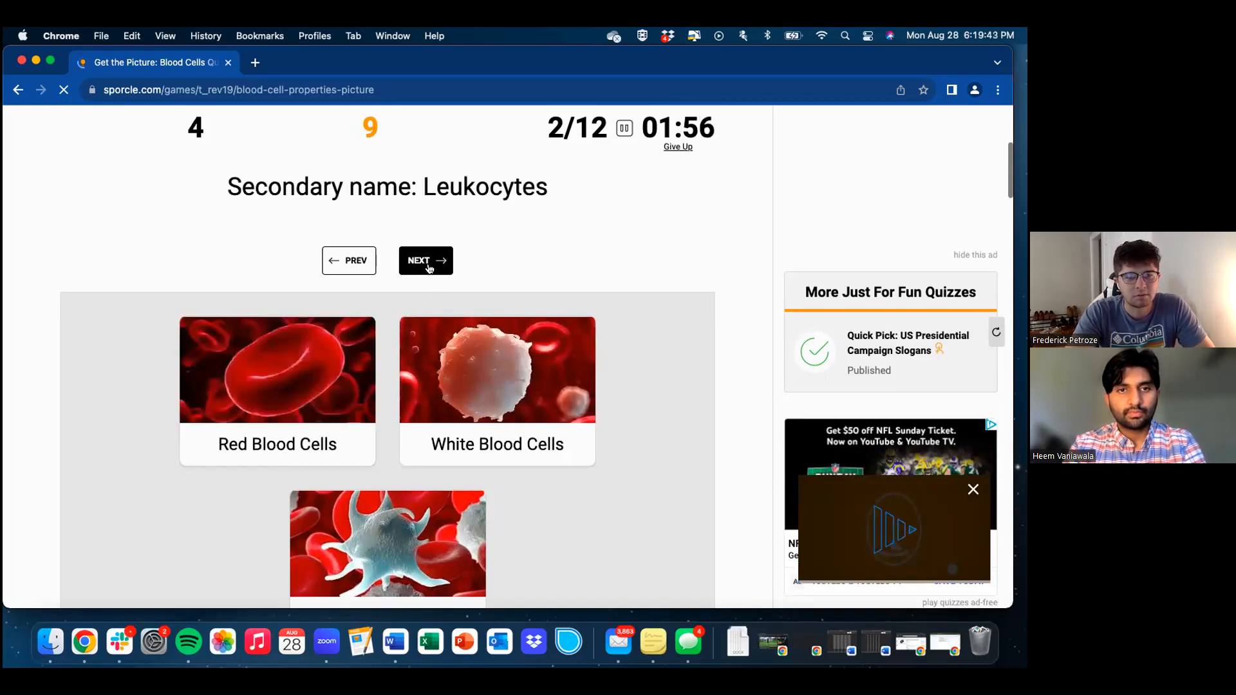
mouse_move(482, 404)
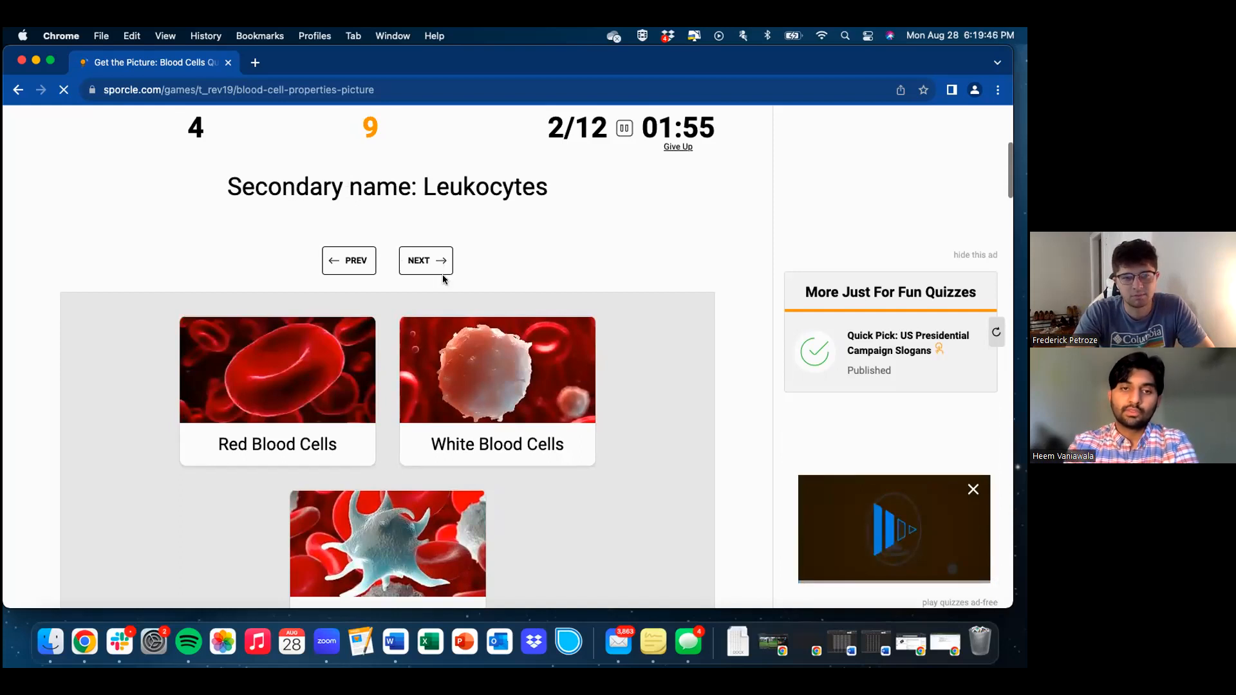
click(425, 261)
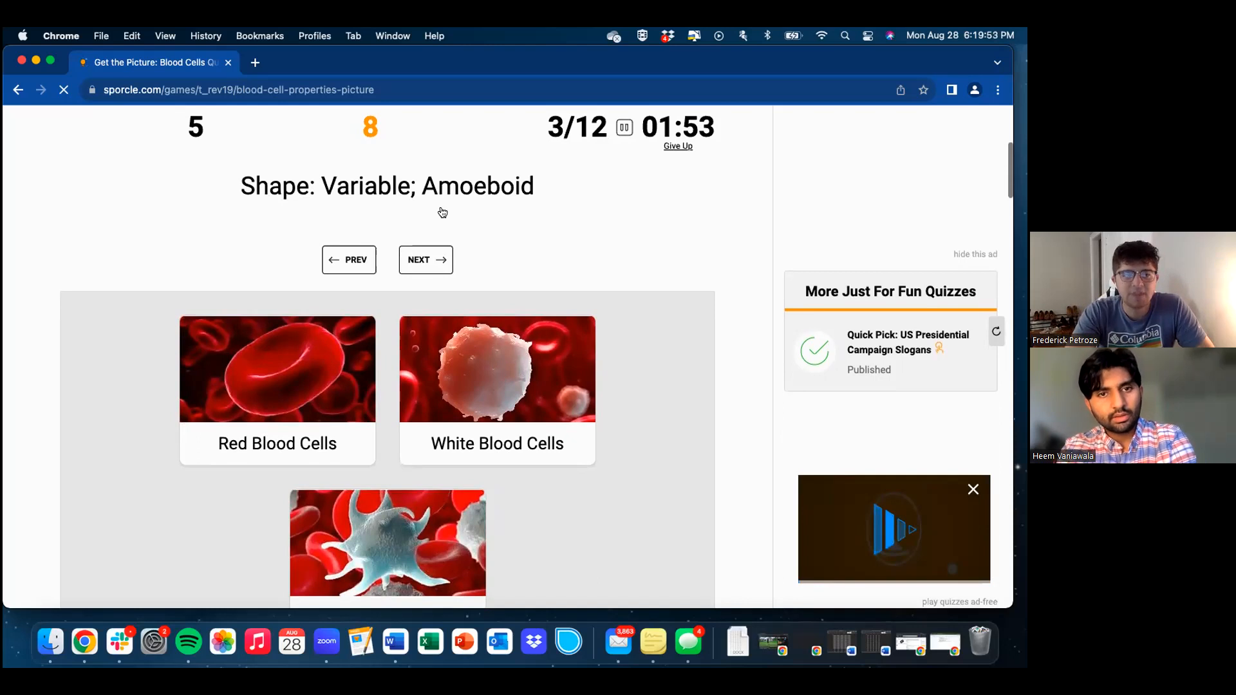
scroll(down, 3)
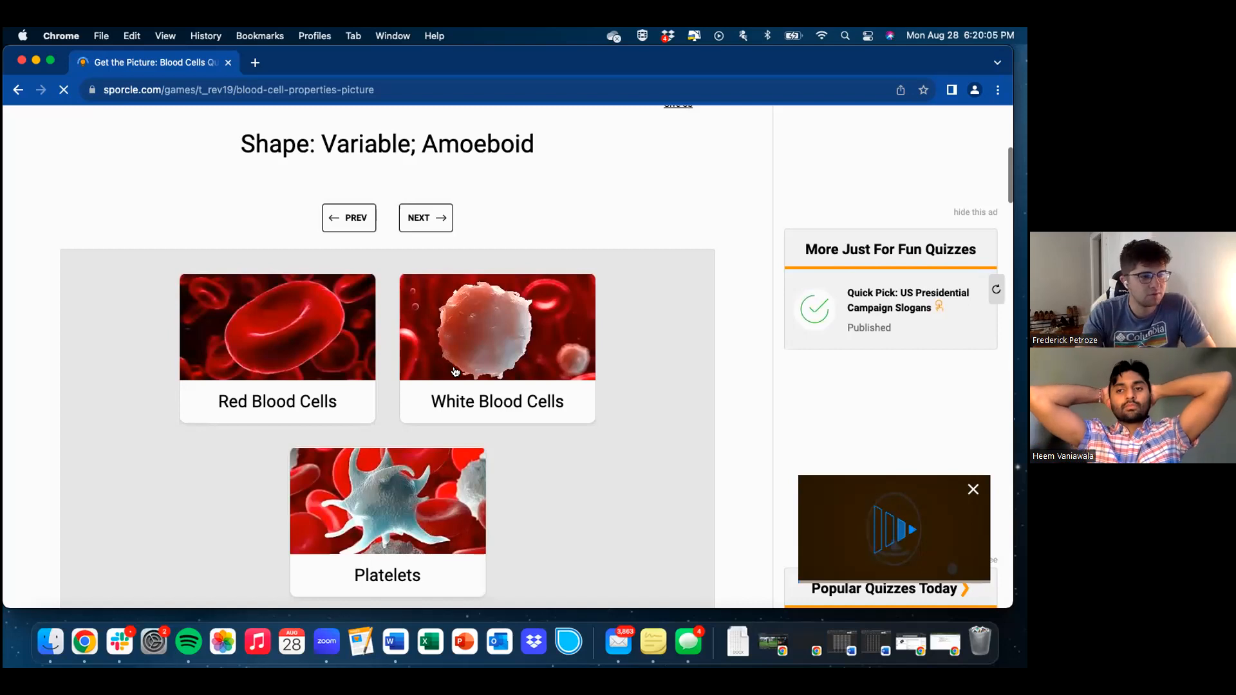
mouse_move(467, 519)
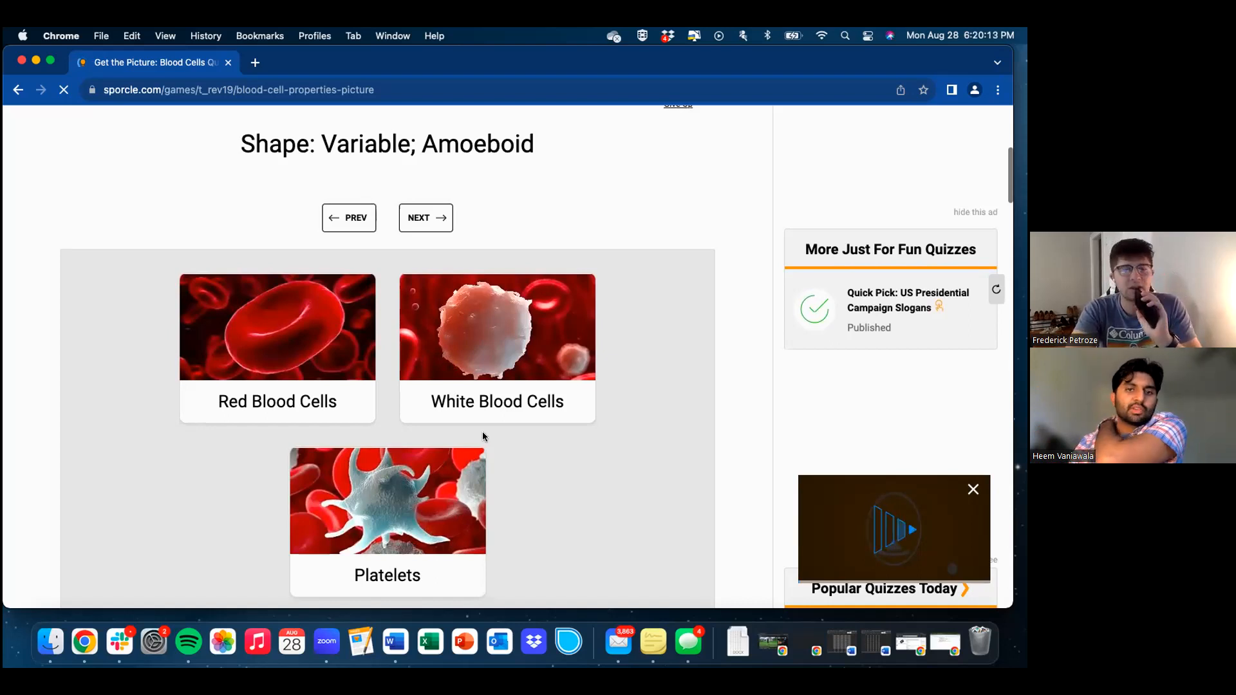
mouse_move(487, 390)
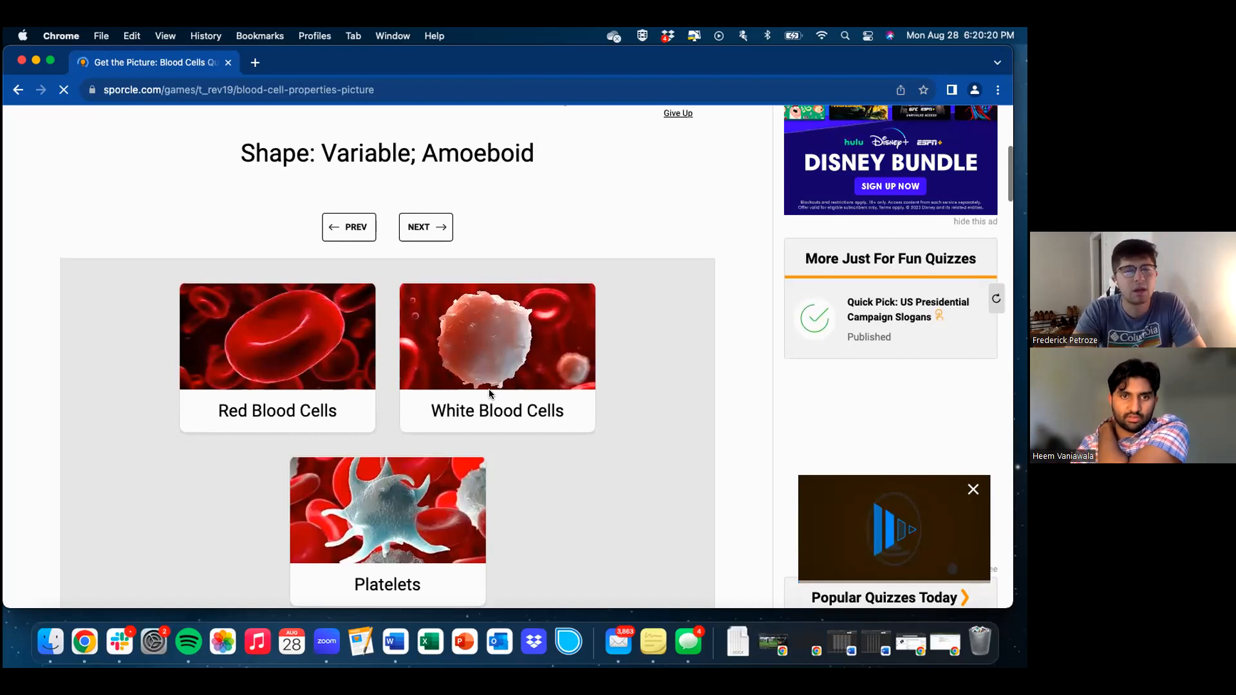
- Pick White Blood Cells for amoeboid shape and Red Blood Cells for Erythrocytes, then answer tiny fragments
click(497, 352)
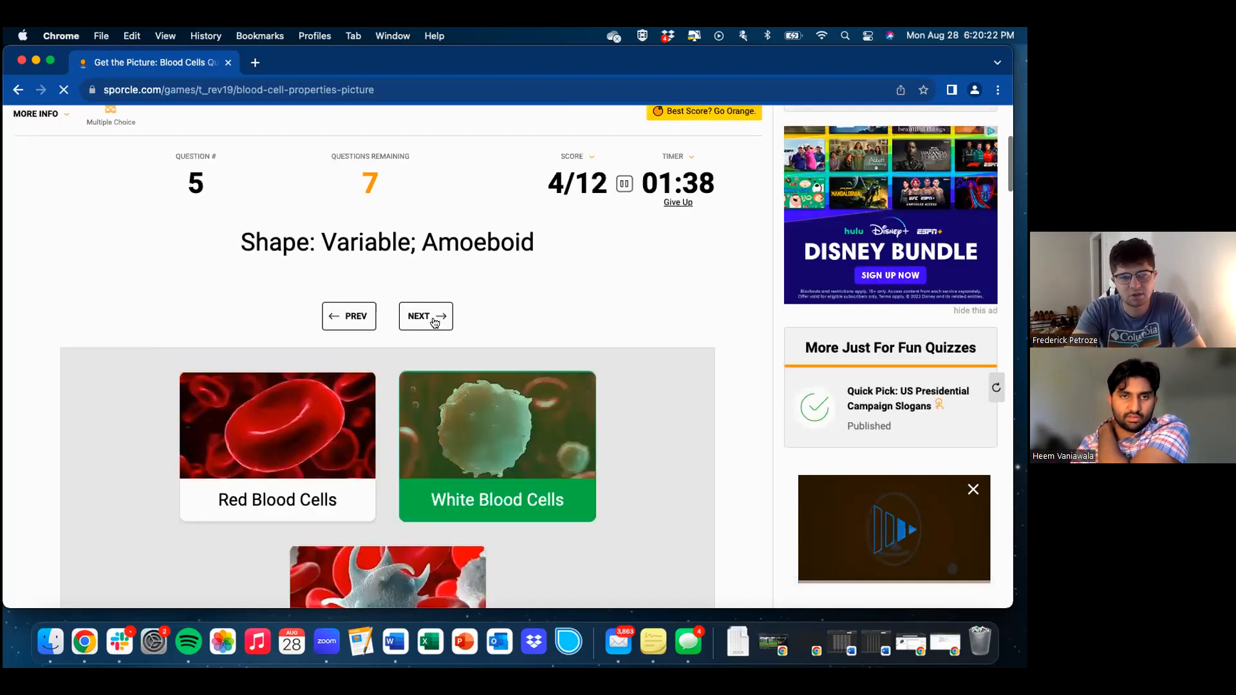
click(425, 316)
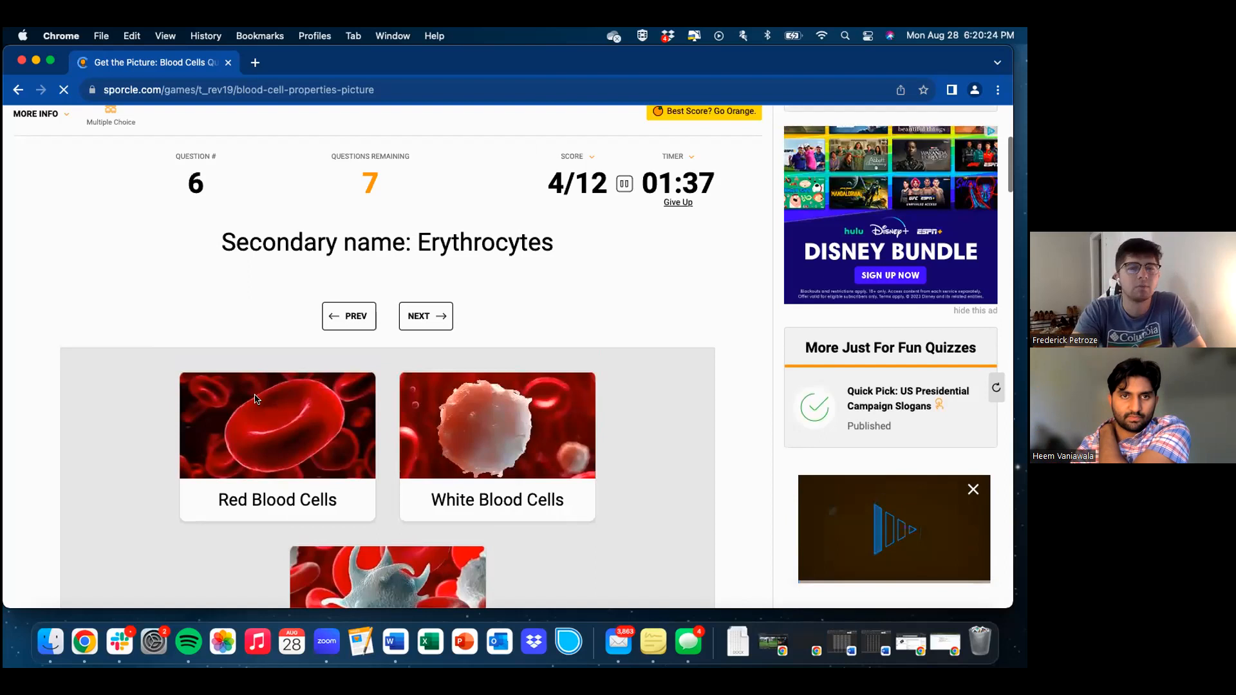
scroll(down, 3)
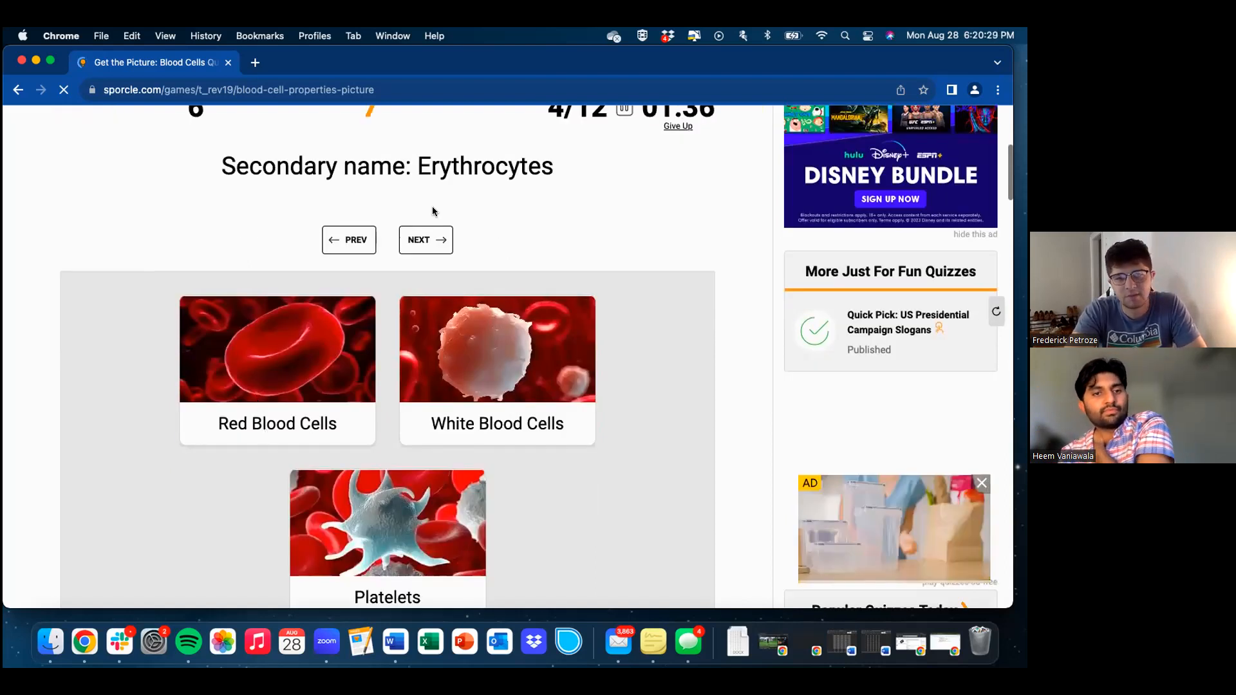
click(426, 240)
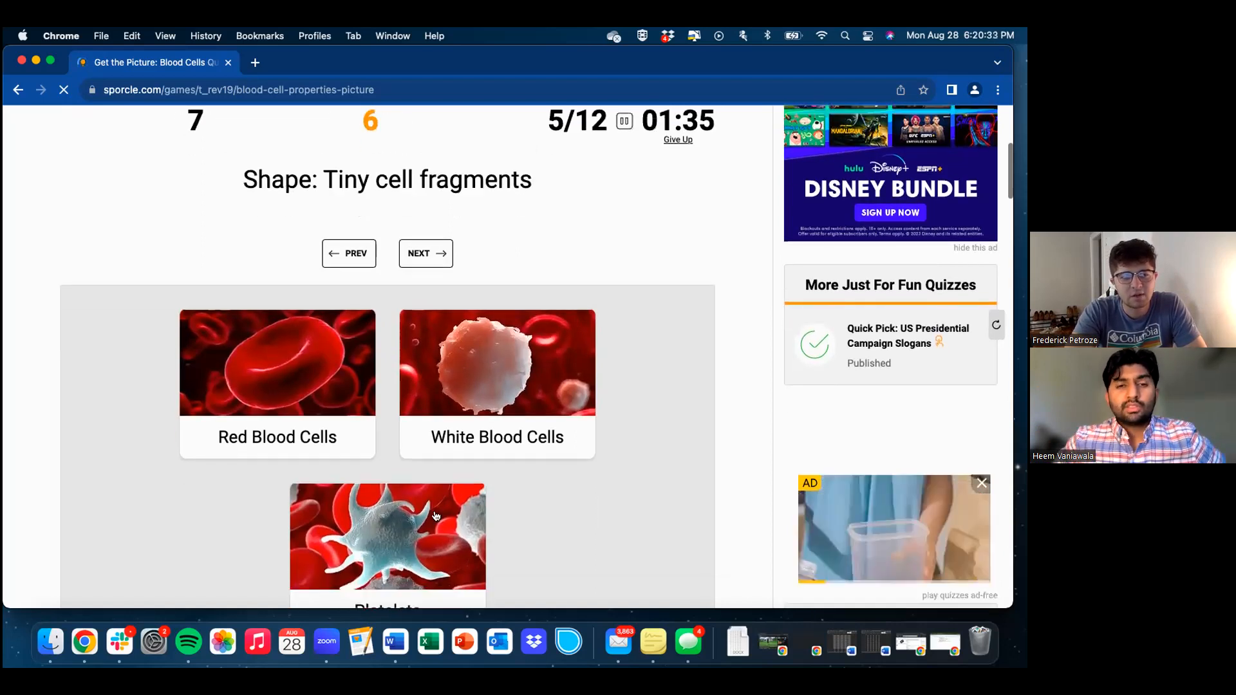
click(387, 535)
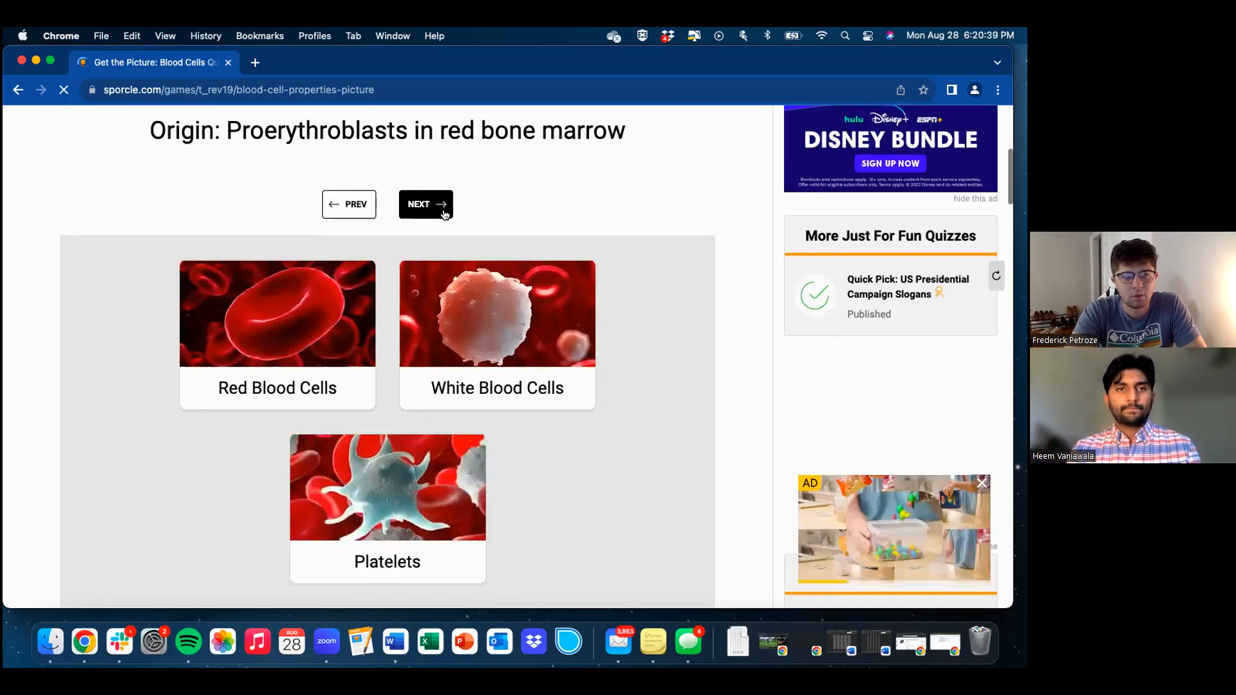
mouse_move(501, 204)
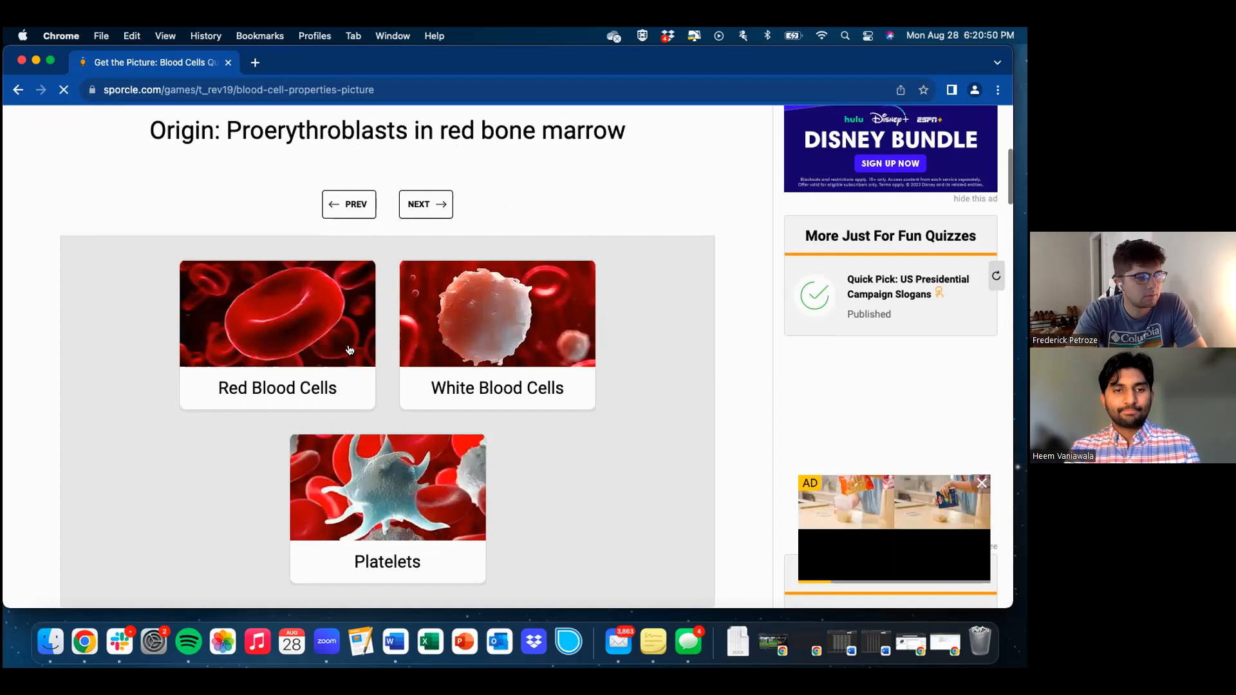
- Pick Red Blood Cells for Proerythroblasts and oxygen transport, and Platelets for blood clotting
scroll(down, 3)
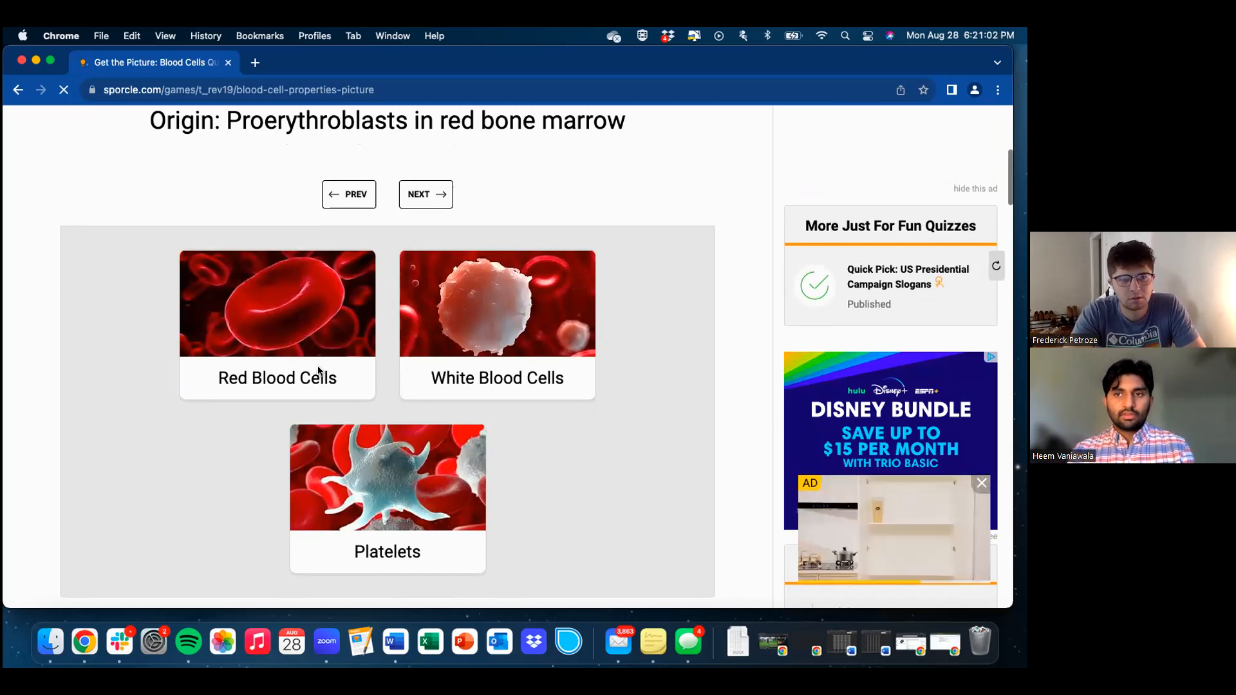
click(277, 323)
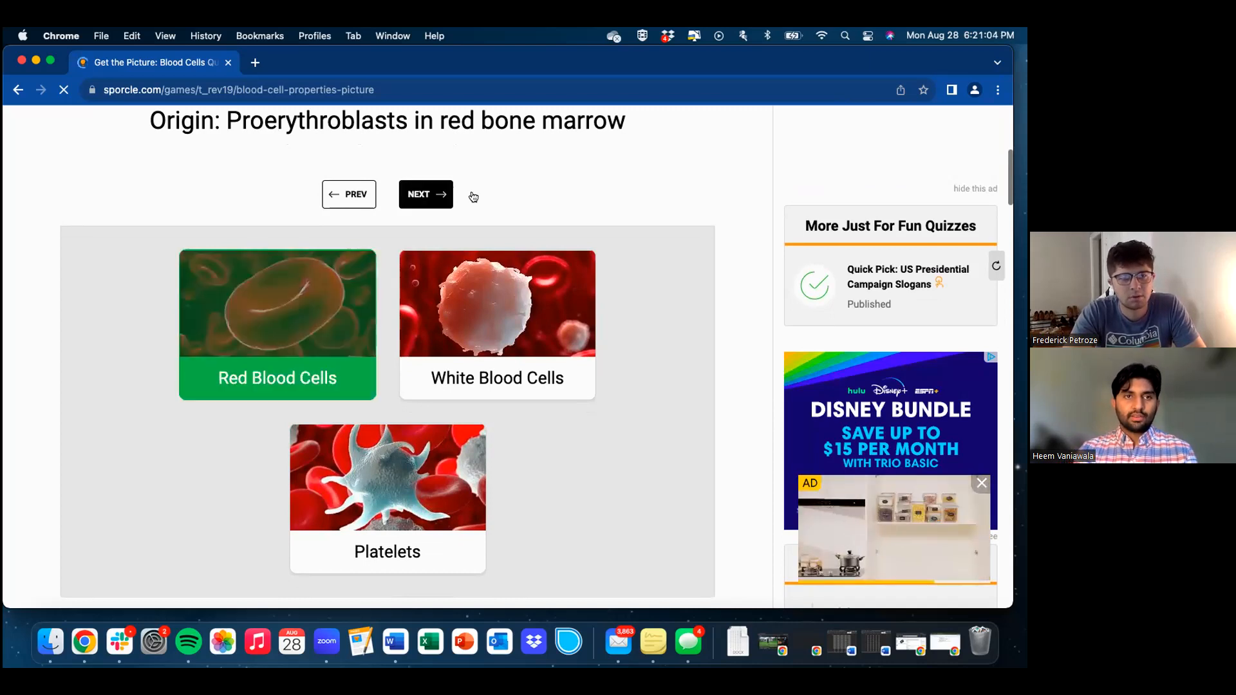
click(426, 194)
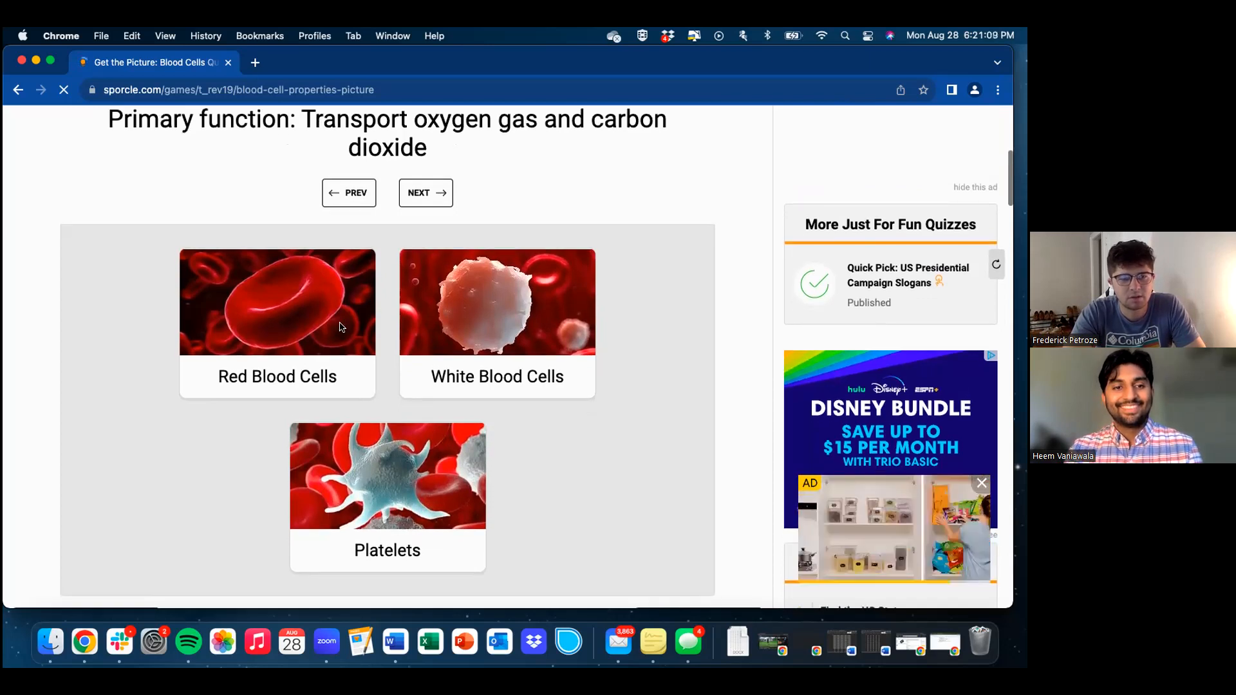
click(278, 324)
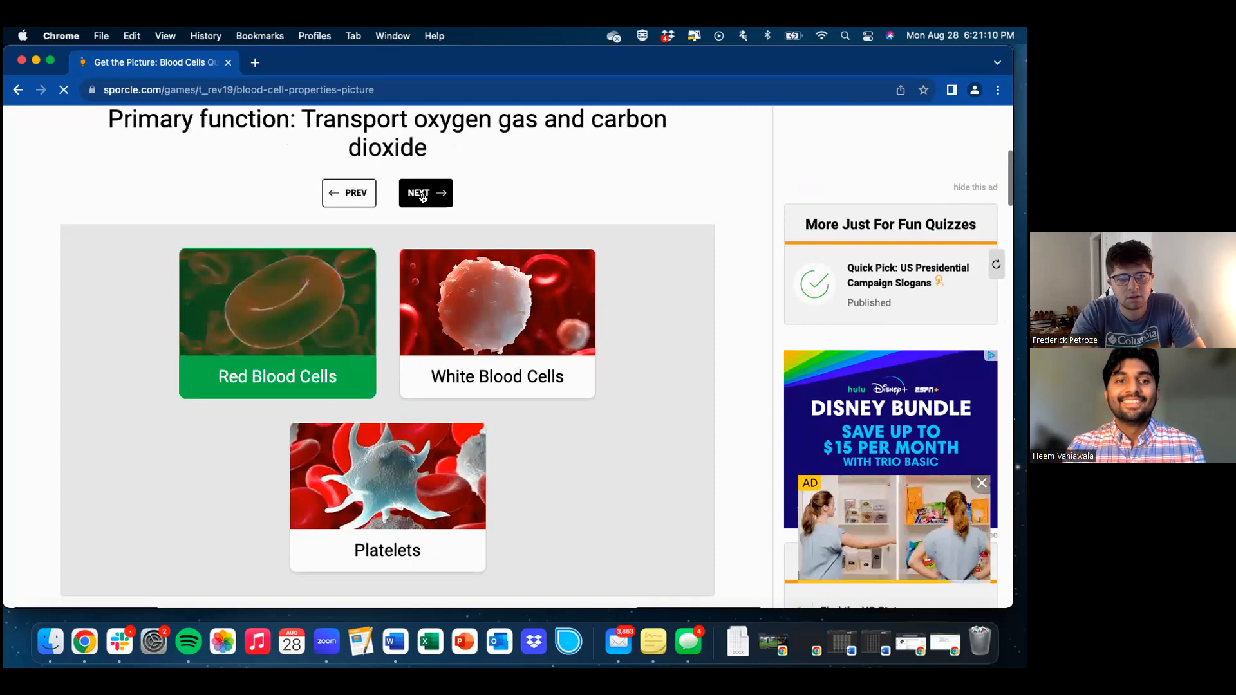
click(425, 193)
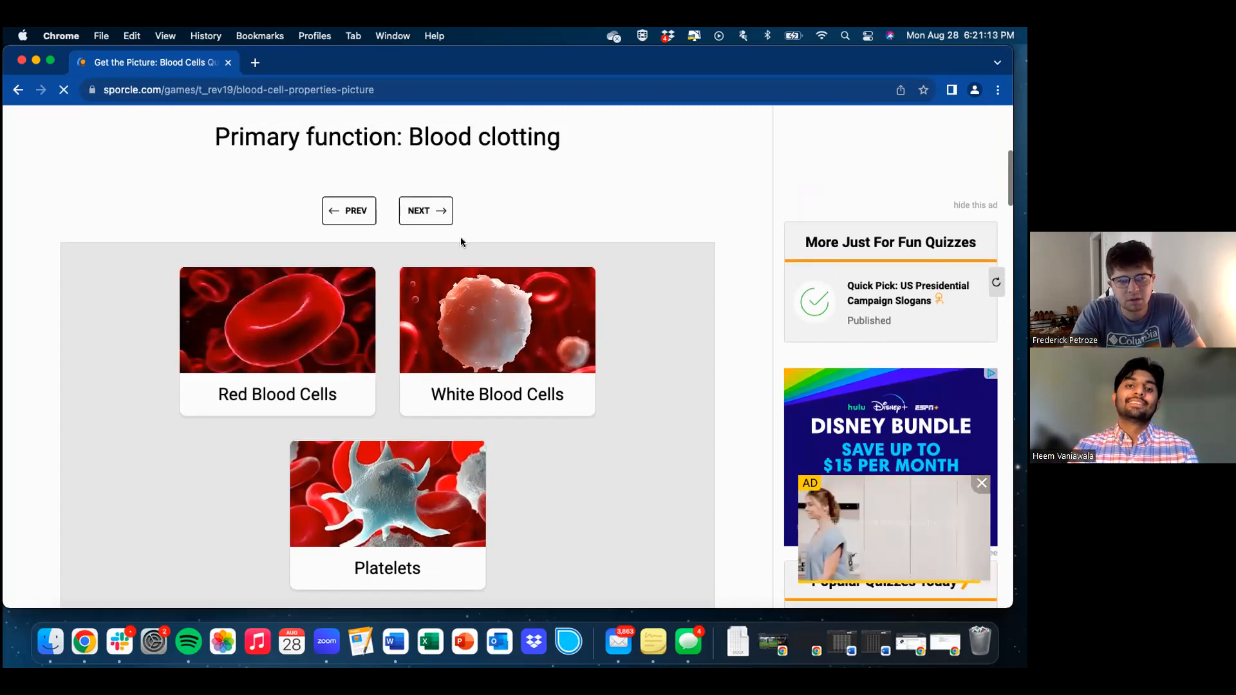
scroll(down, 3)
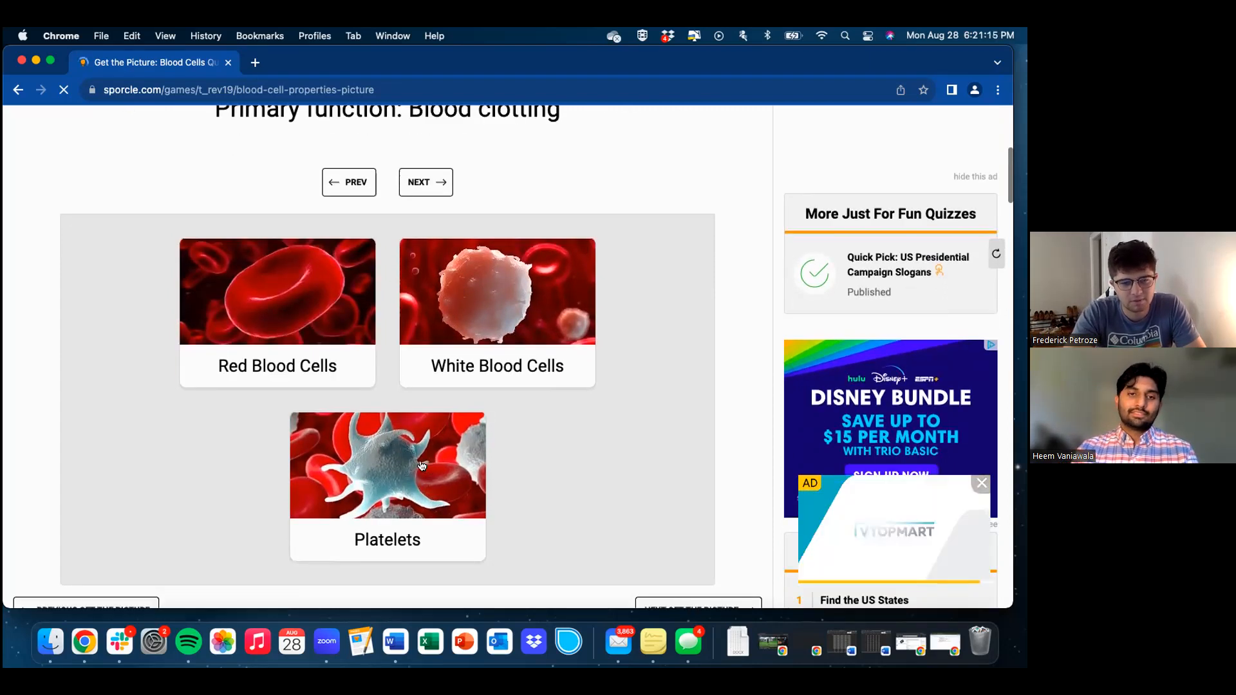
click(422, 466)
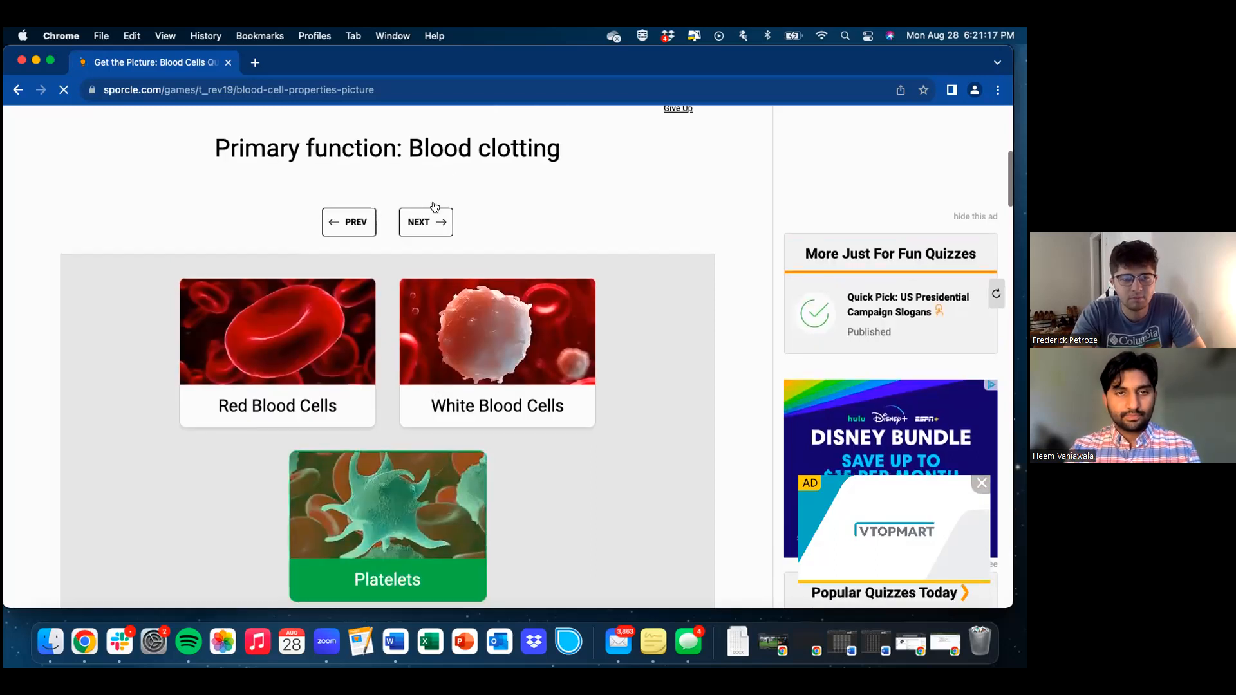
- Advance to question 11 on Megakaryocytes origin and scroll through its answer options
click(425, 222)
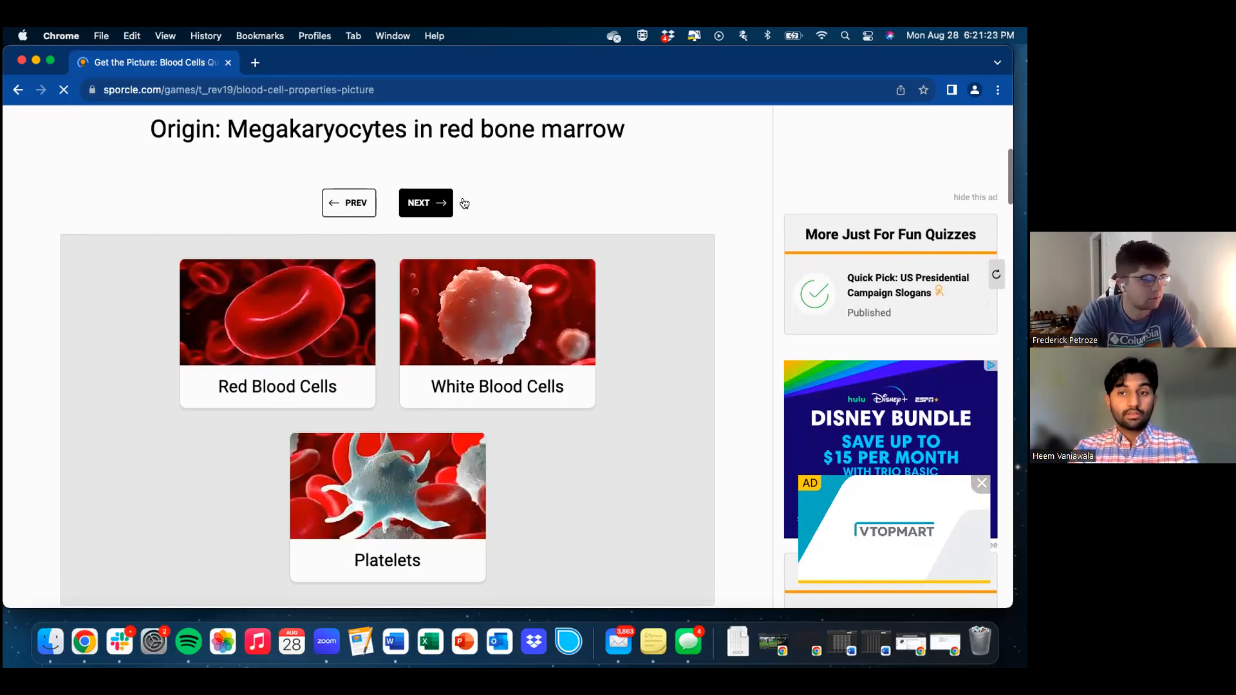
mouse_move(483, 323)
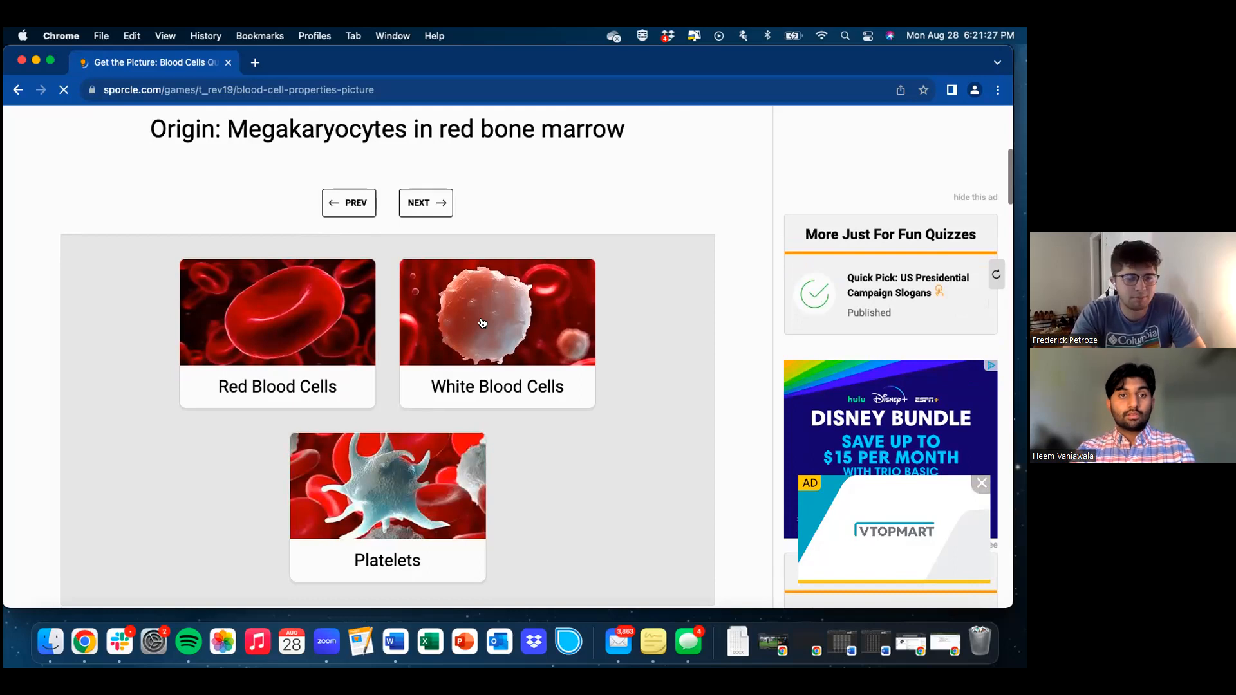
scroll(up, 3)
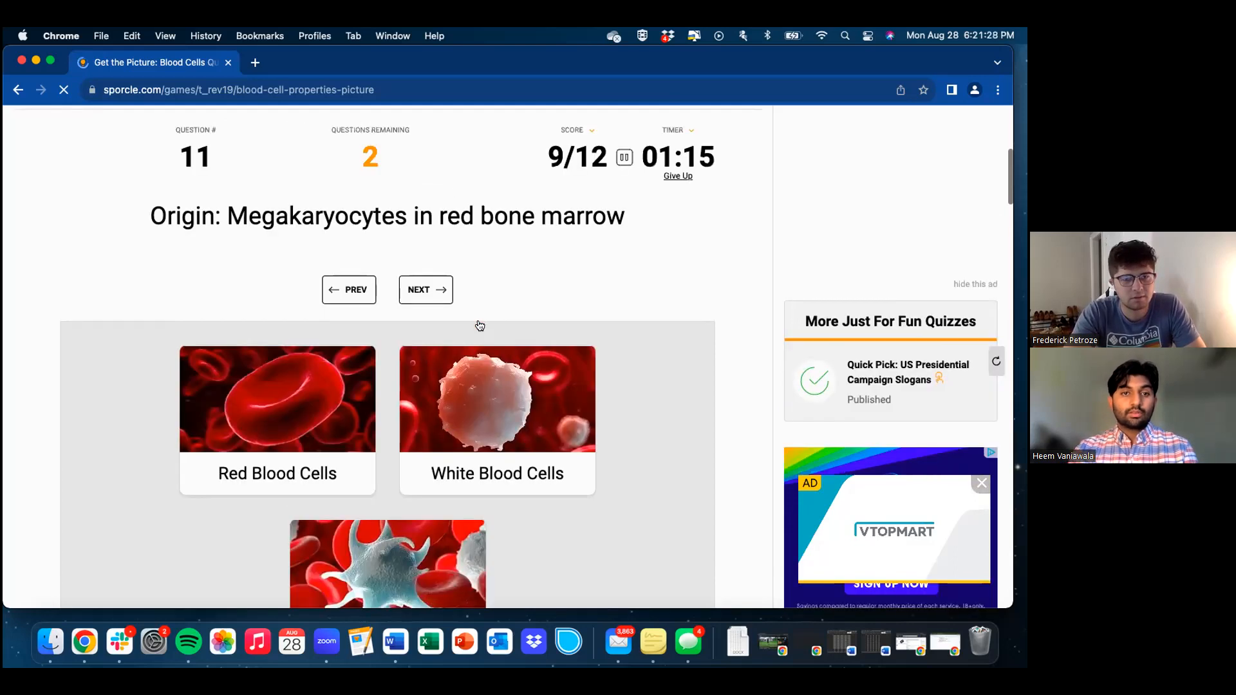
scroll(down, 3)
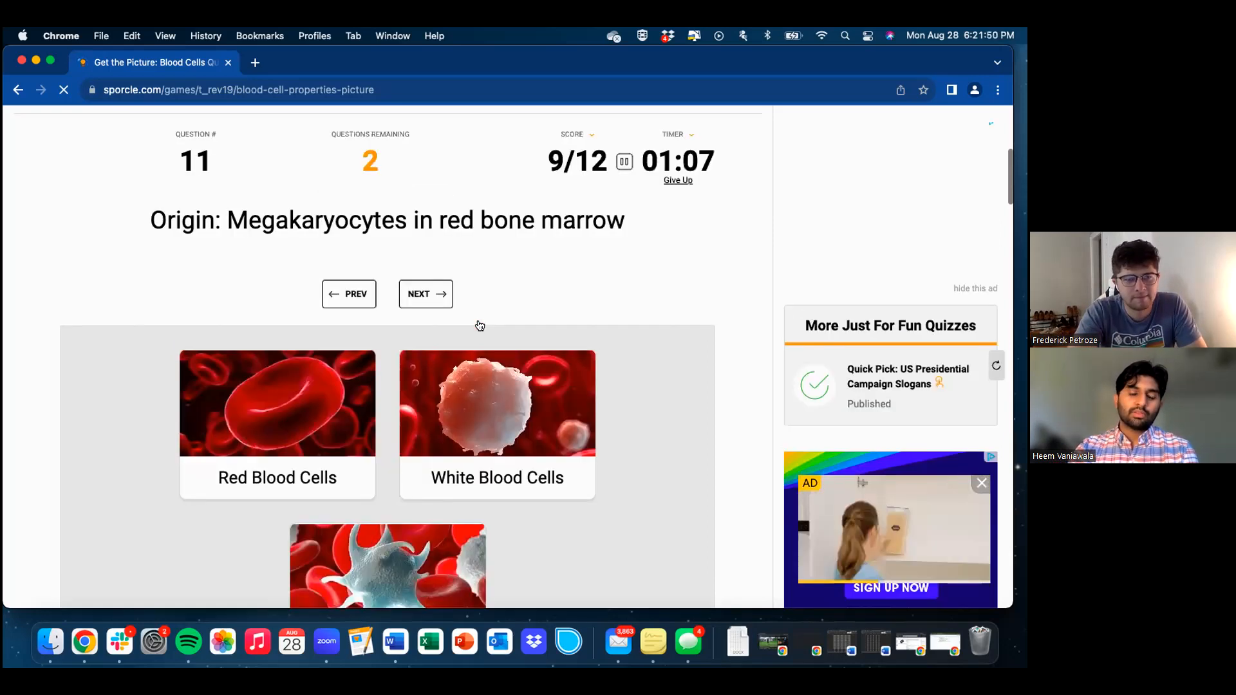
scroll(down, 3)
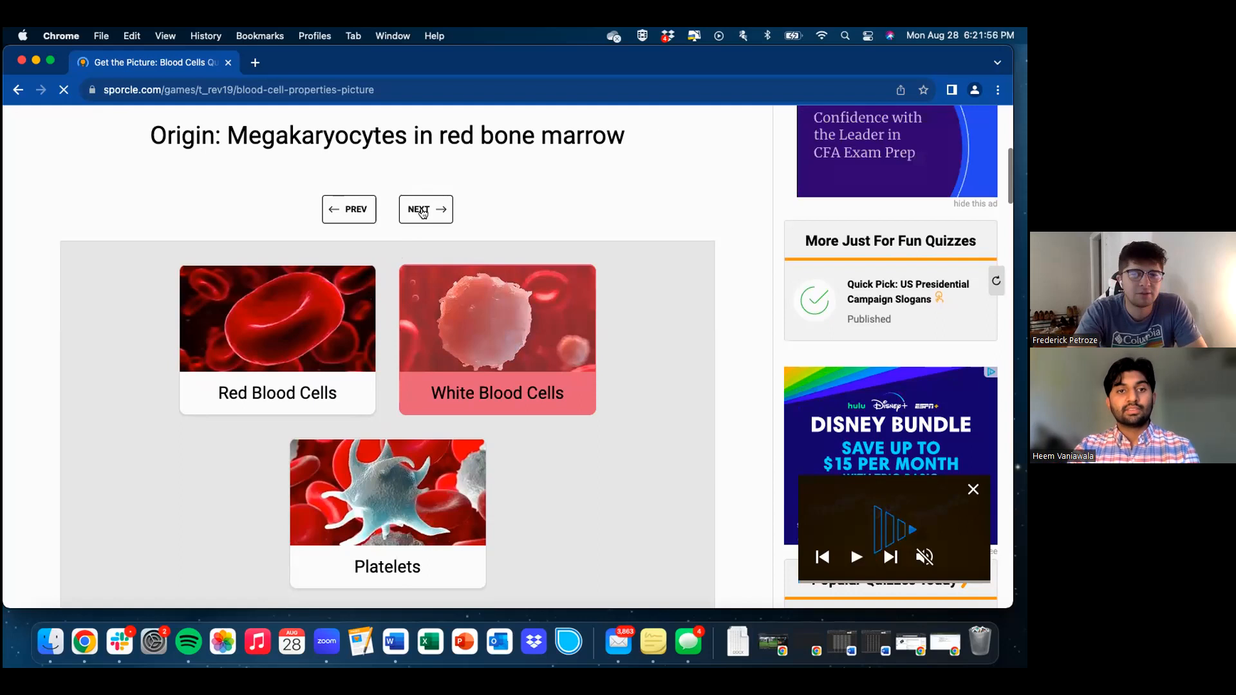
- Advance to question 12 and pick White Blood Cells for bone marrow and lymphoid tissue origin
click(421, 209)
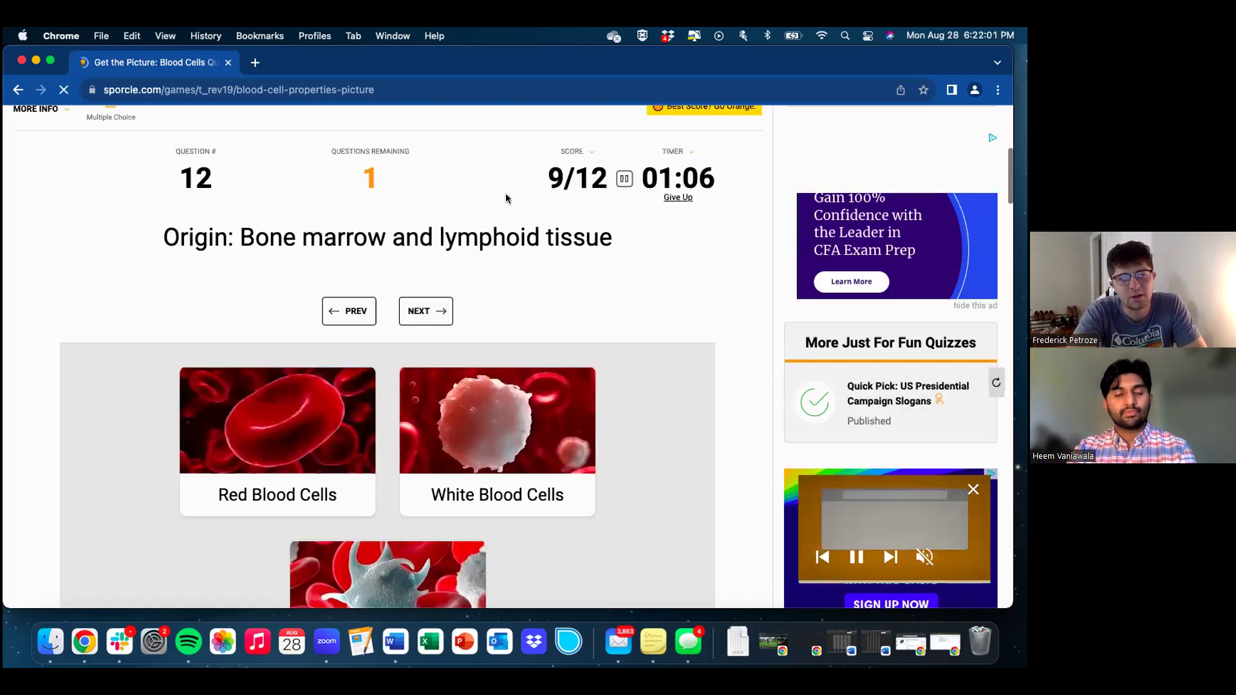
scroll(down, 3)
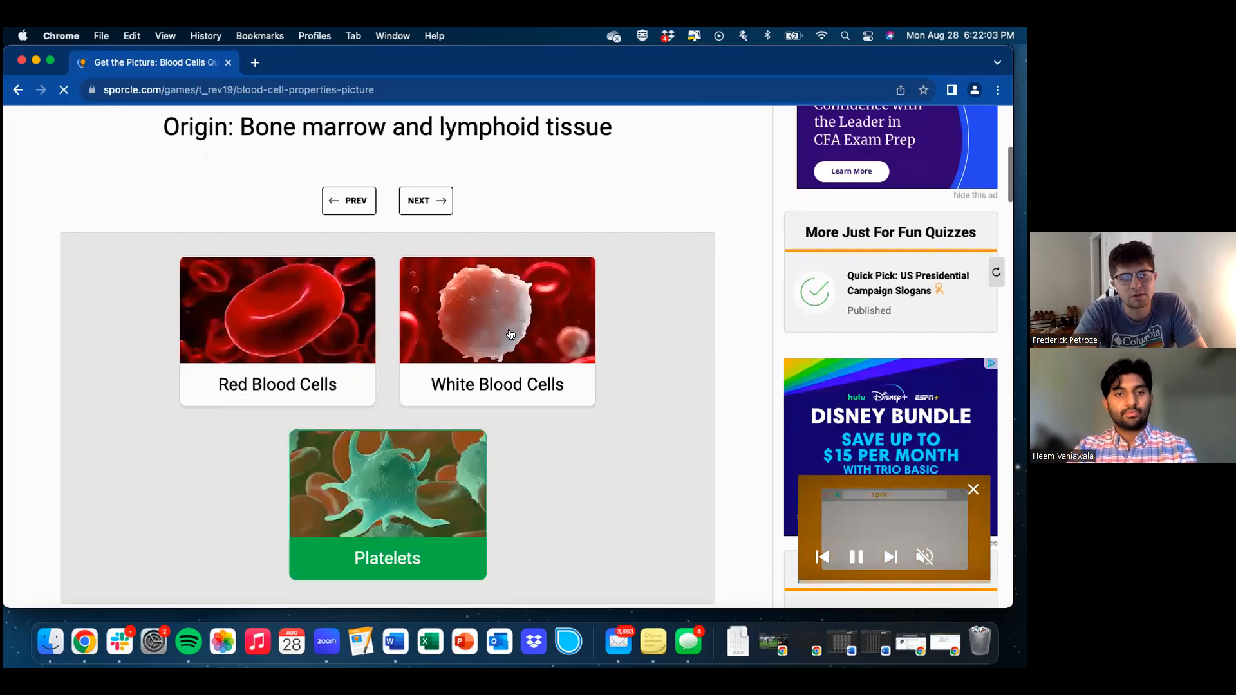
click(509, 332)
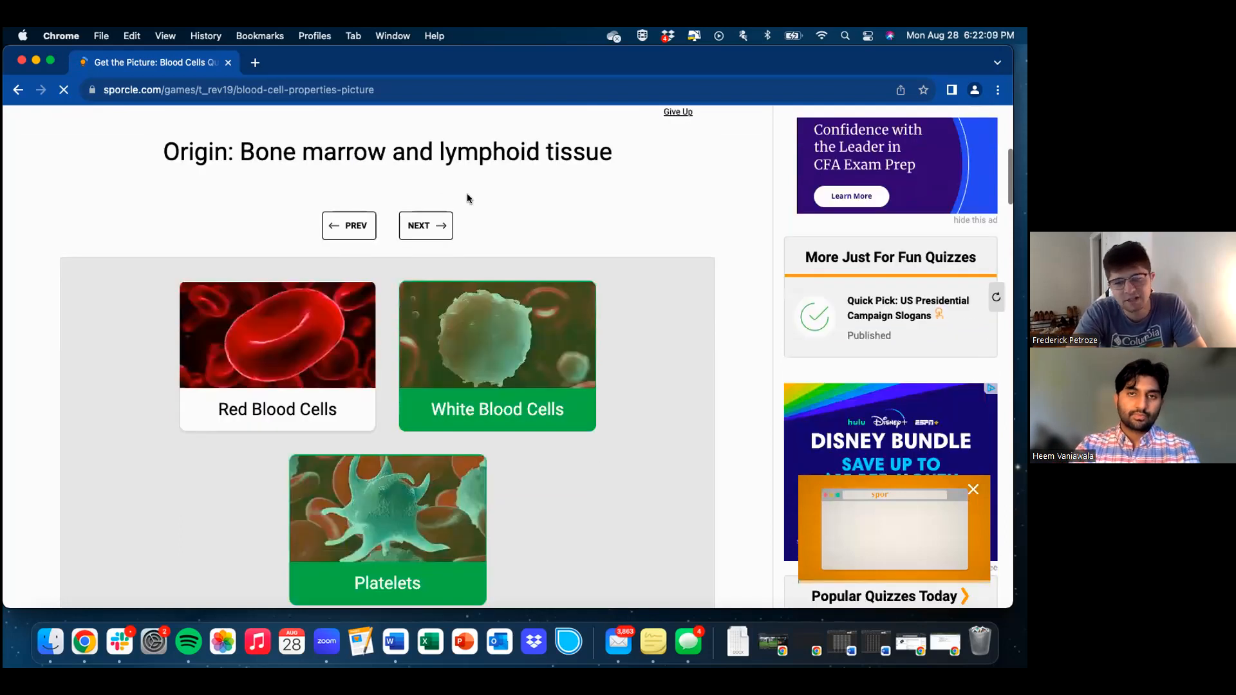
scroll(down, 3)
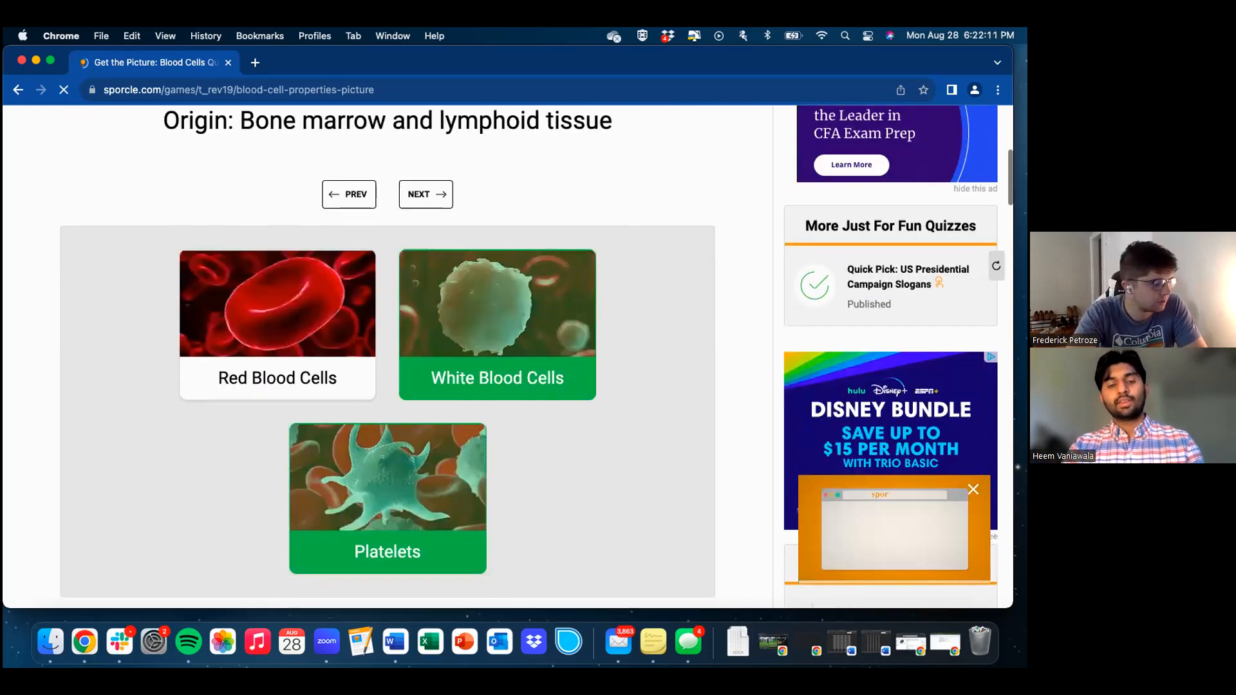